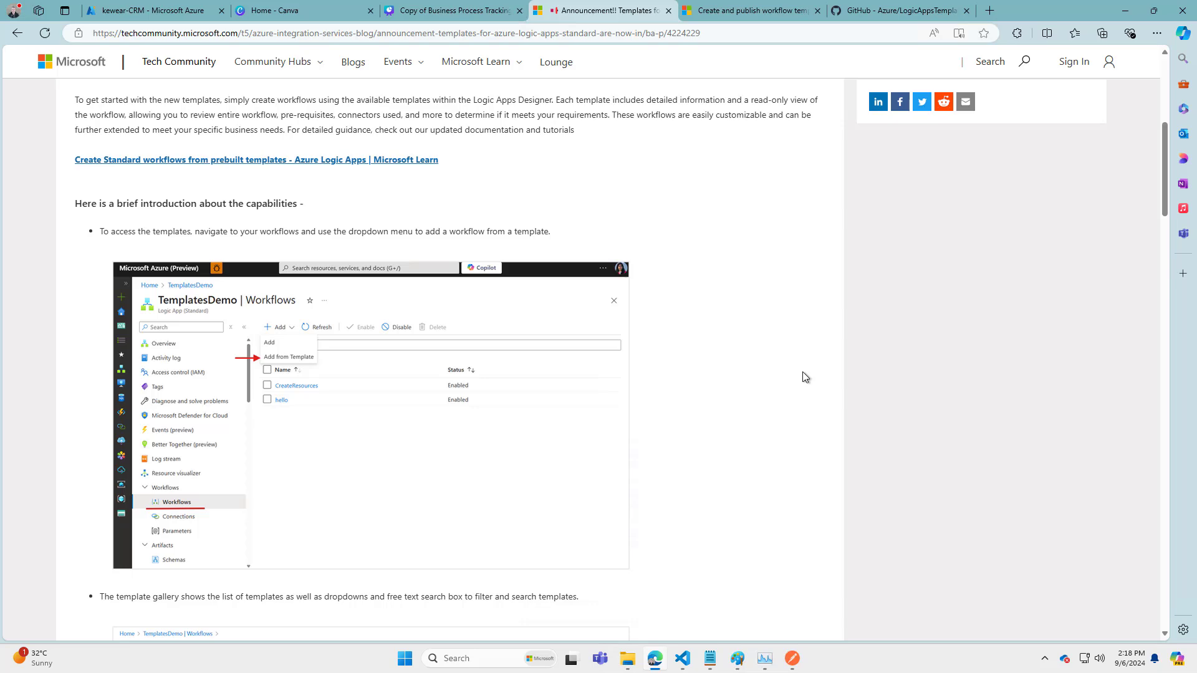
Switch to the 'Create and publish workflow templates' guide and read its opening sections
scroll(up, 3)
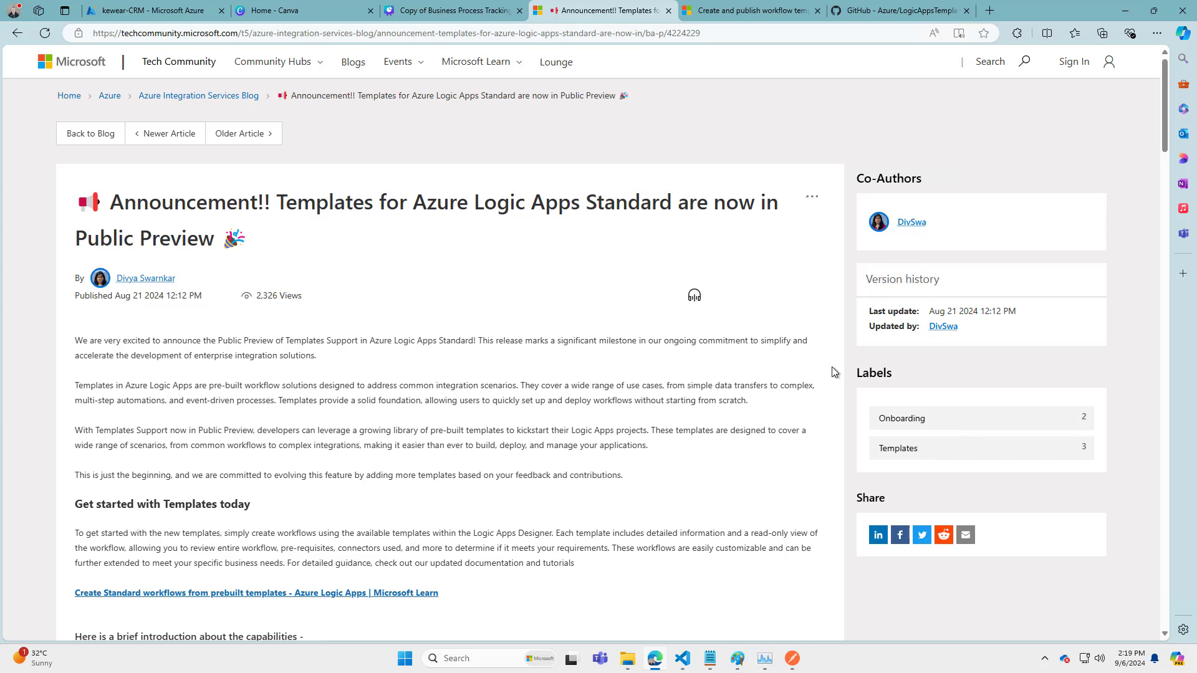
mouse_move(382, 370)
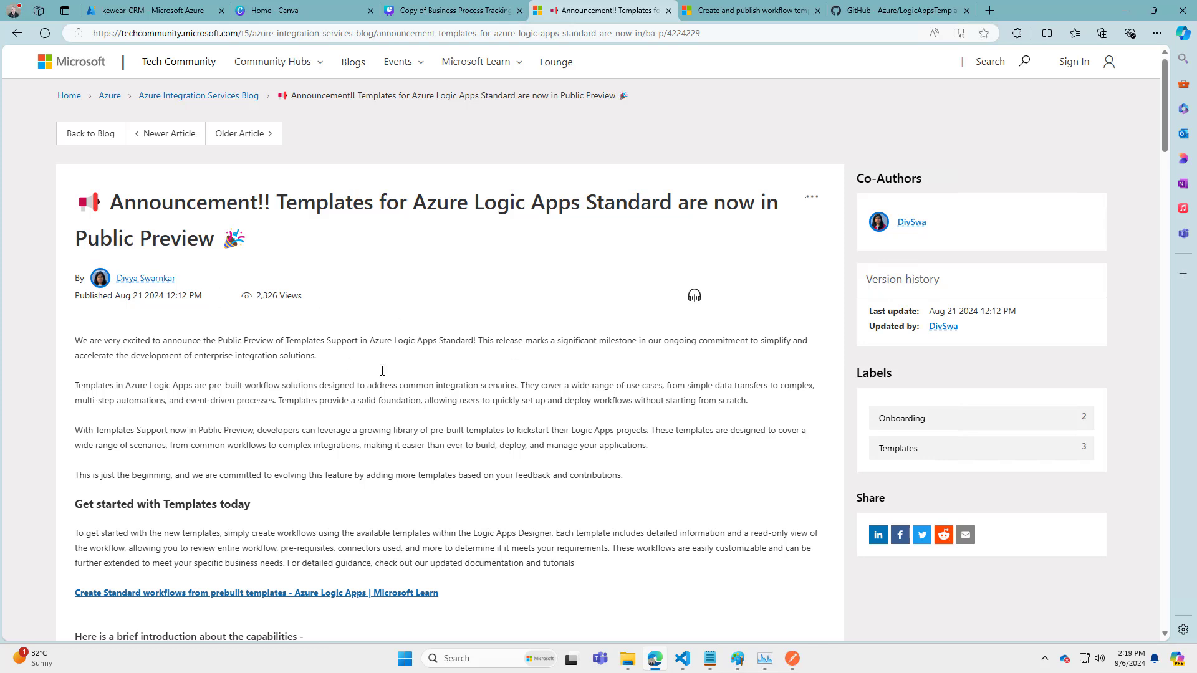
mouse_move(384, 382)
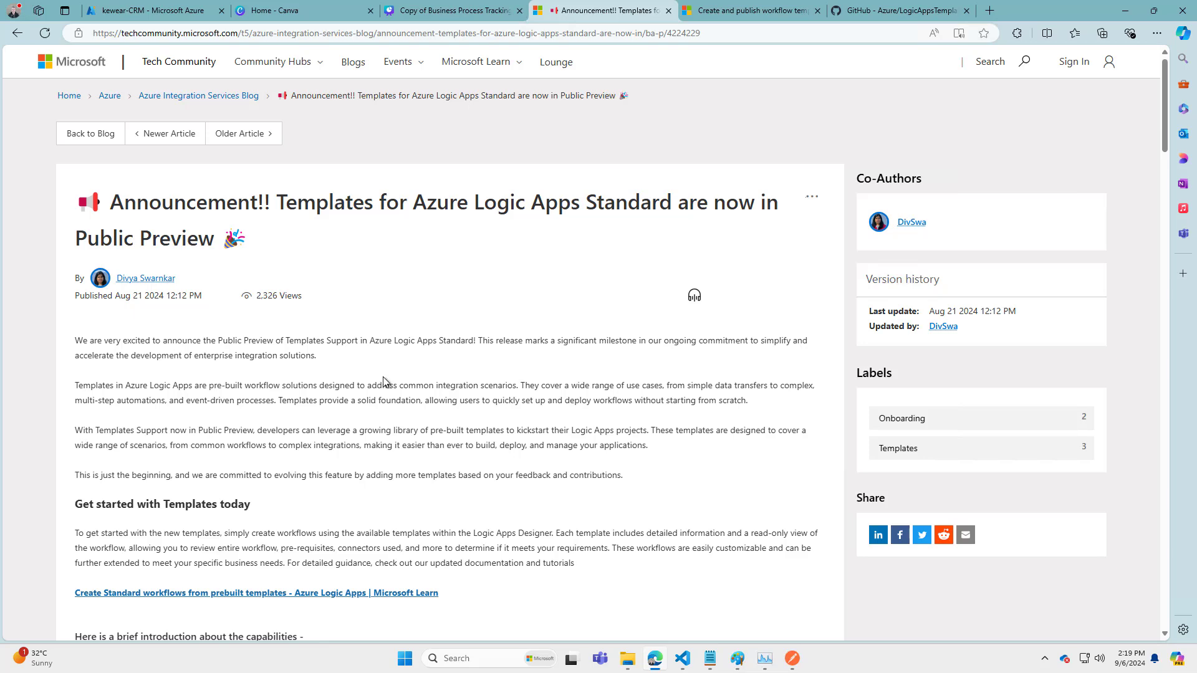
scroll(down, 3)
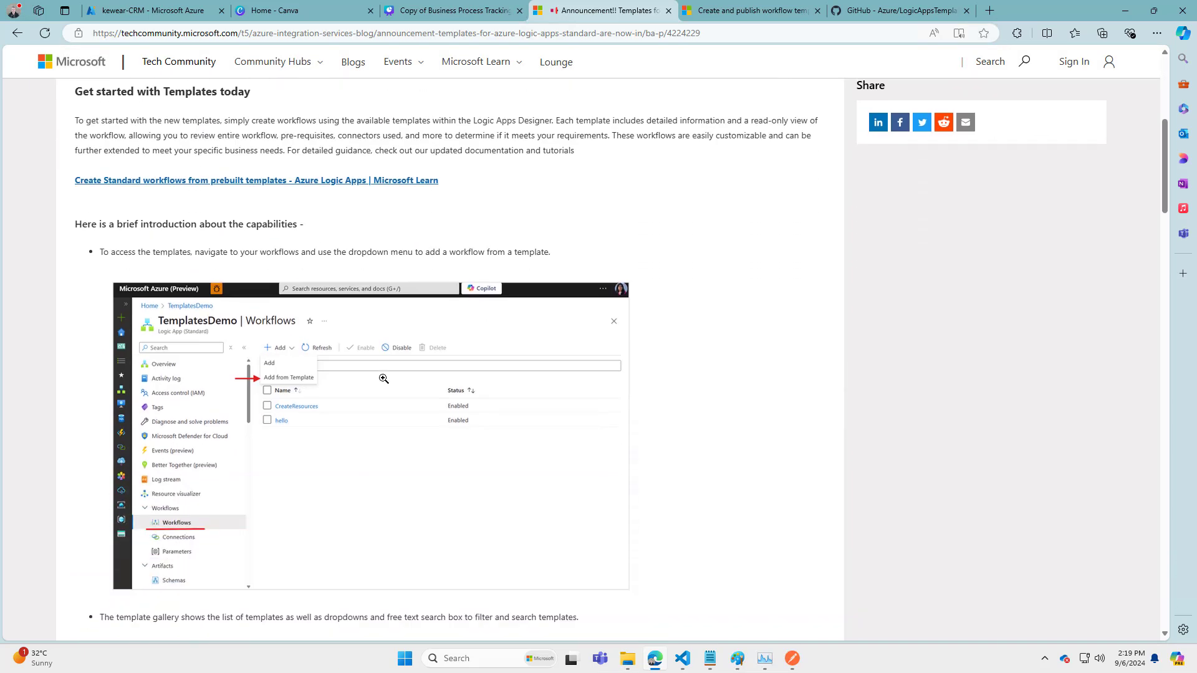
scroll(down, 3)
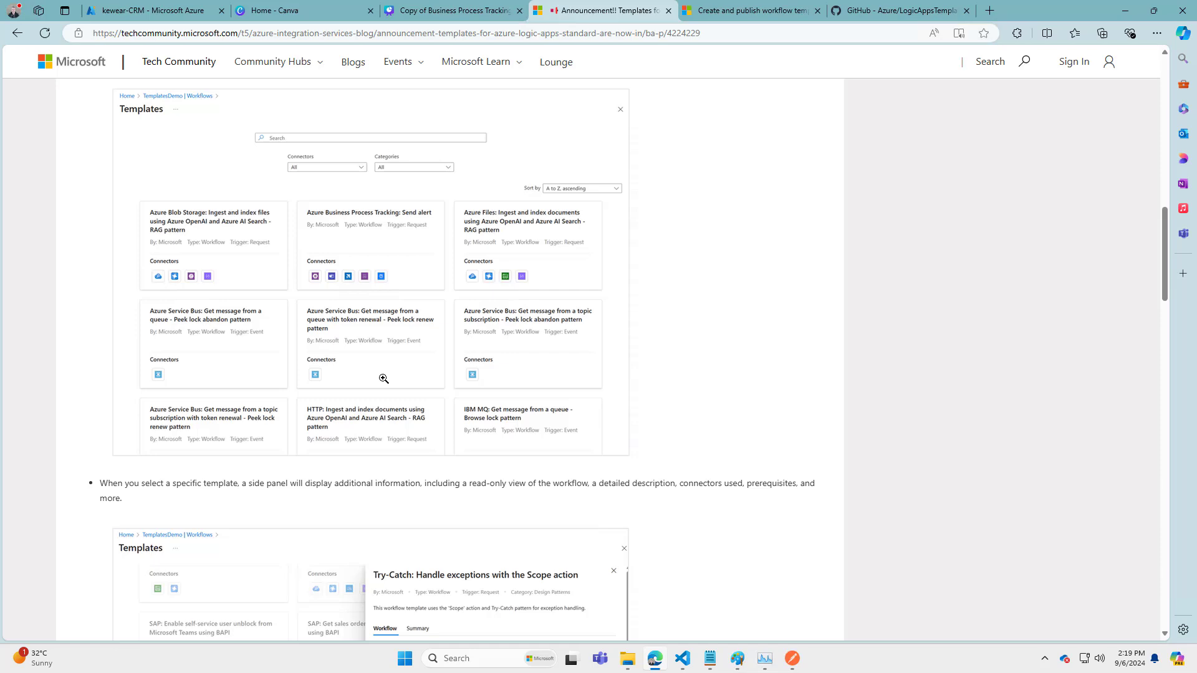
scroll(down, 3)
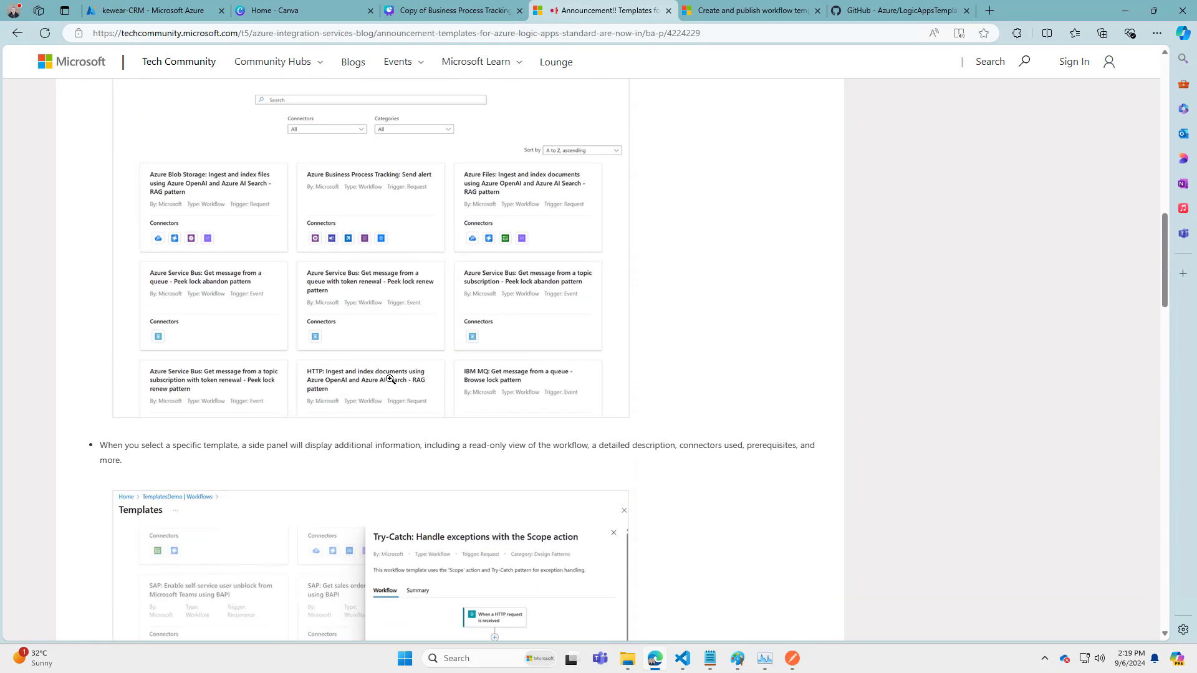
scroll(up, 3)
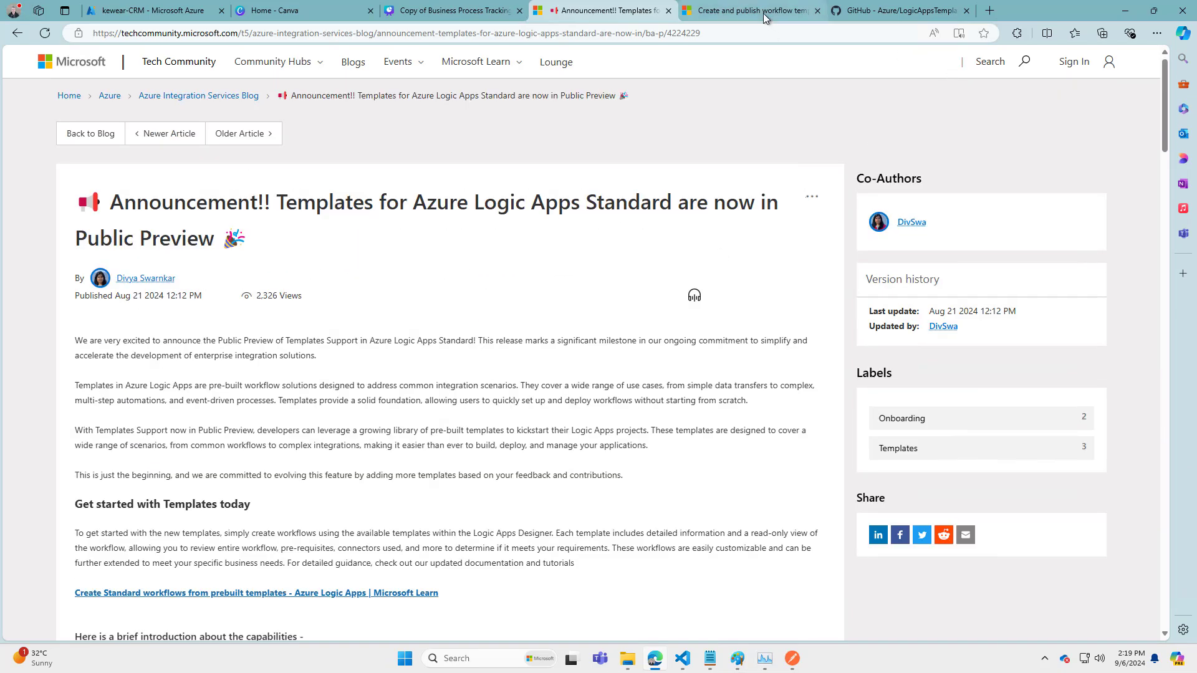
click(748, 10)
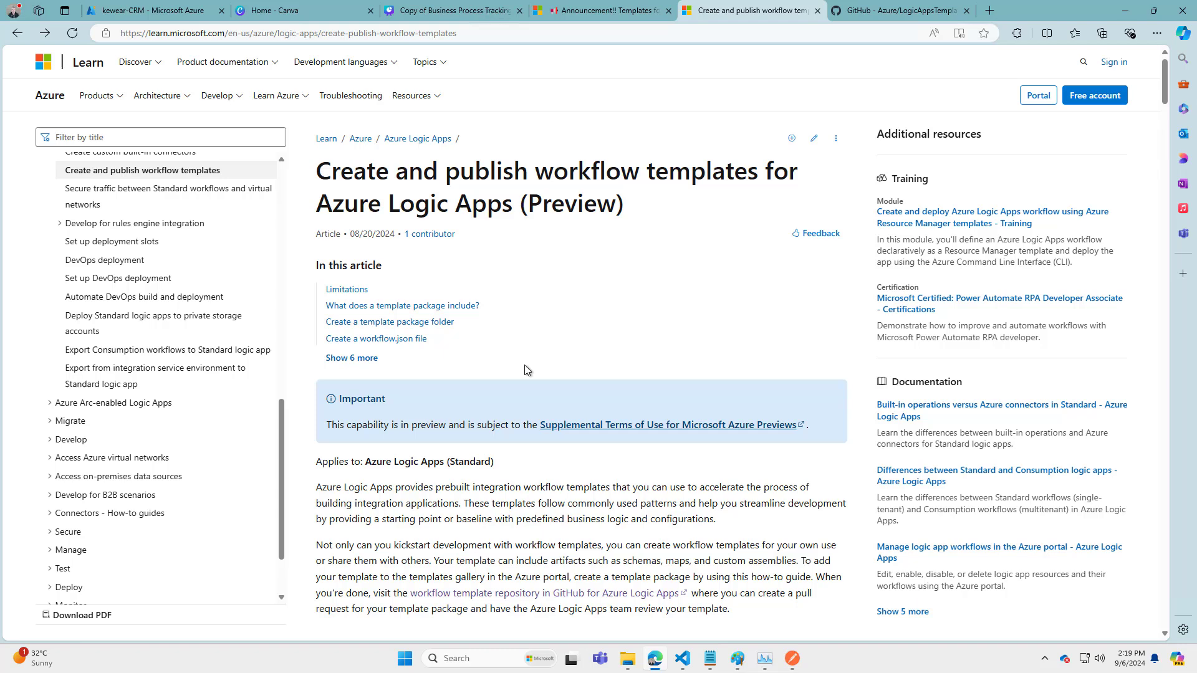
mouse_move(494, 144)
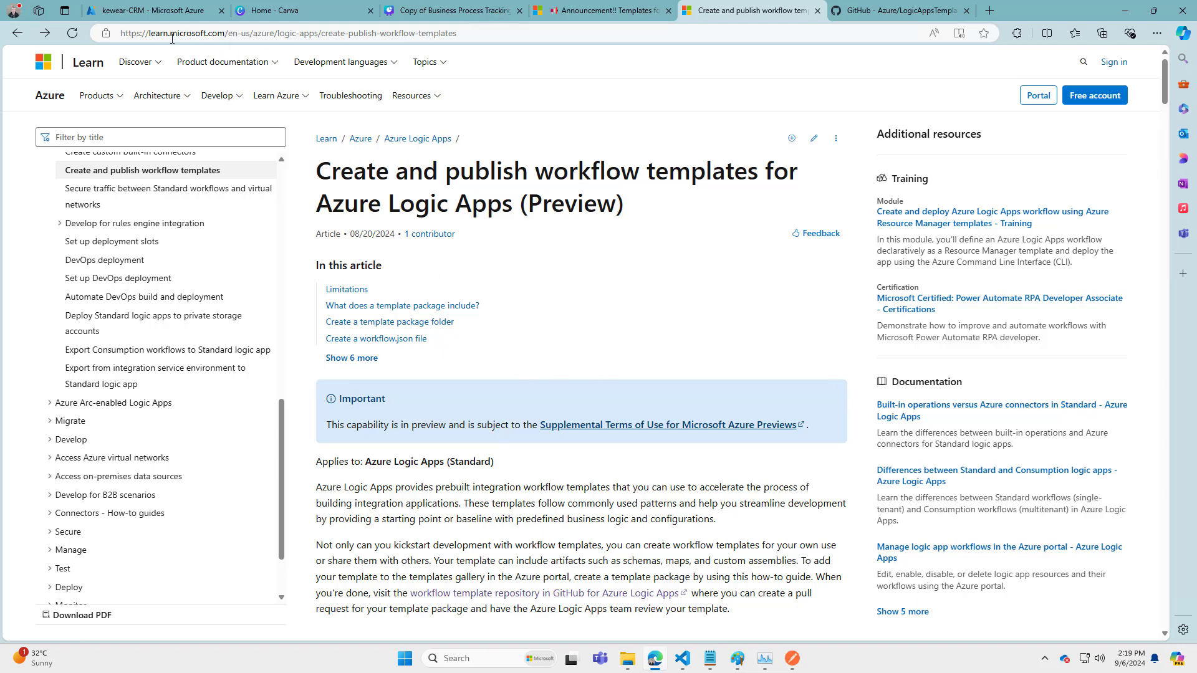
scroll(down, 3)
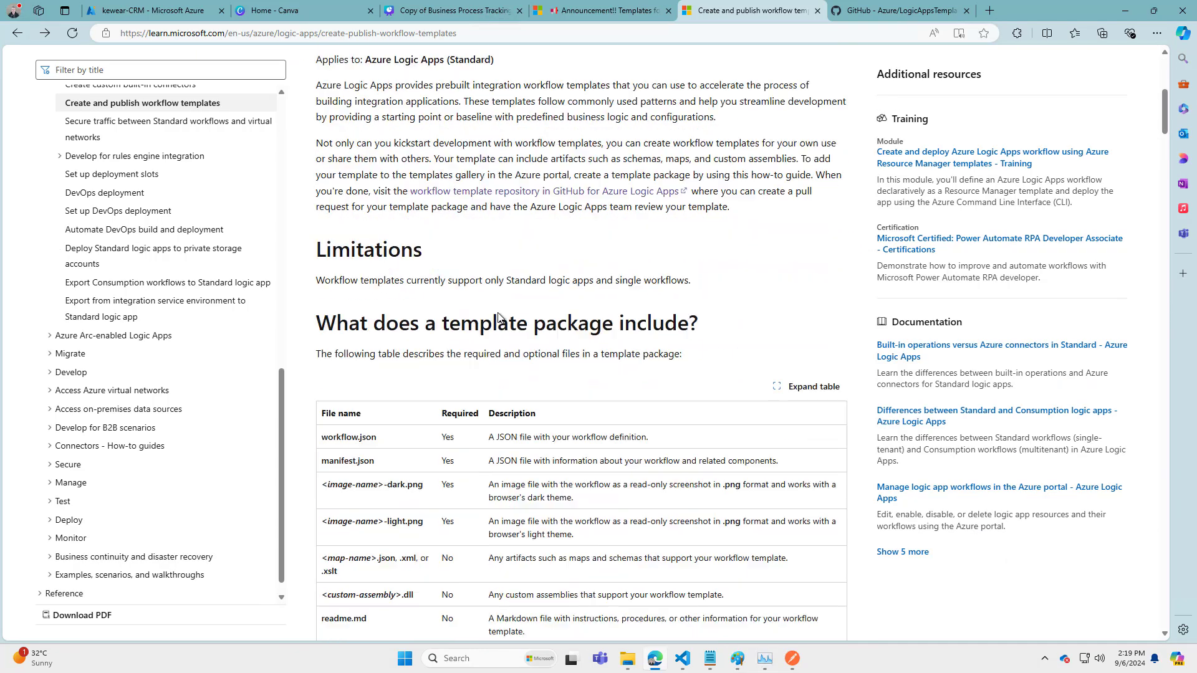
scroll(down, 3)
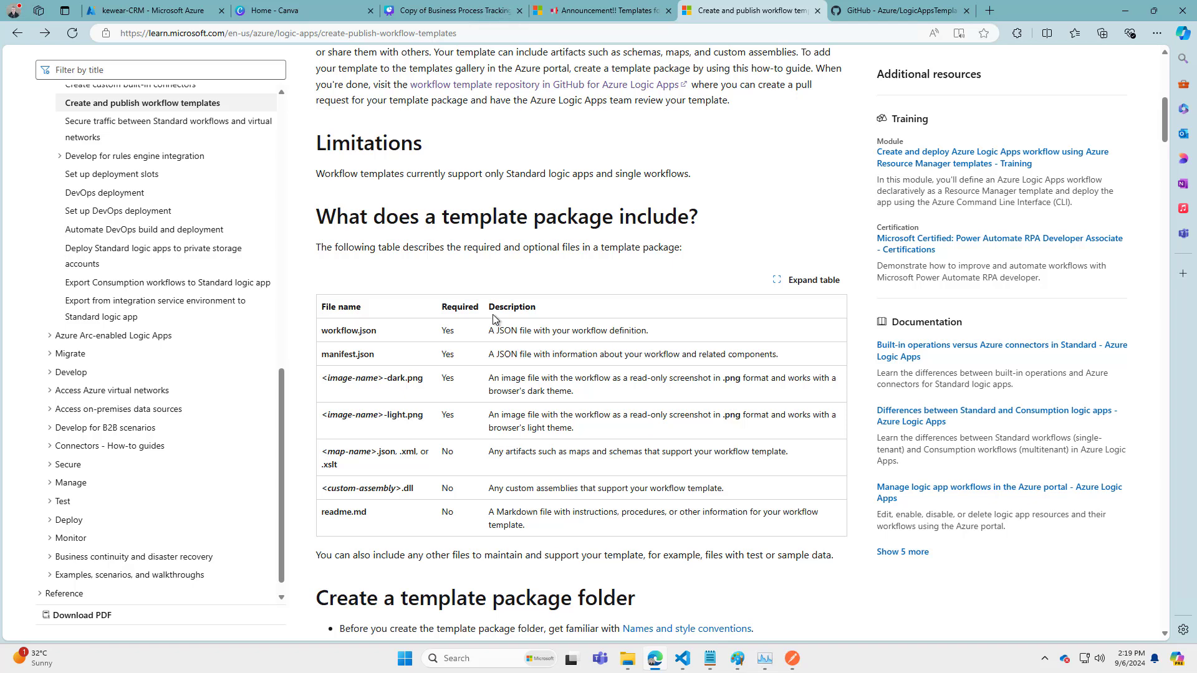
mouse_move(506, 465)
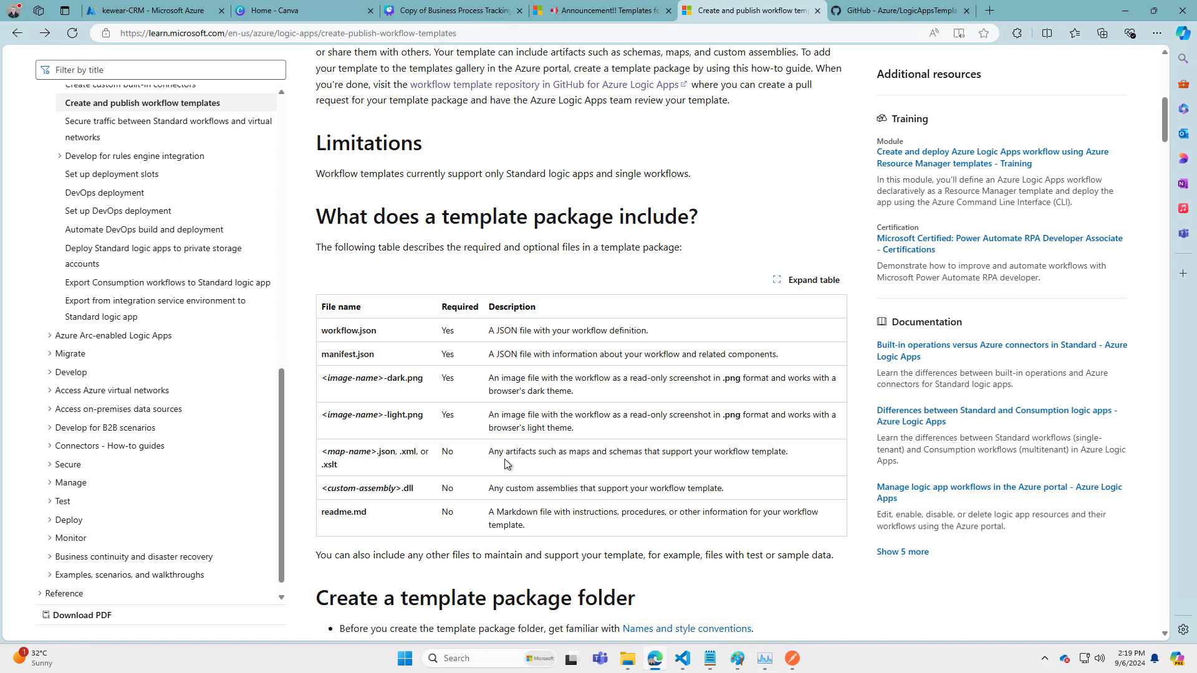
Read through the workflow.json, parameter, connection and template image sections
scroll(down, 3)
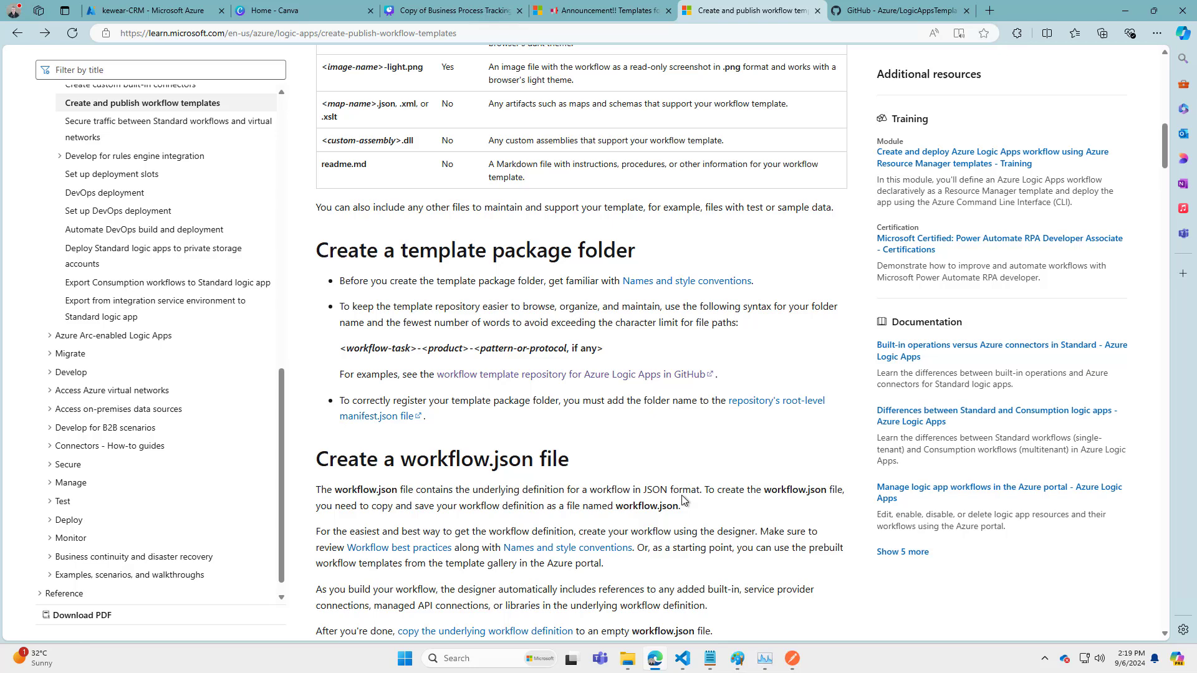
scroll(down, 3)
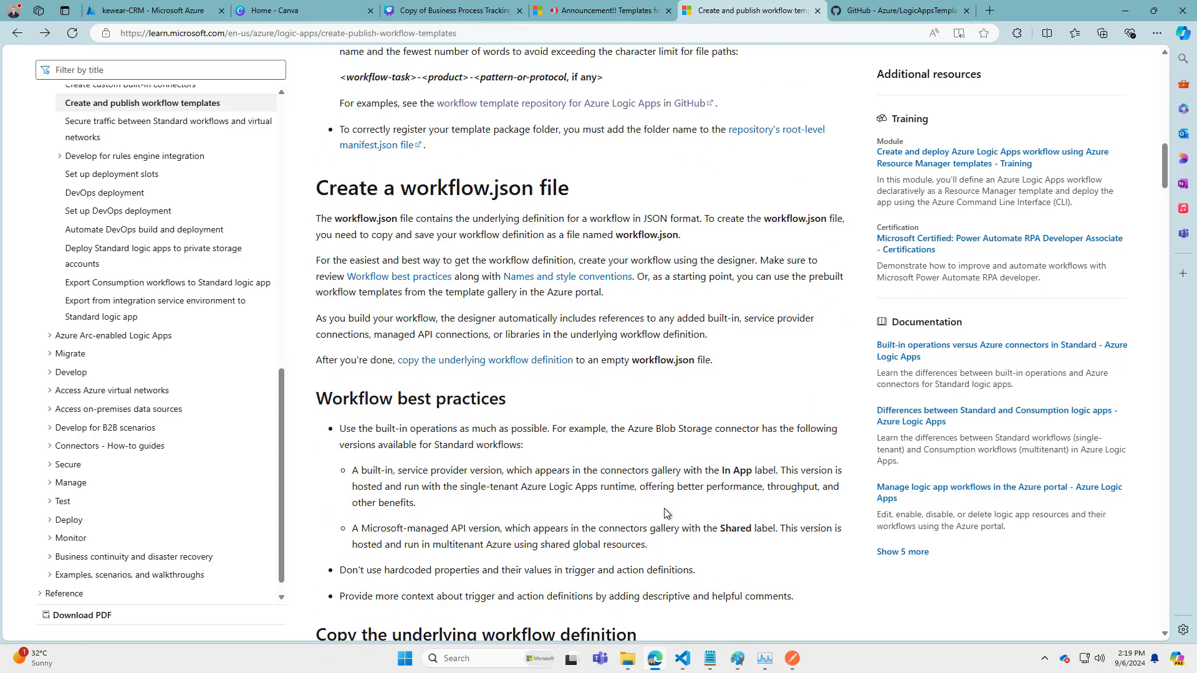
scroll(down, 3)
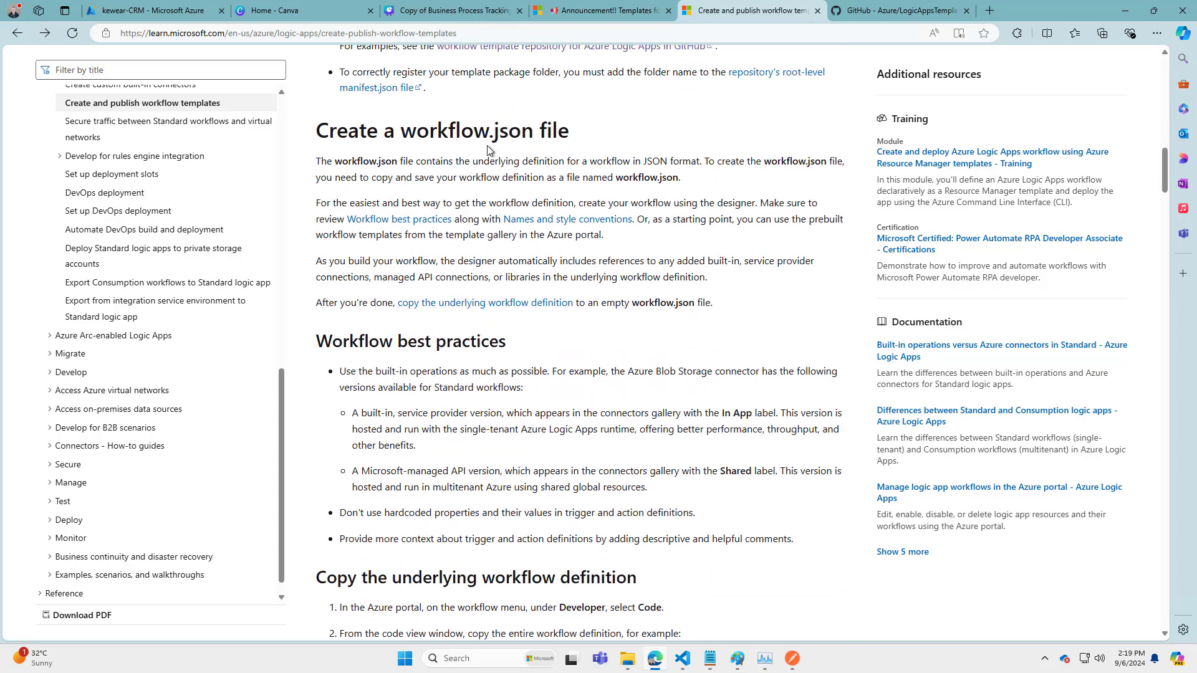
scroll(down, 3)
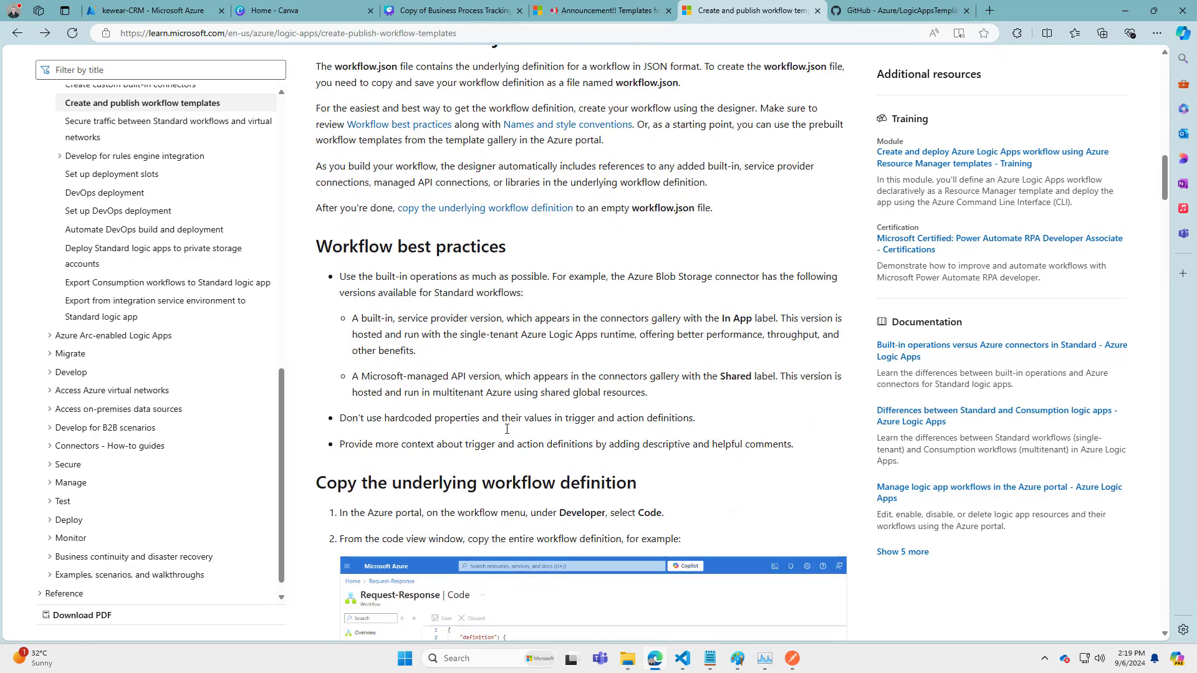
scroll(down, 3)
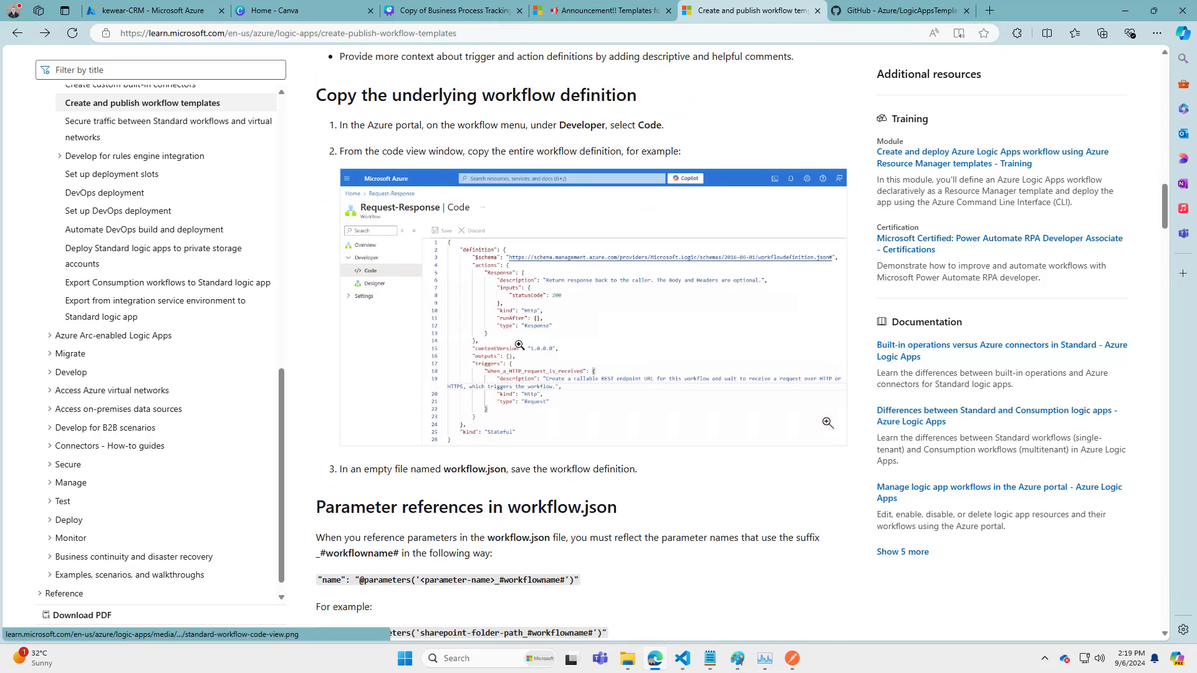
scroll(down, 3)
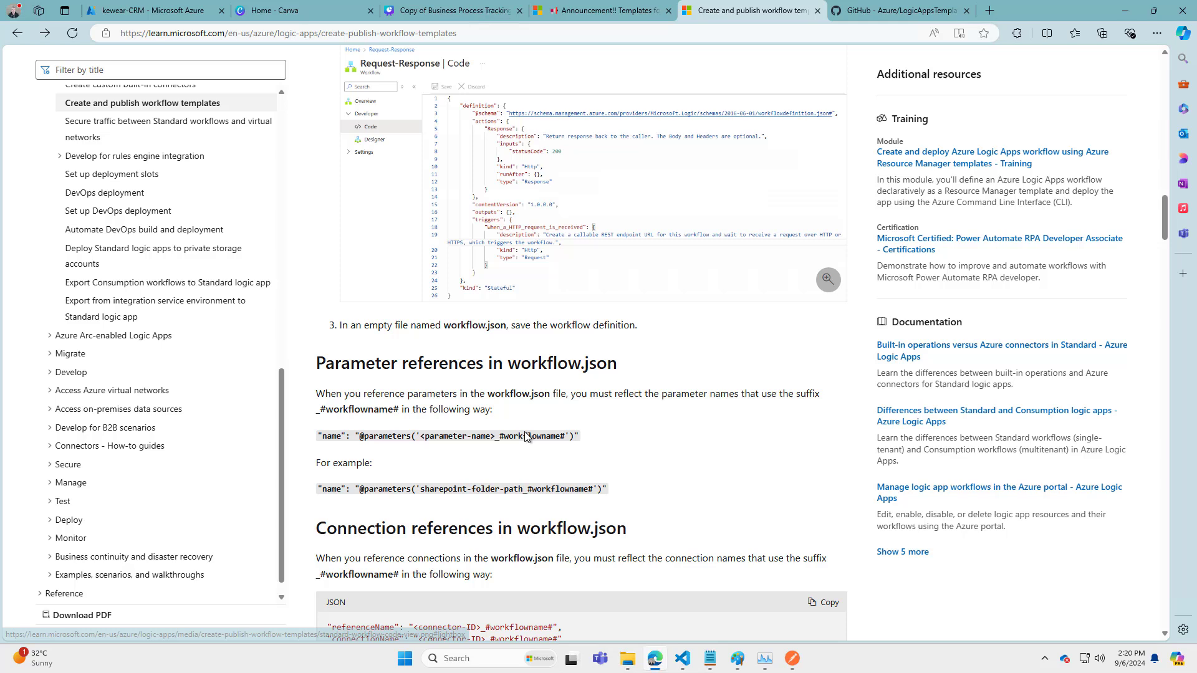
scroll(down, 3)
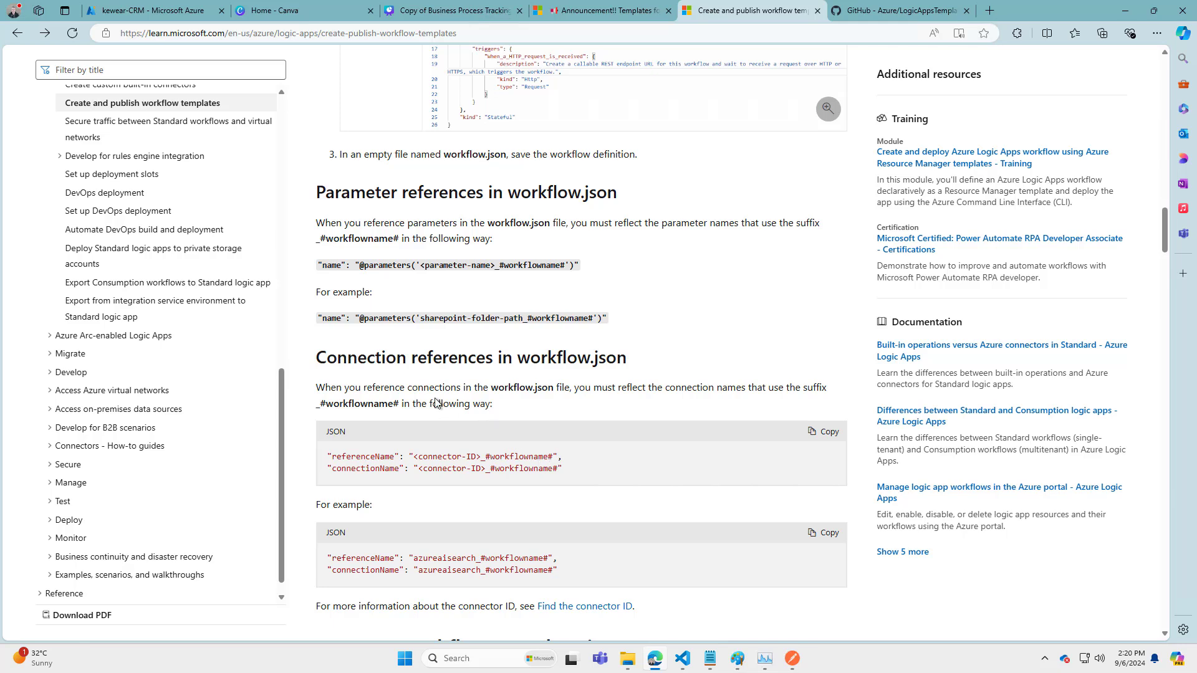
scroll(down, 3)
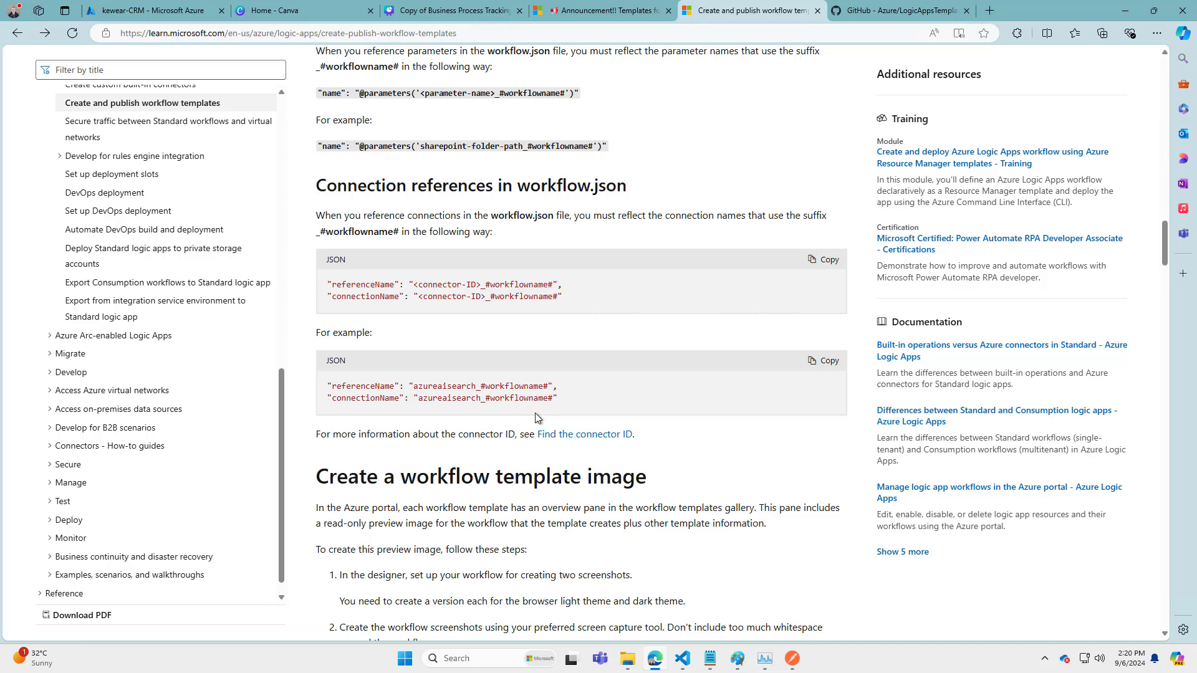
scroll(down, 3)
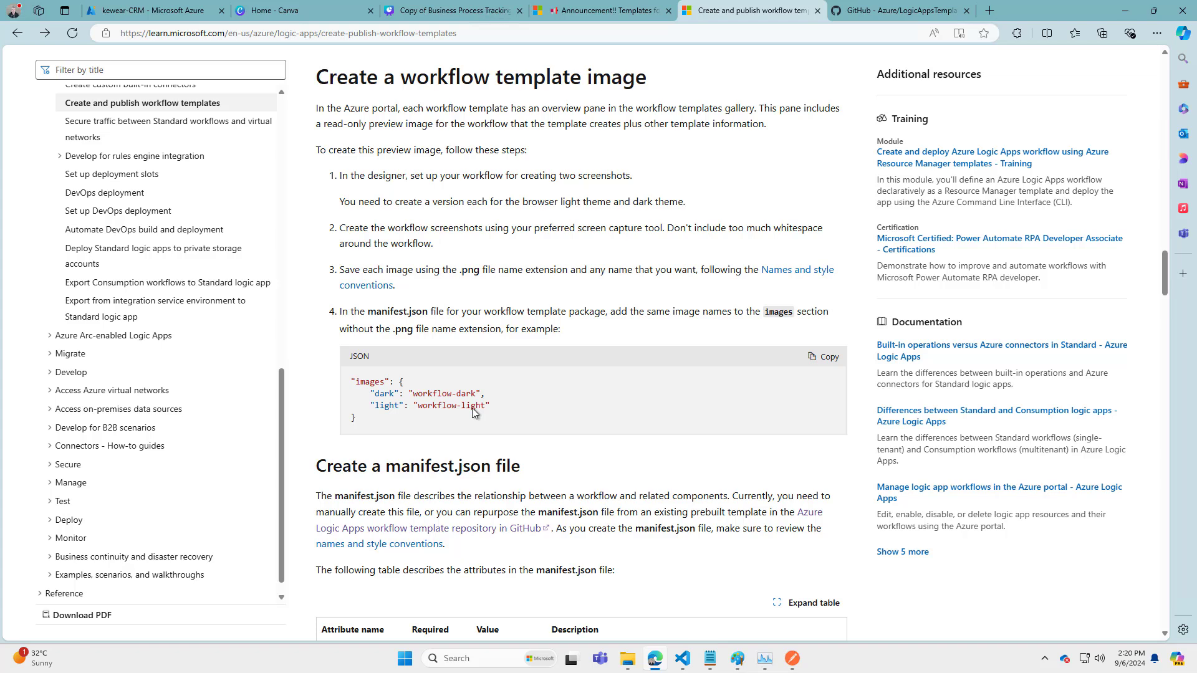
scroll(down, 3)
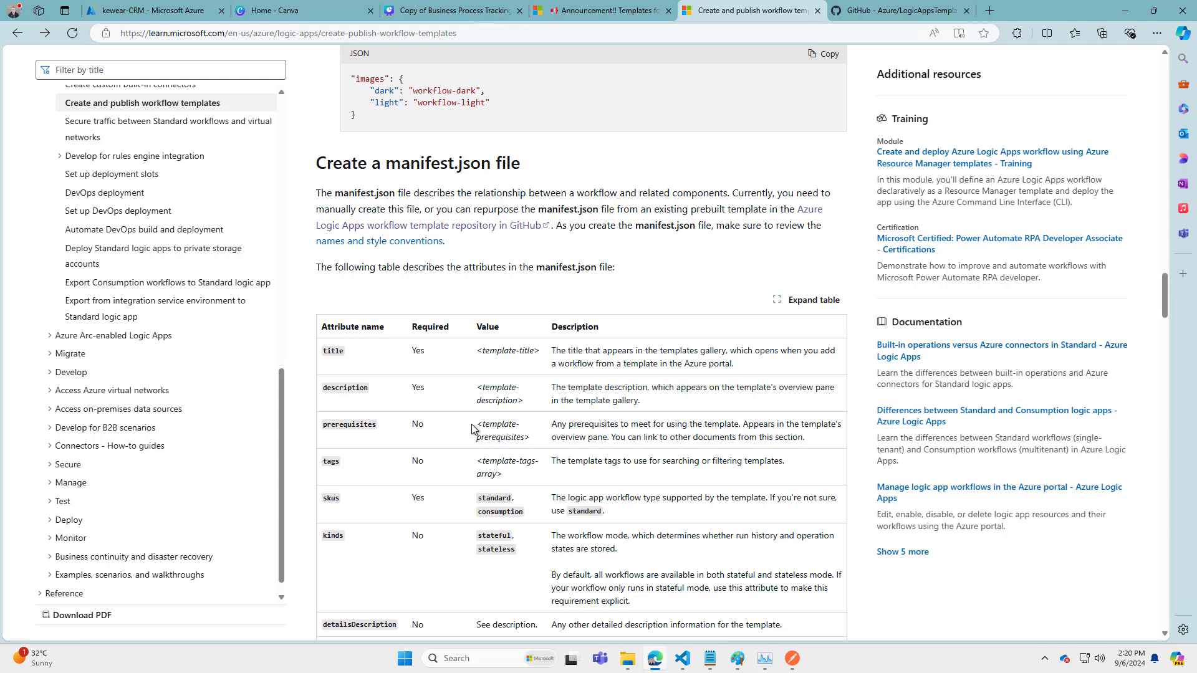
scroll(down, 3)
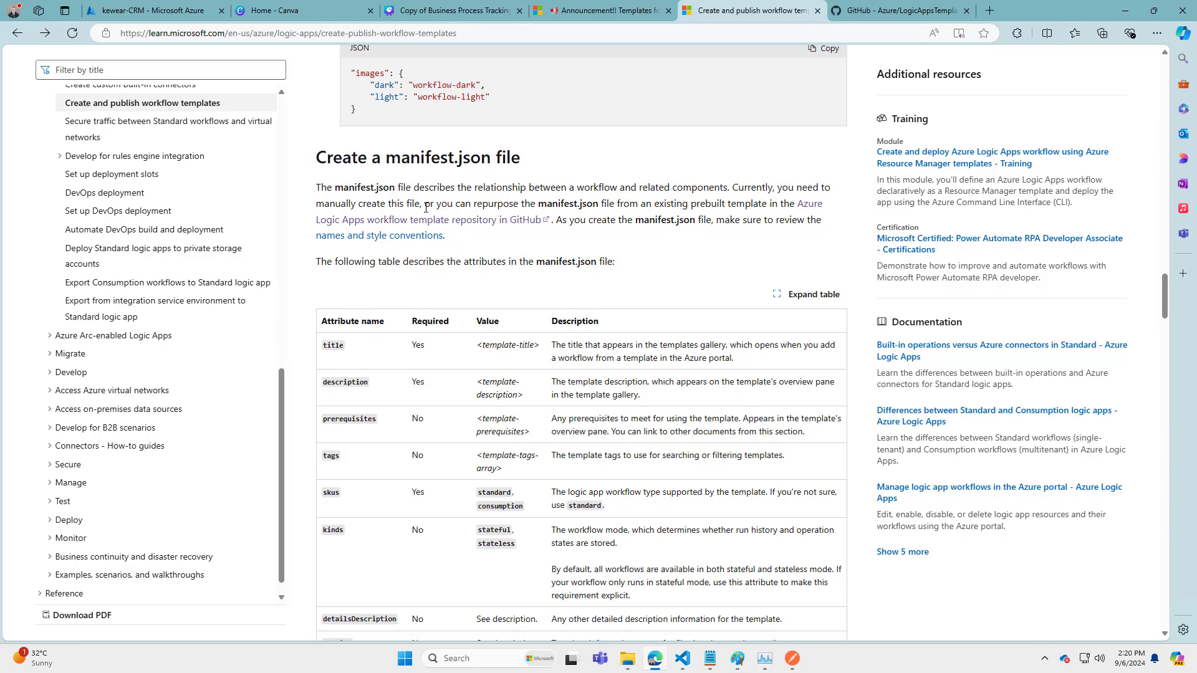
scroll(down, 3)
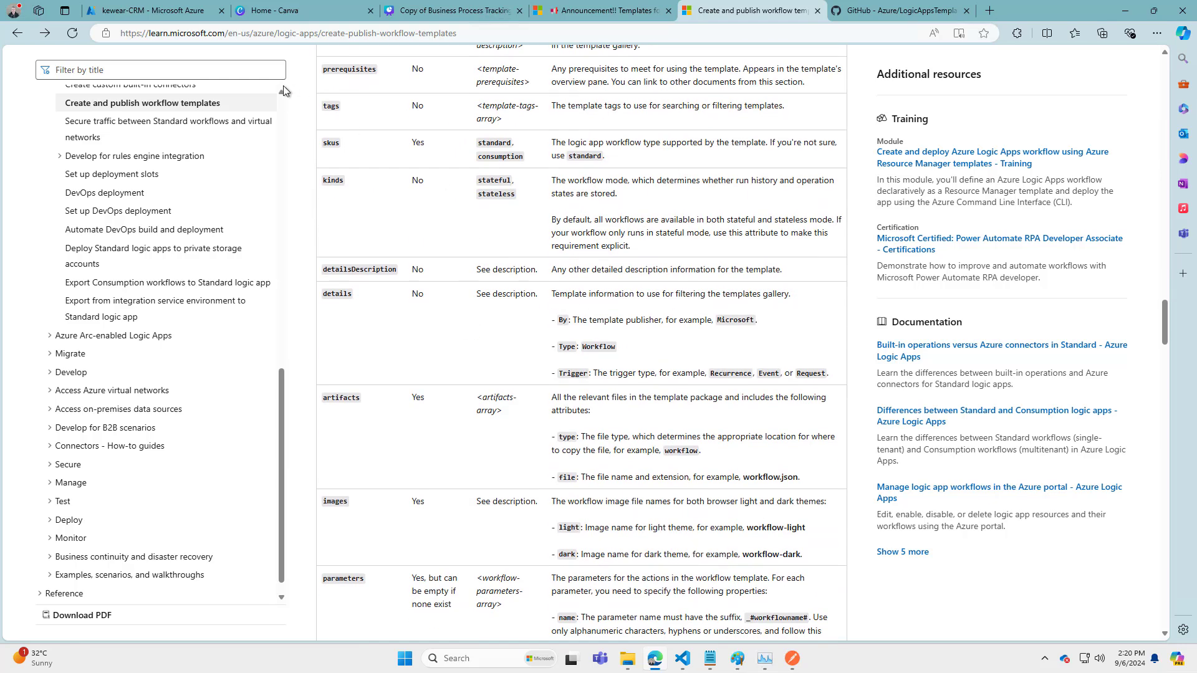
scroll(down, 3)
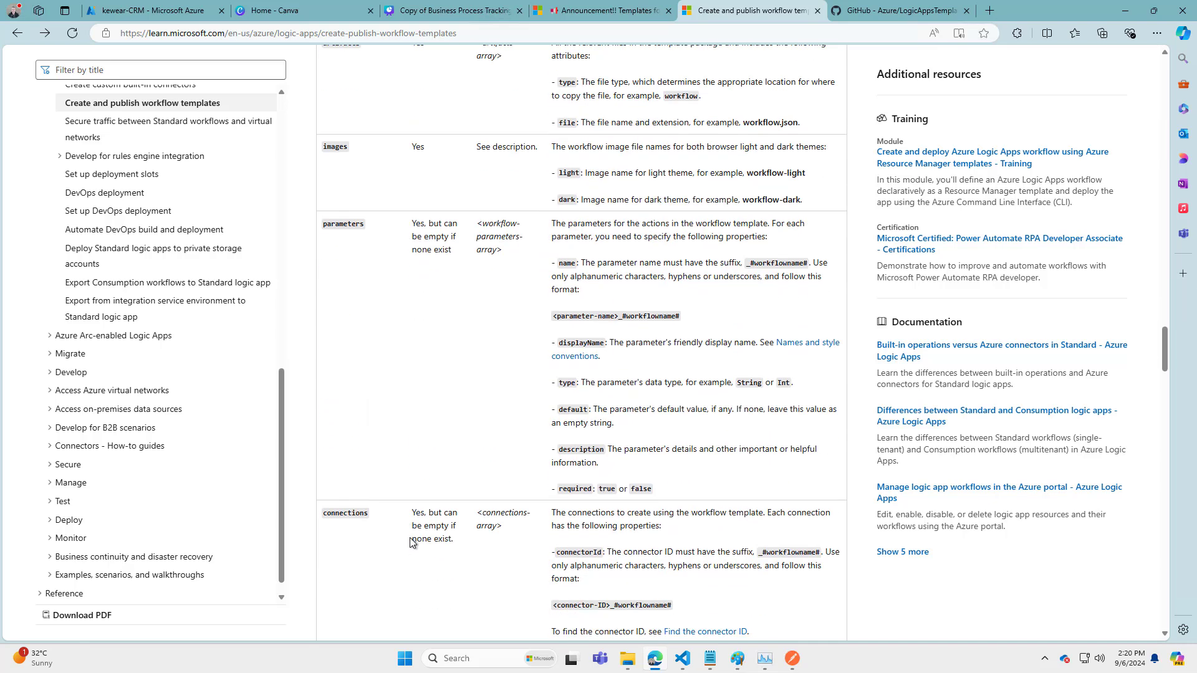
scroll(down, 3)
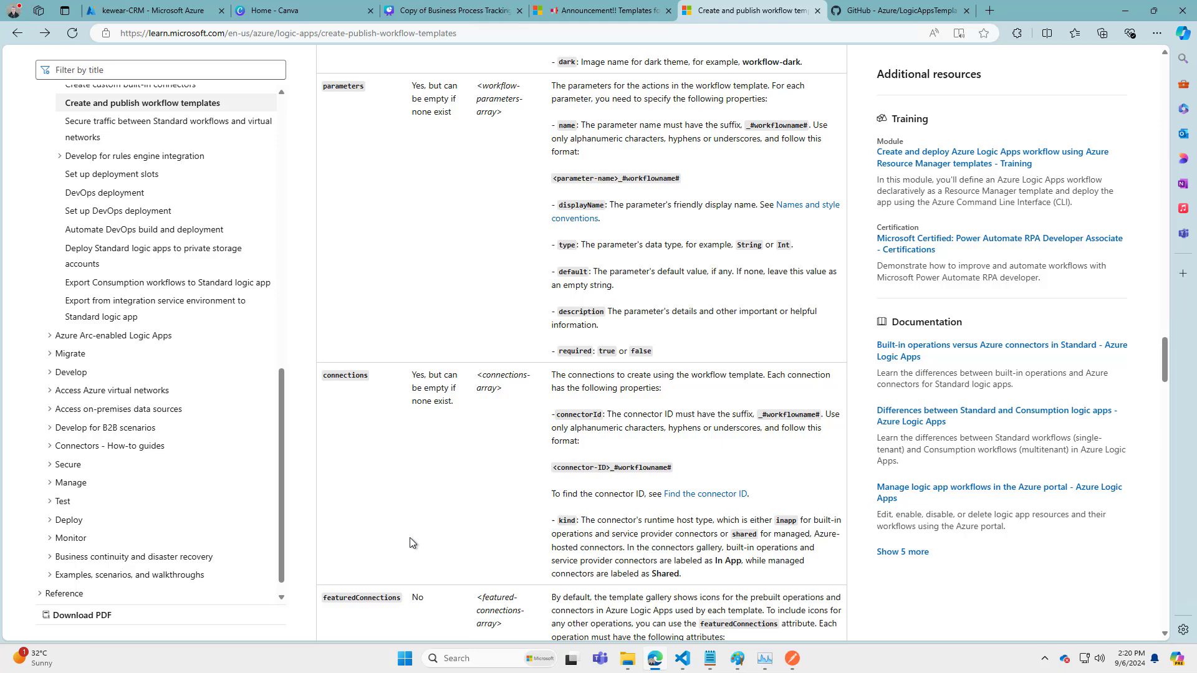
scroll(down, 3)
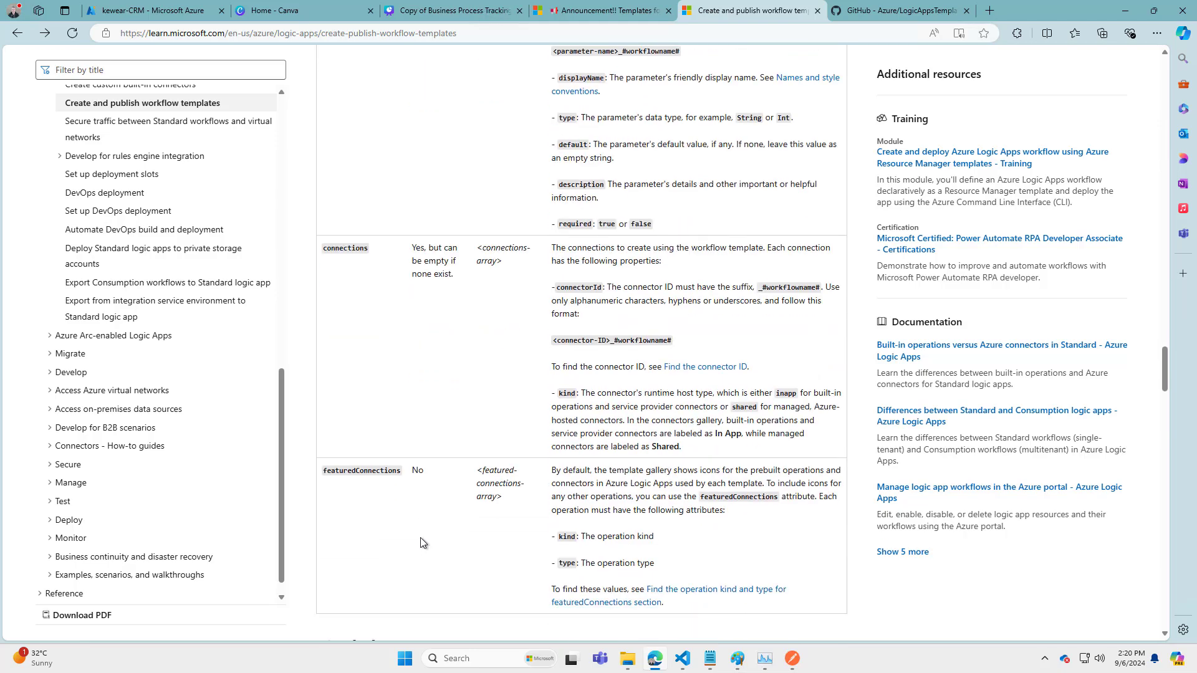
scroll(down, 3)
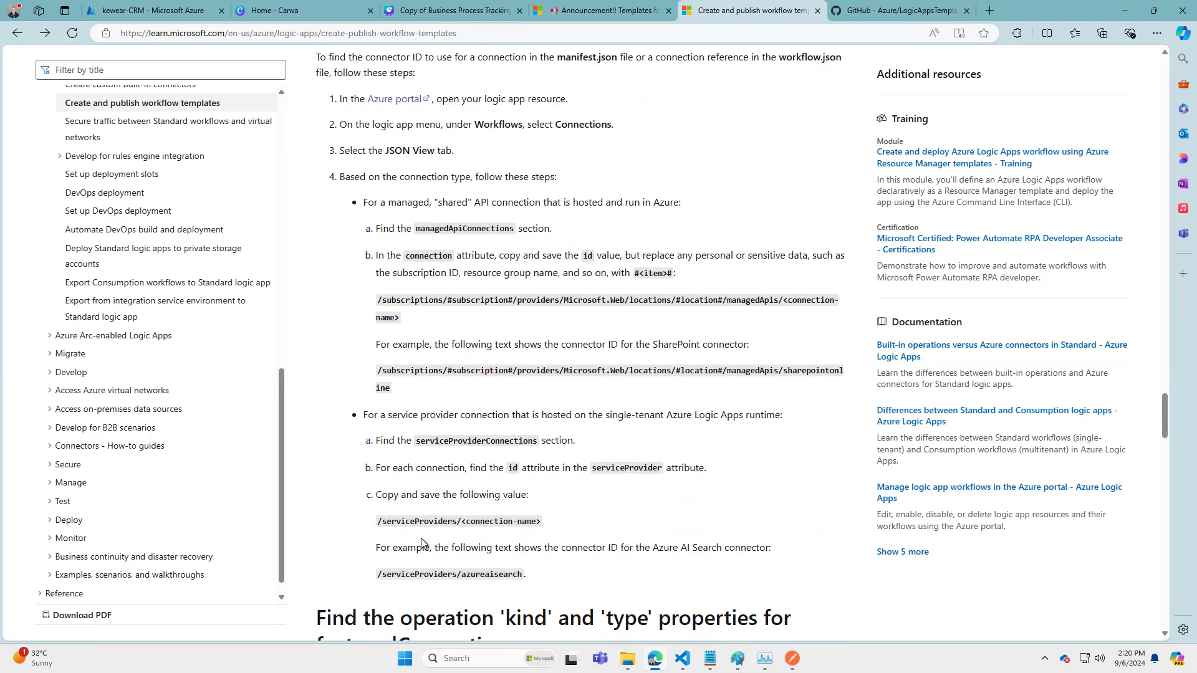
scroll(down, 3)
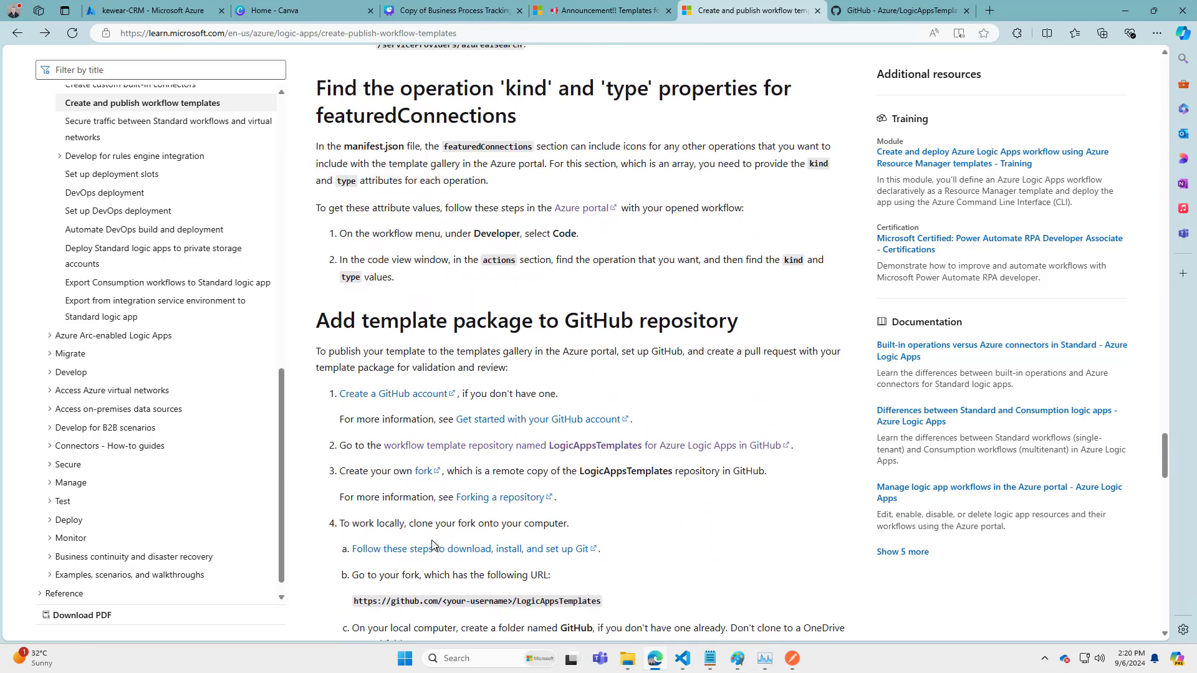
scroll(down, 3)
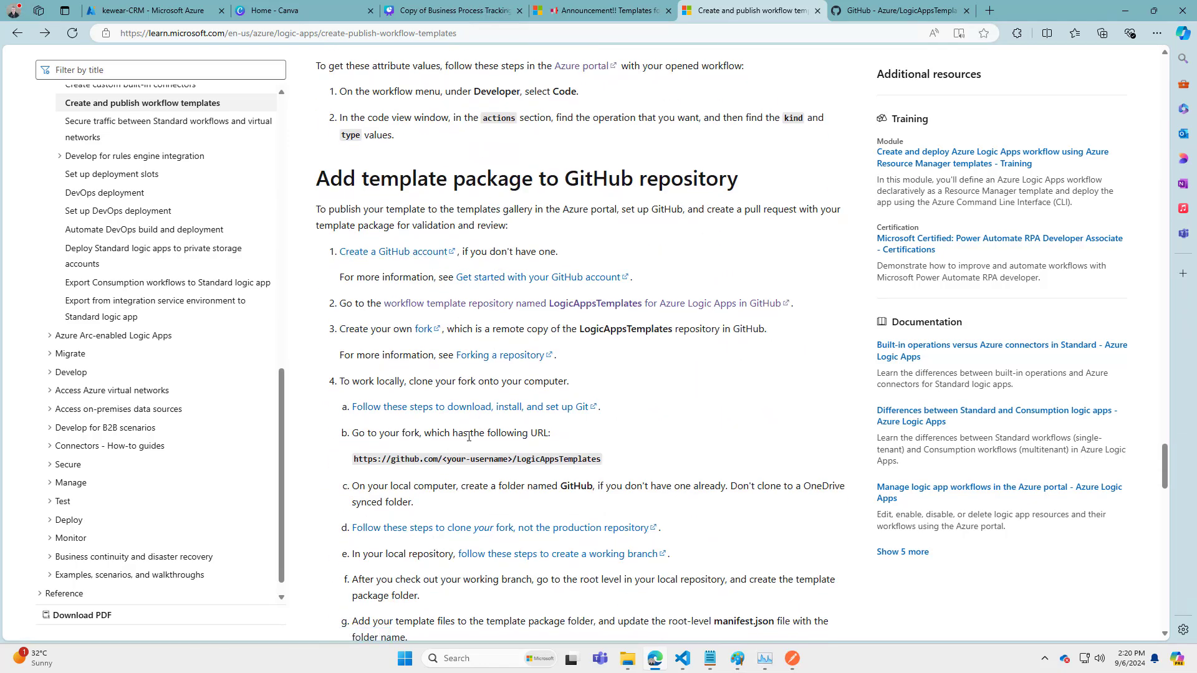
scroll(down, 3)
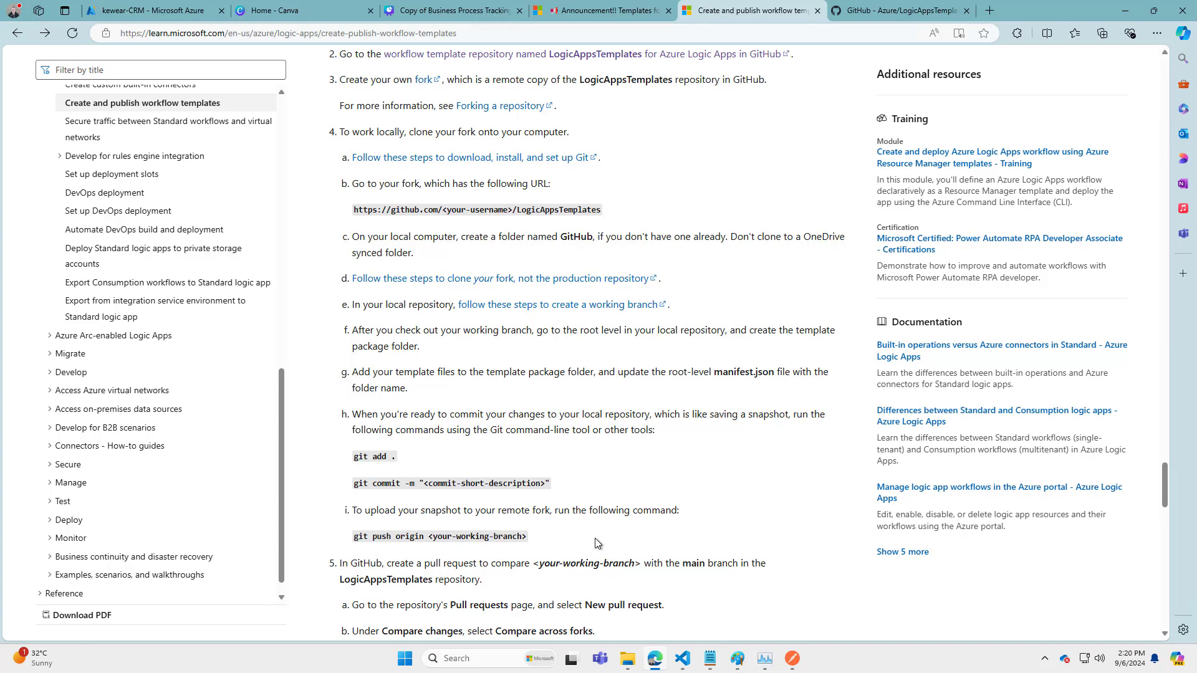
scroll(down, 3)
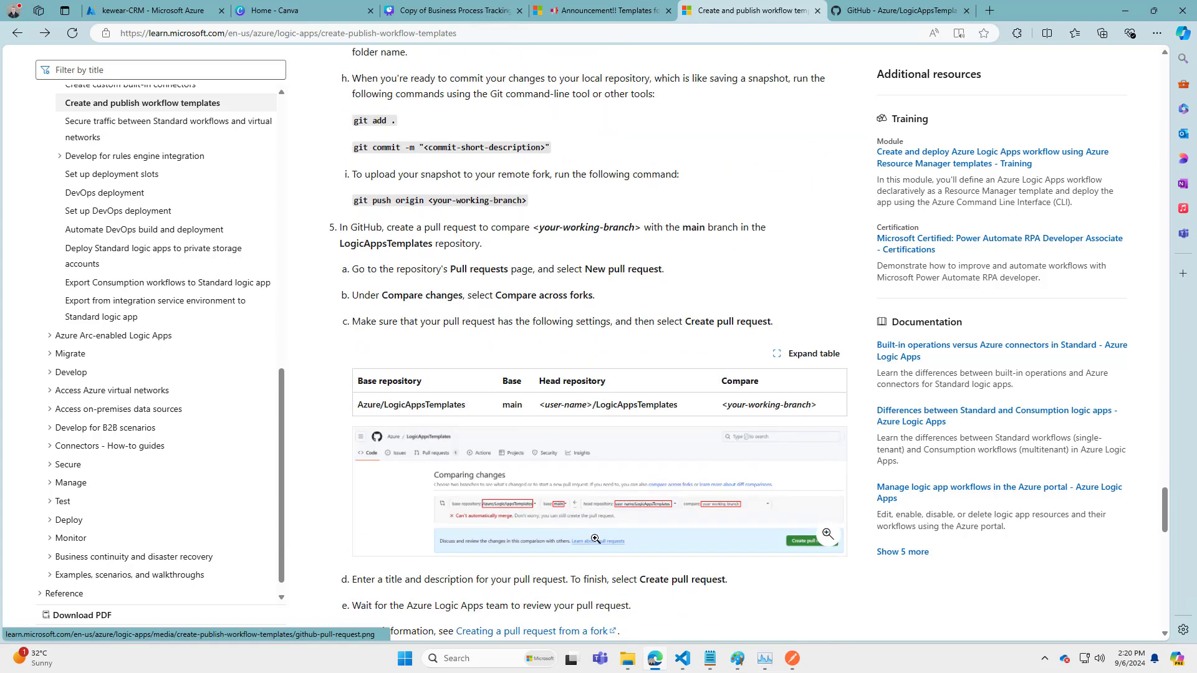
mouse_move(630, 511)
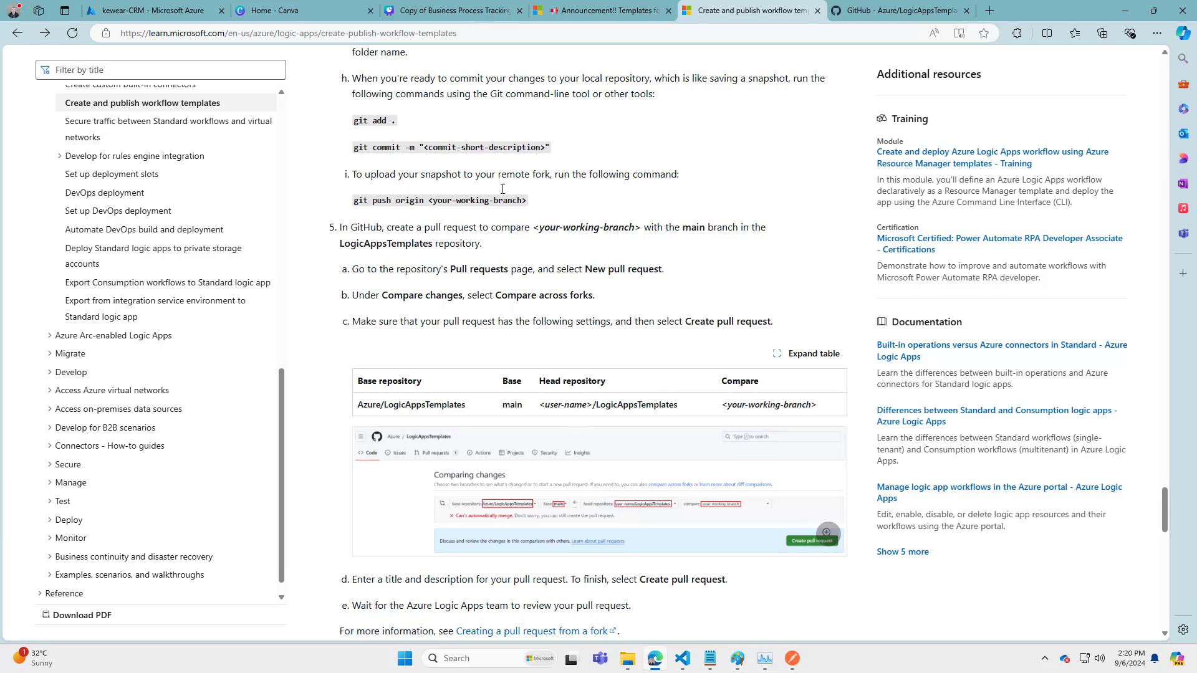
Browse the LogicAppsTemplates repo, open ingest-index-ai-blob-storage-rag, then return to the repo root
click(901, 10)
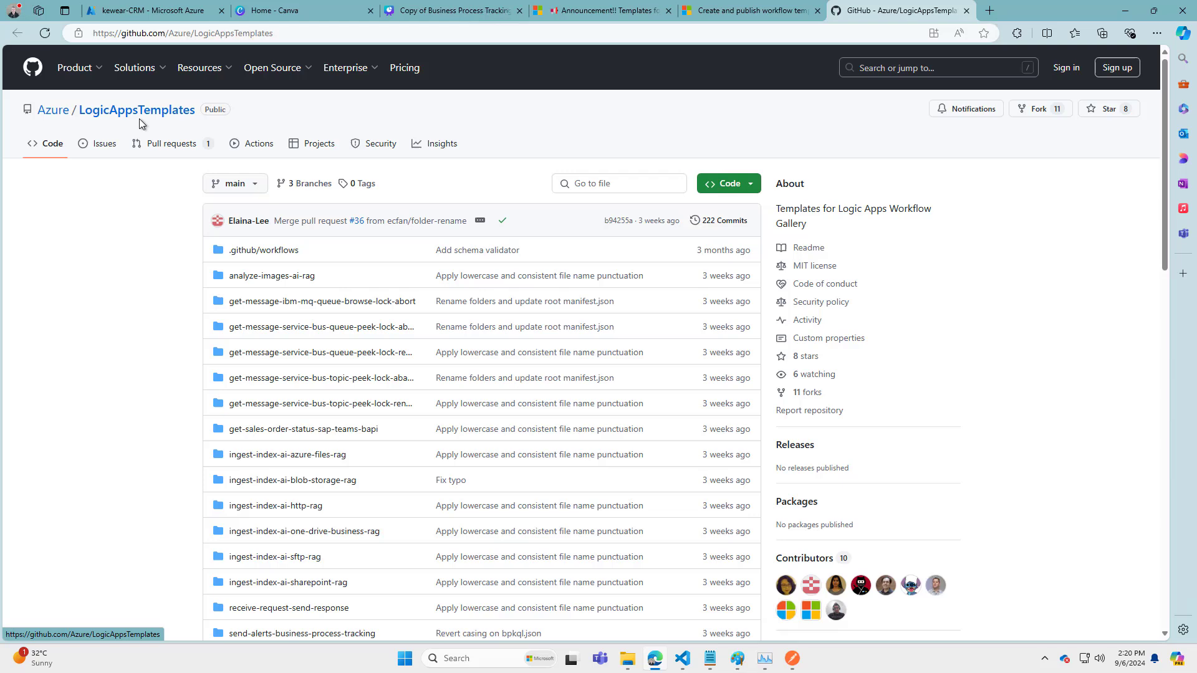
mouse_move(263, 249)
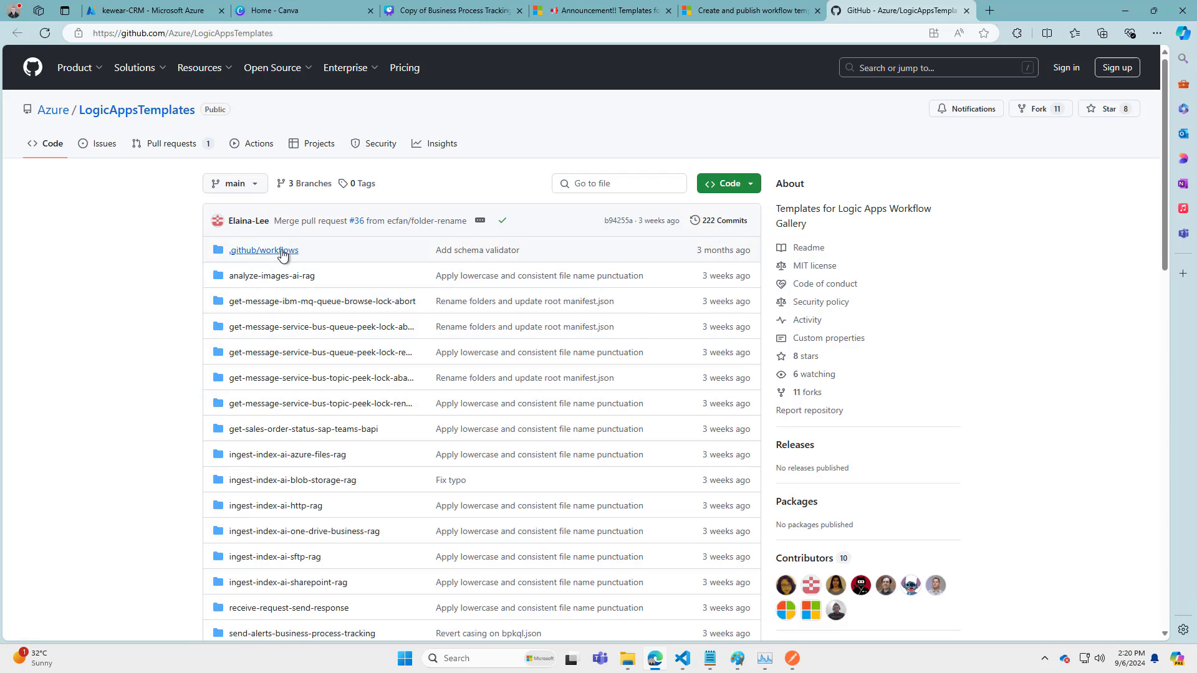
scroll(down, 3)
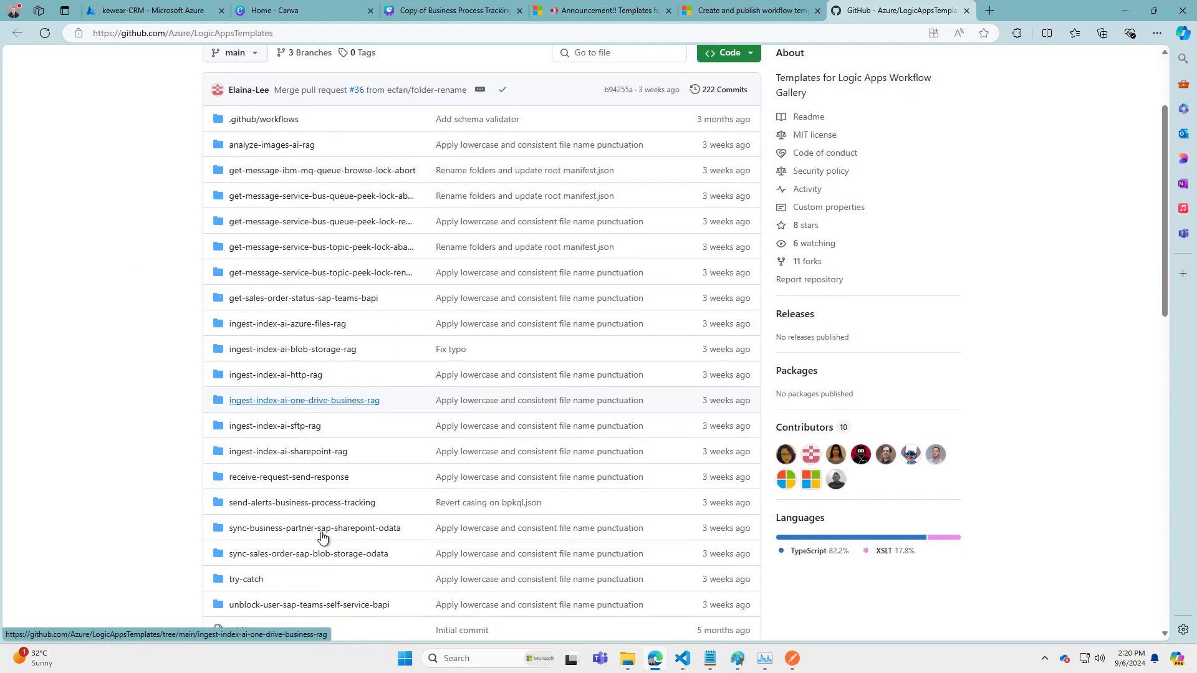
scroll(down, 3)
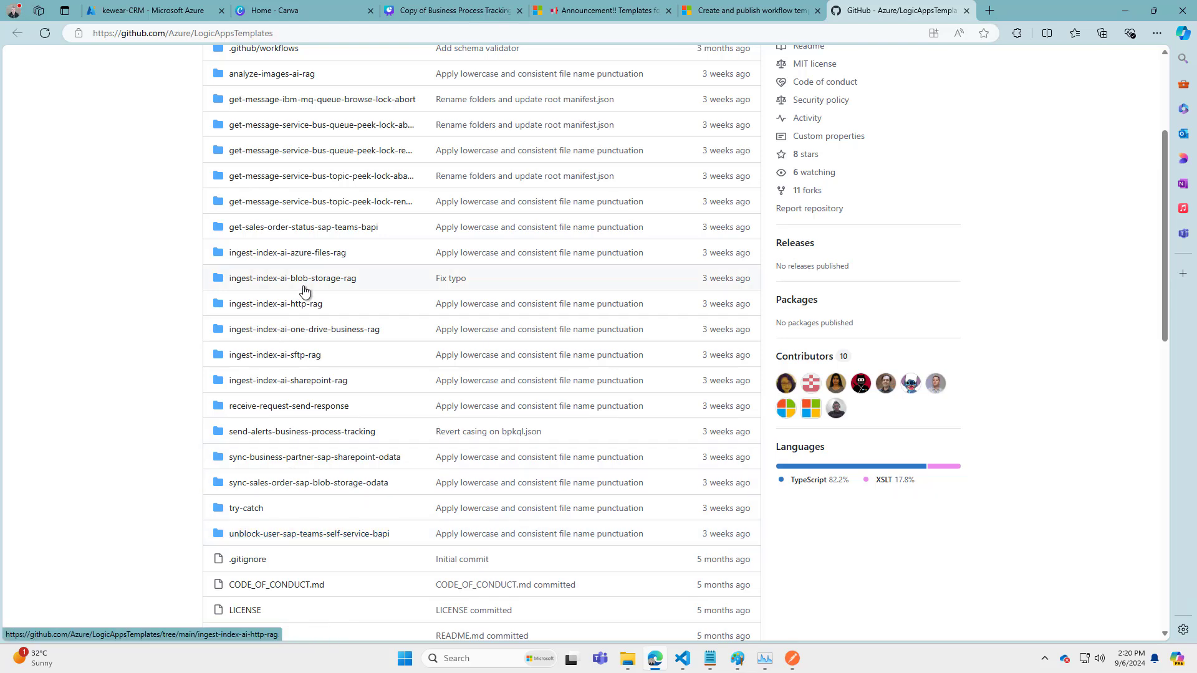
click(292, 278)
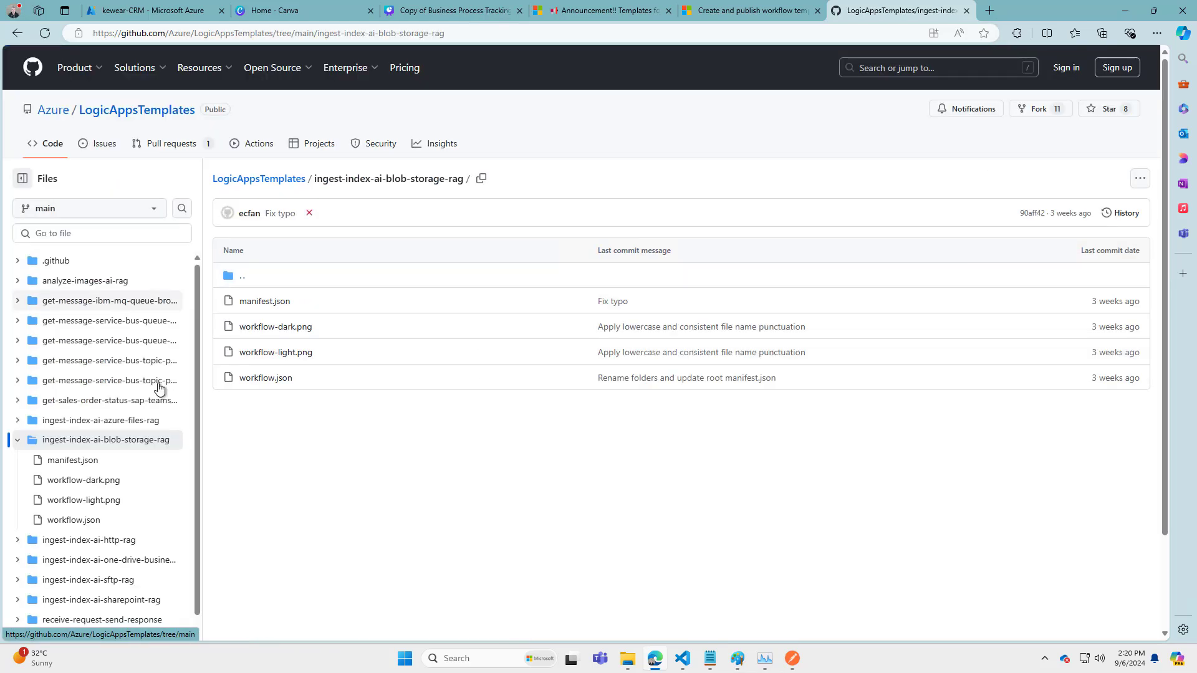
mouse_move(264, 377)
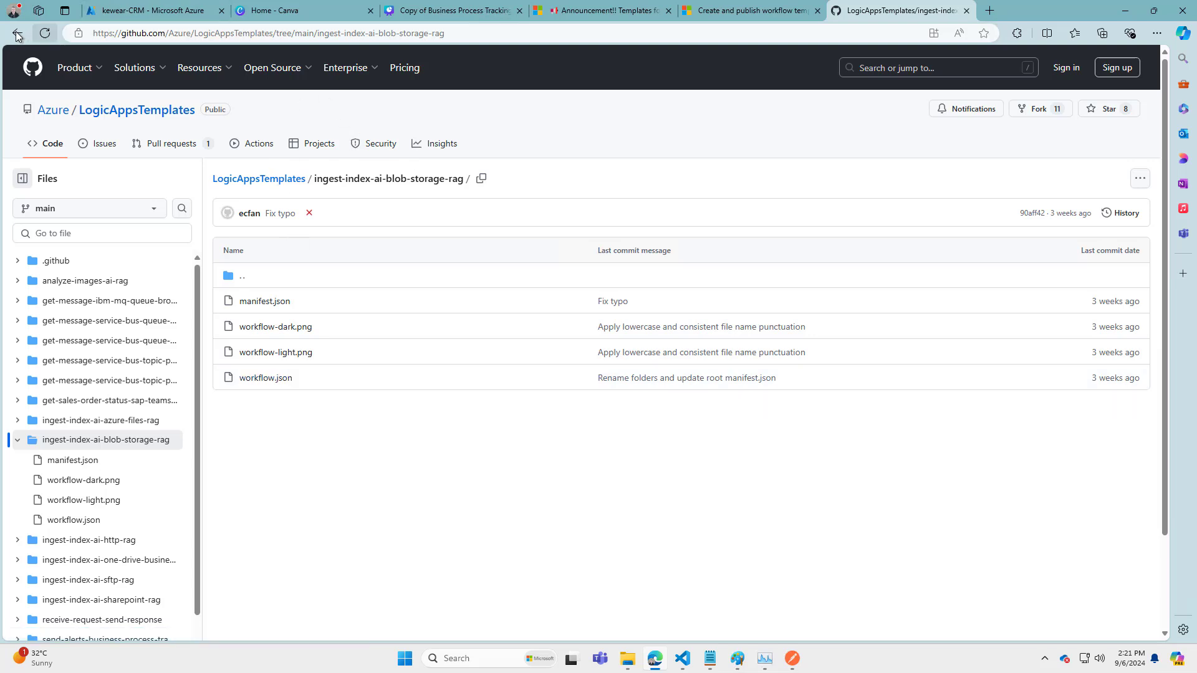
click(17, 34)
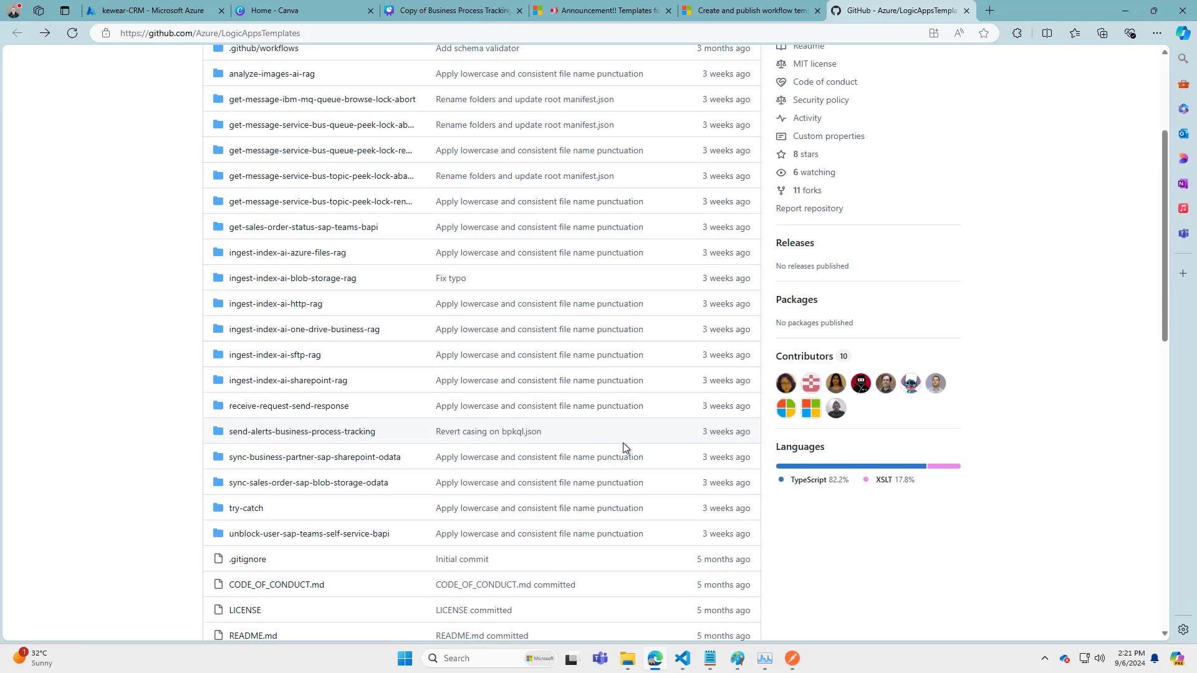
scroll(up, 3)
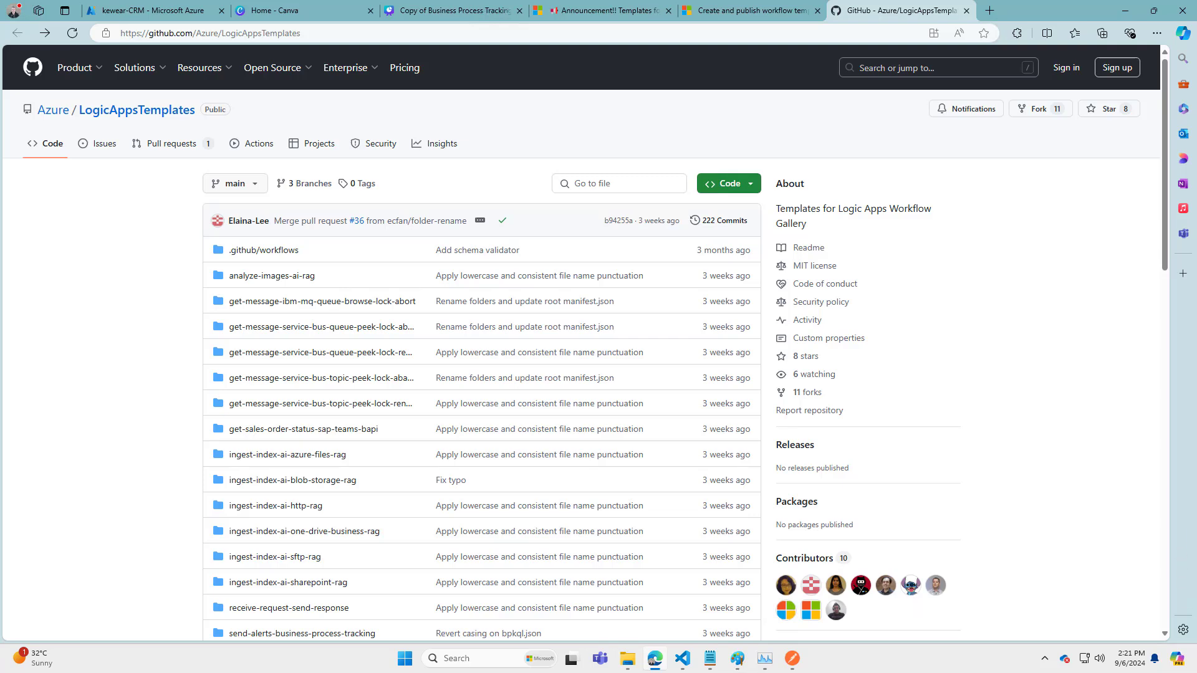
click(147, 10)
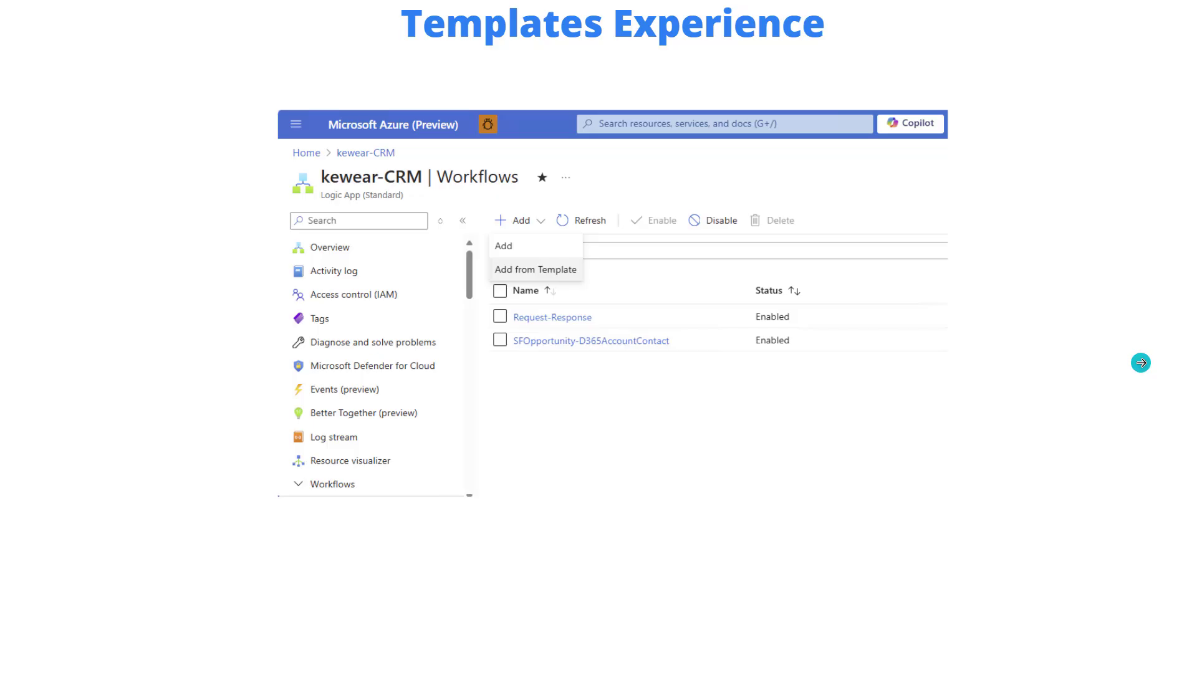
Advance to the slide showing the Azure Templates gallery of Microsoft workflow templates
click(535, 270)
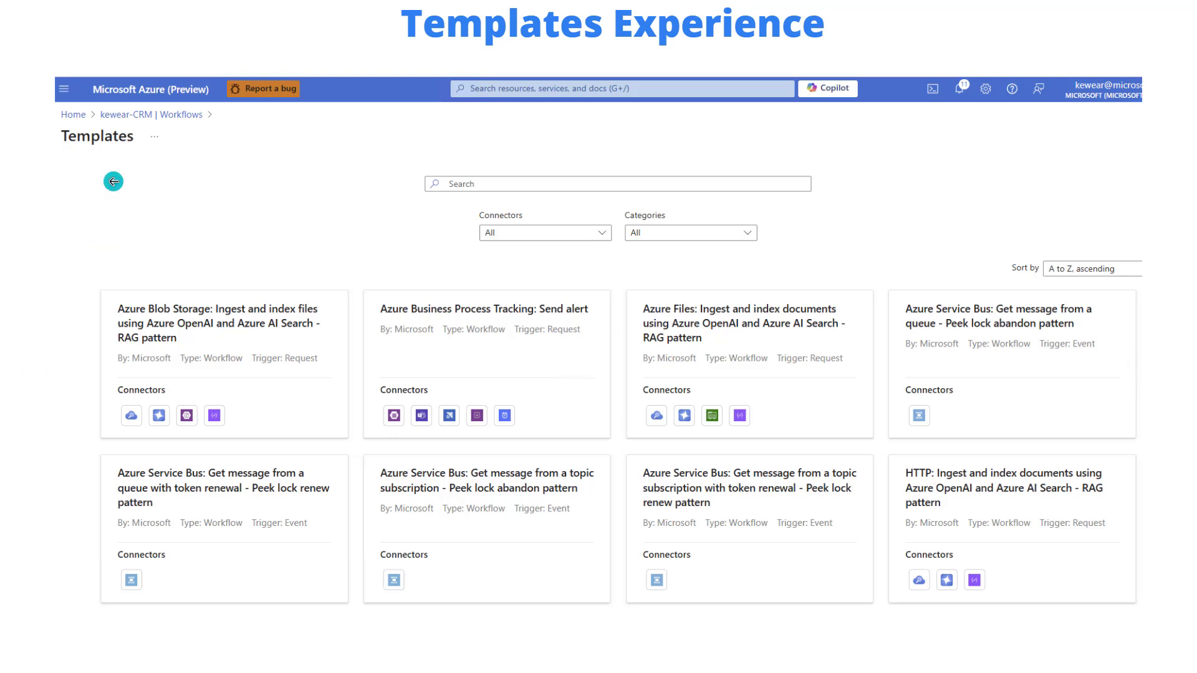
mouse_move(422, 382)
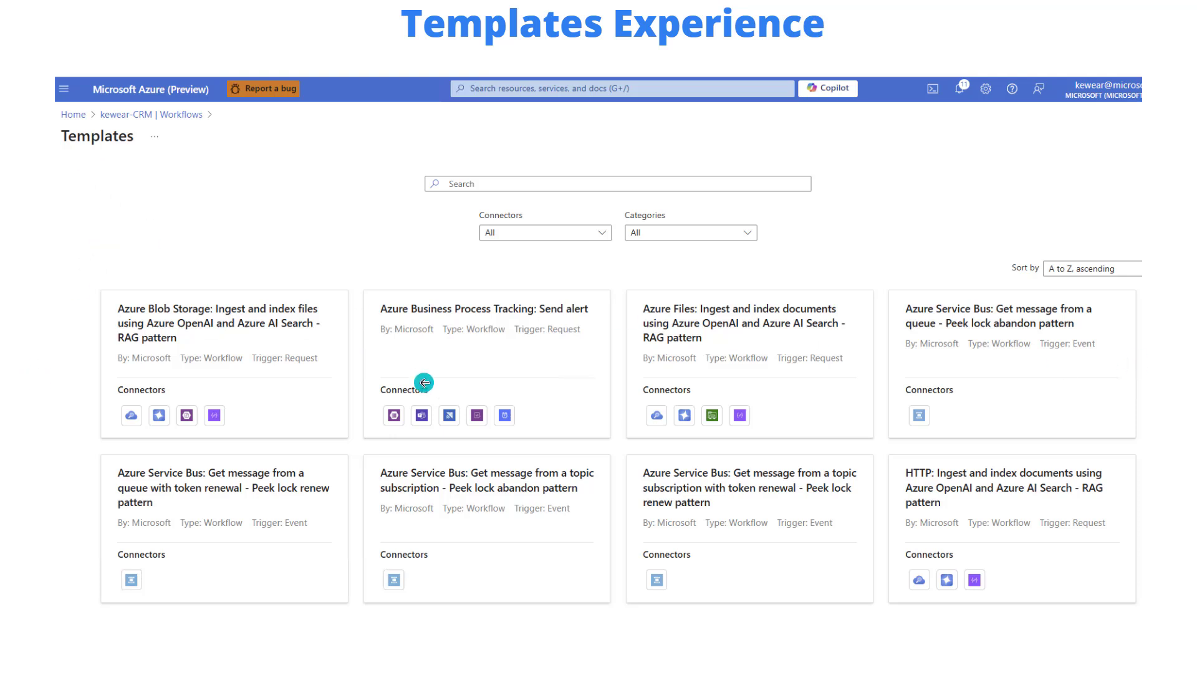
mouse_move(355, 473)
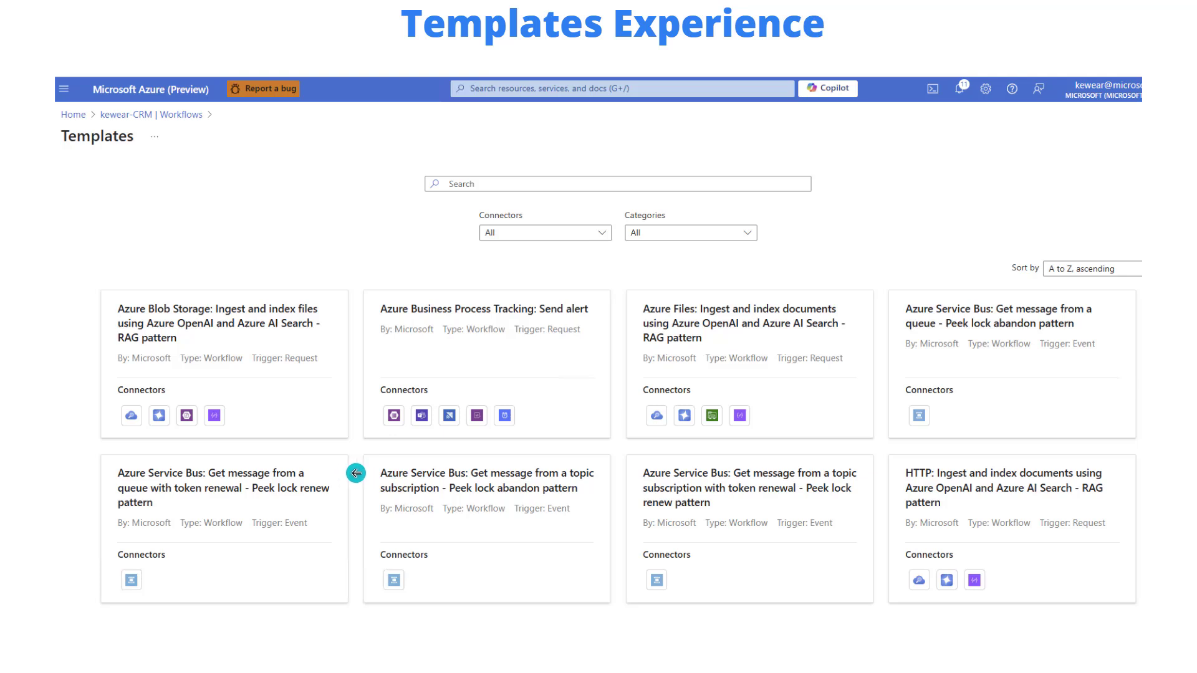
mouse_move(565, 485)
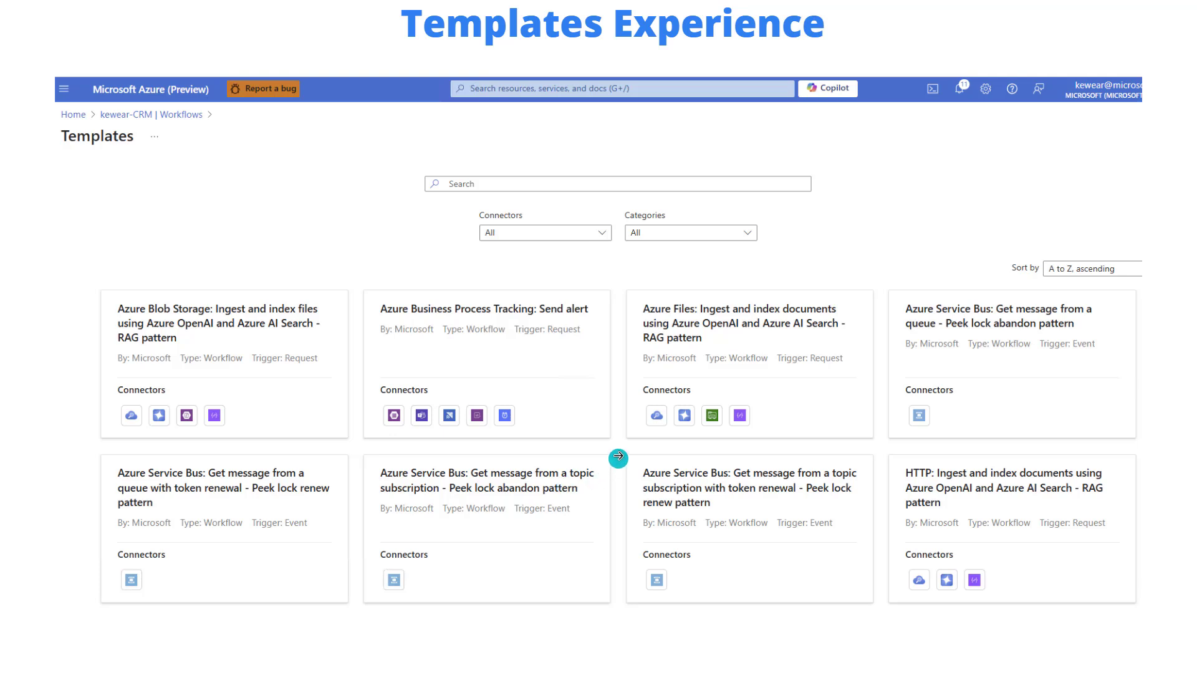
mouse_move(618, 458)
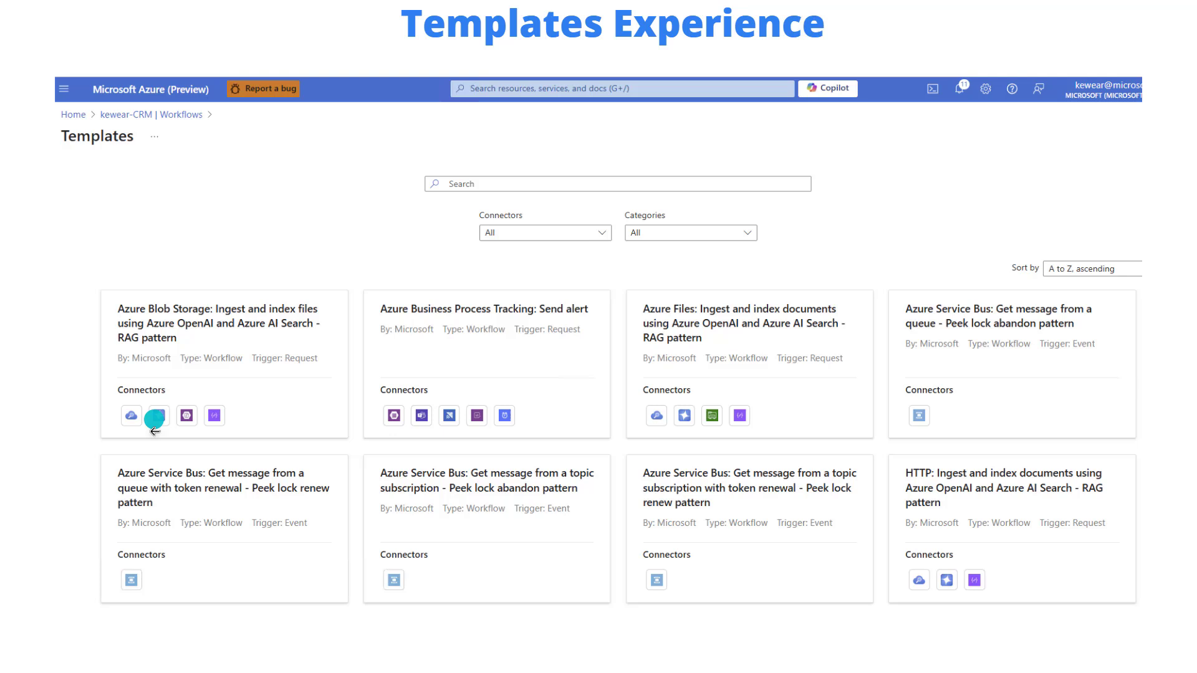
mouse_move(154, 476)
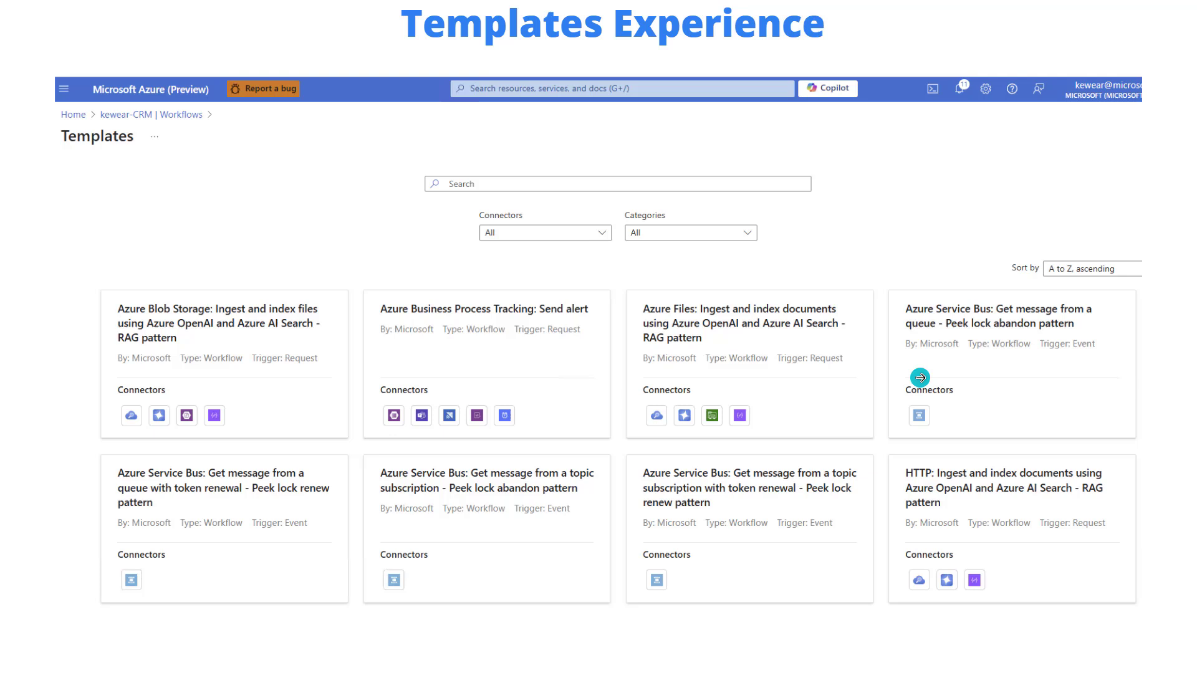
mouse_move(920, 377)
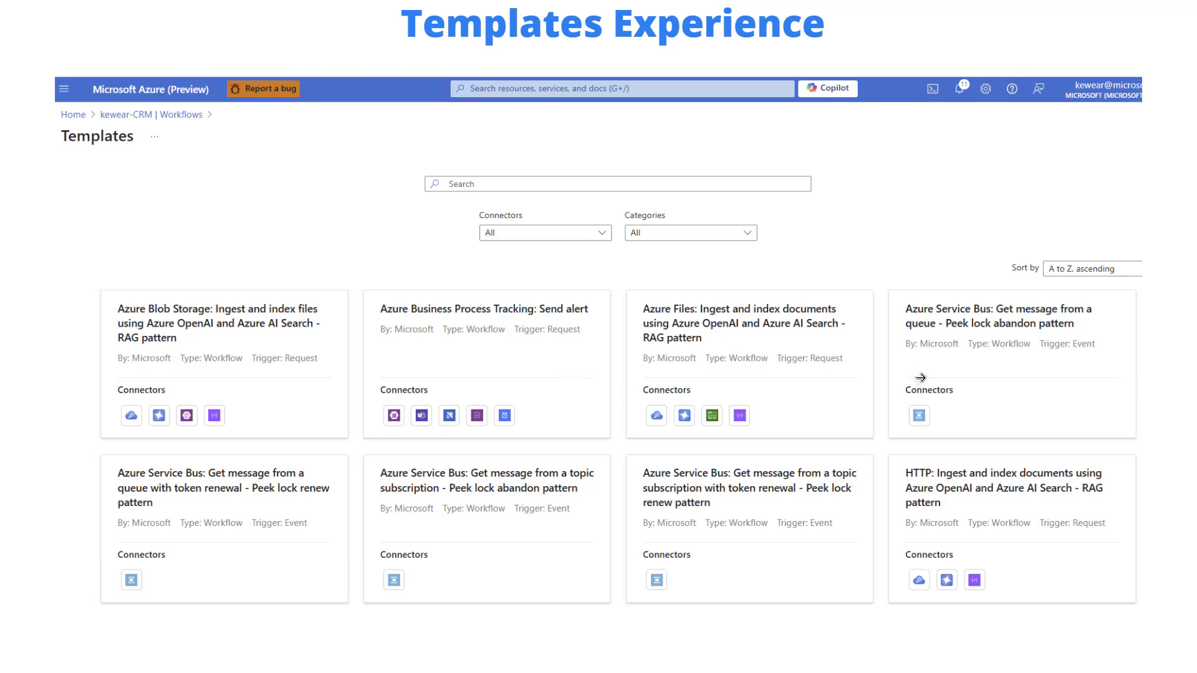
mouse_move(932, 390)
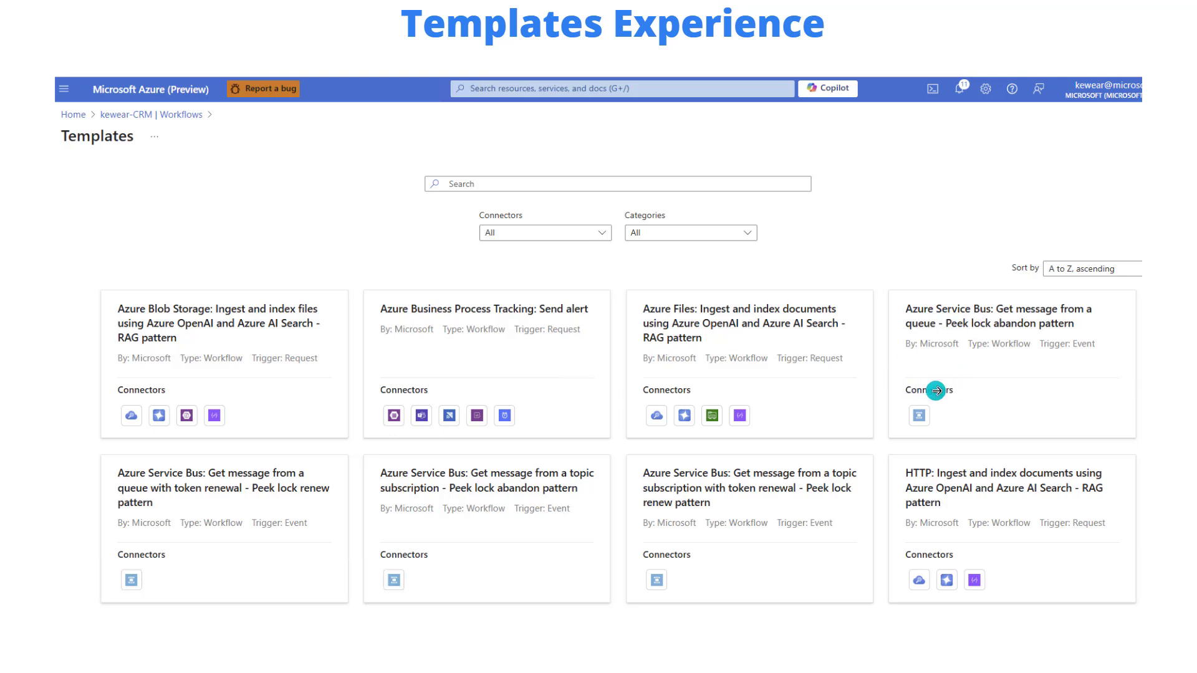
mouse_move(754, 351)
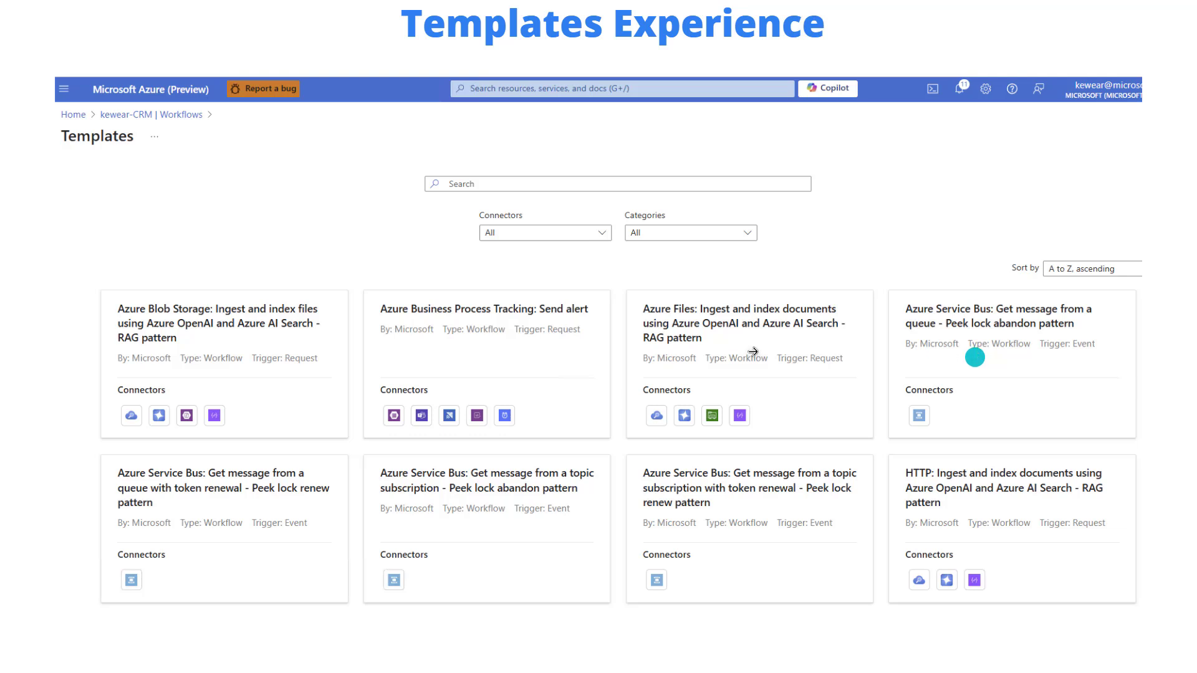
mouse_move(372, 361)
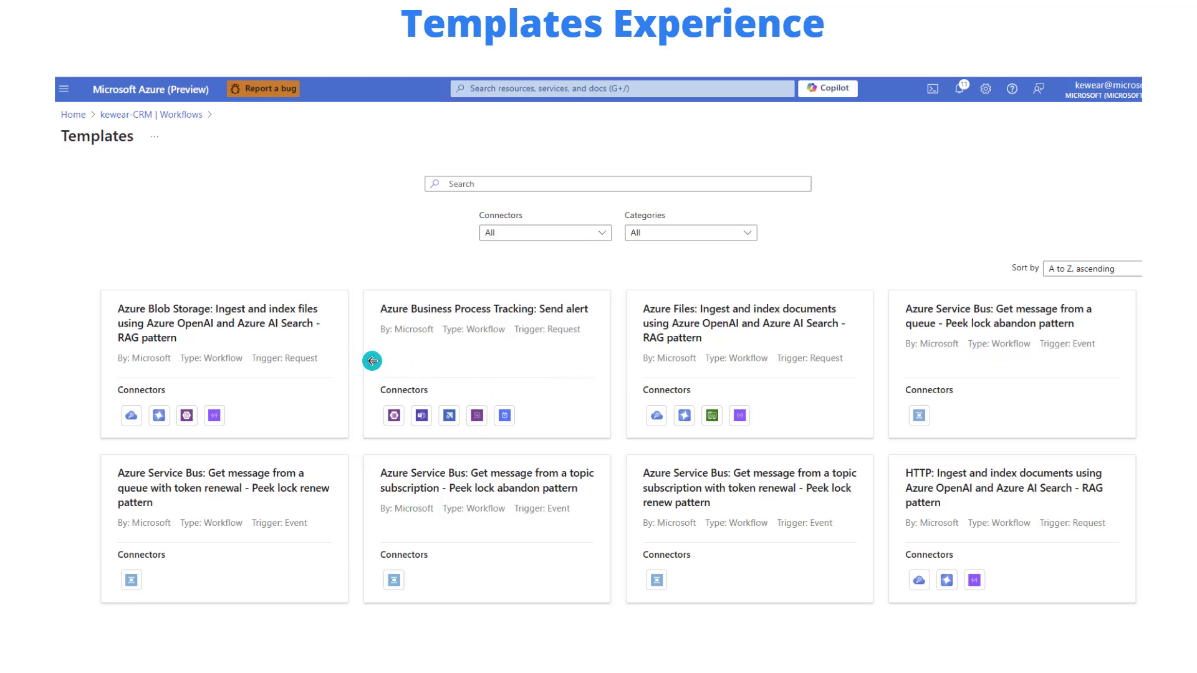
mouse_move(511, 332)
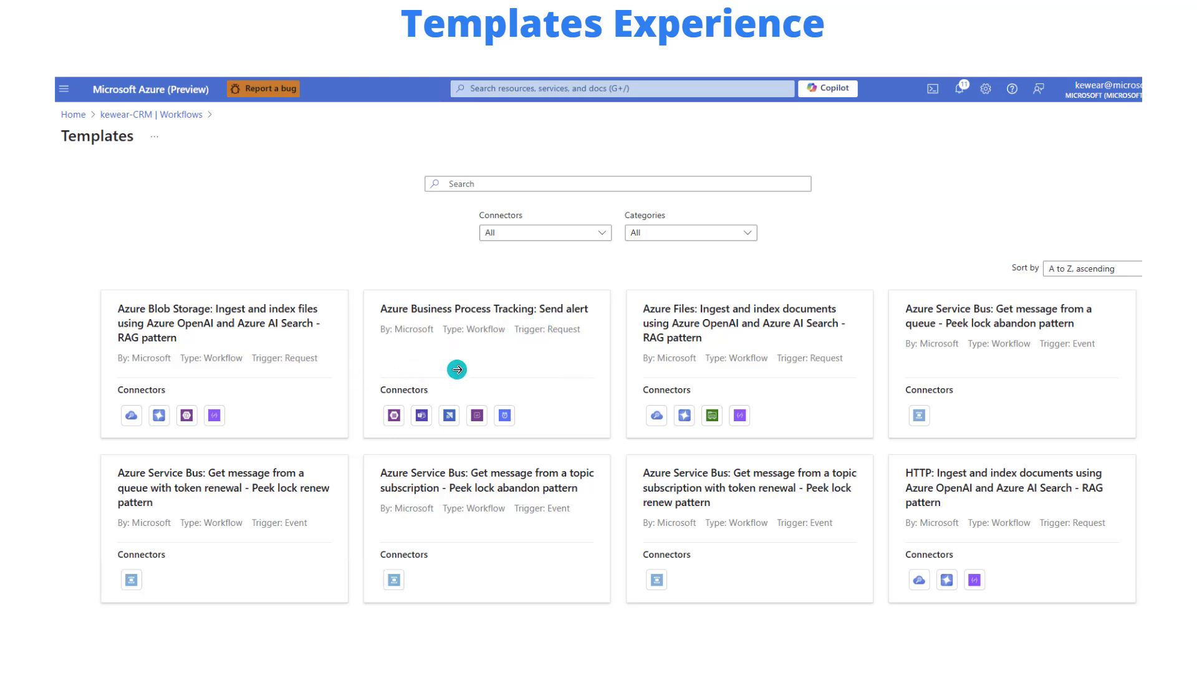
mouse_move(568, 392)
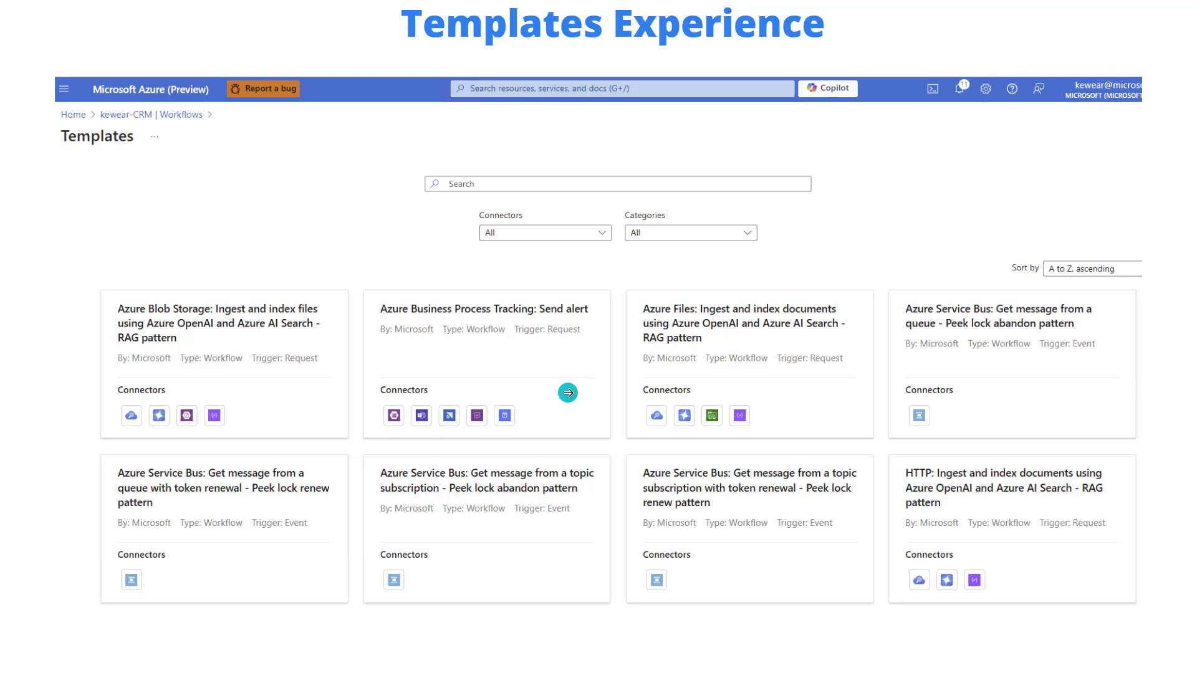
mouse_move(568, 392)
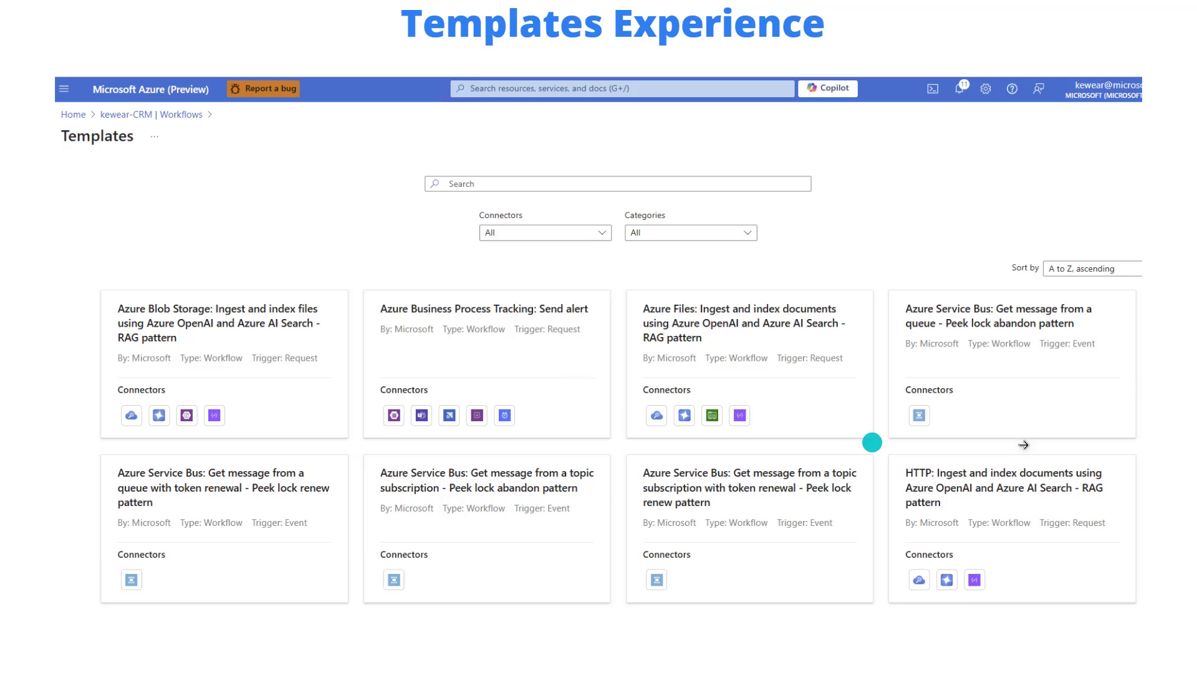
mouse_move(1021, 500)
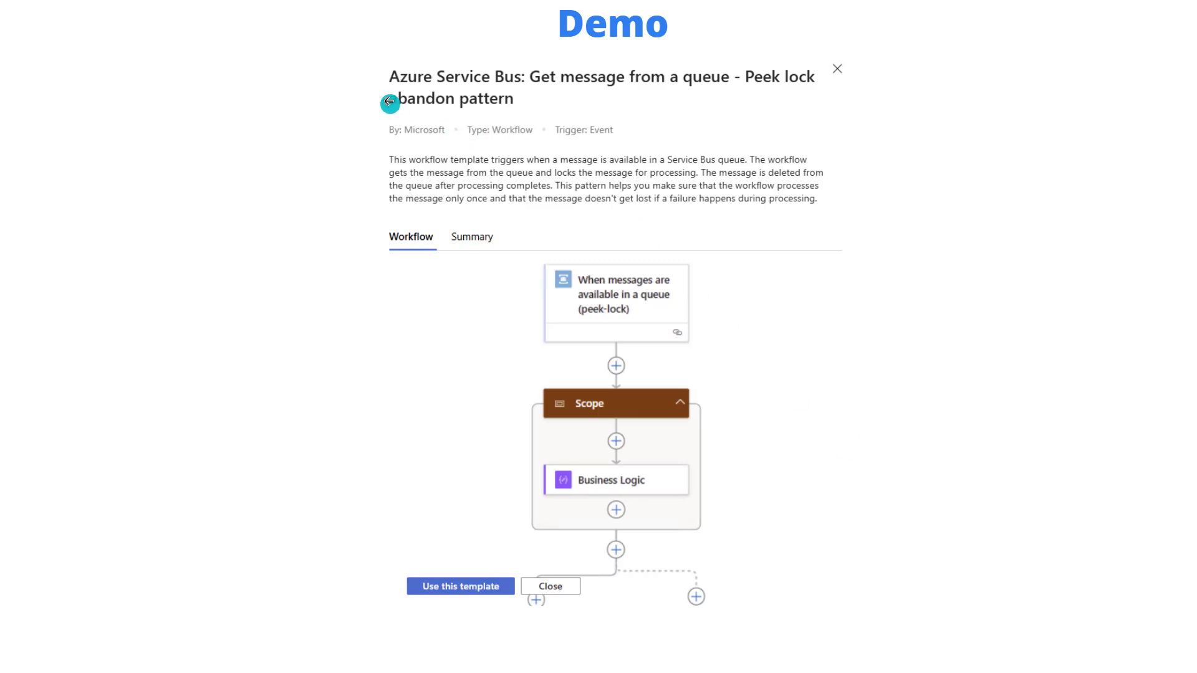
mouse_move(706, 106)
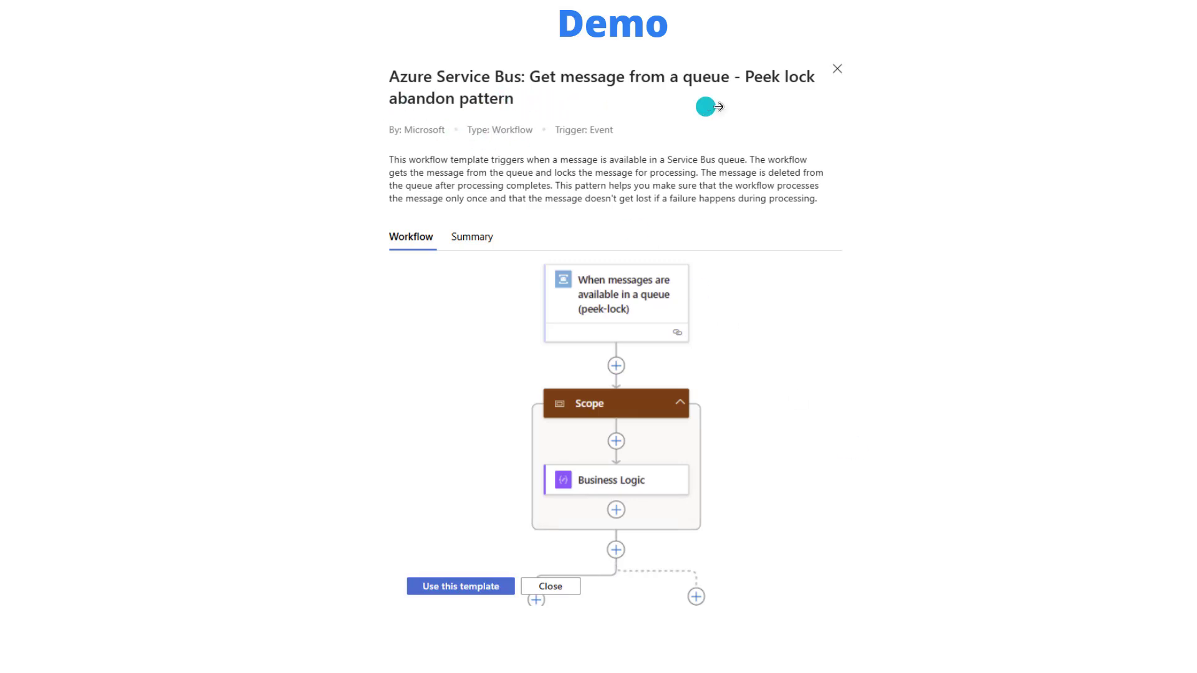
mouse_move(594, 202)
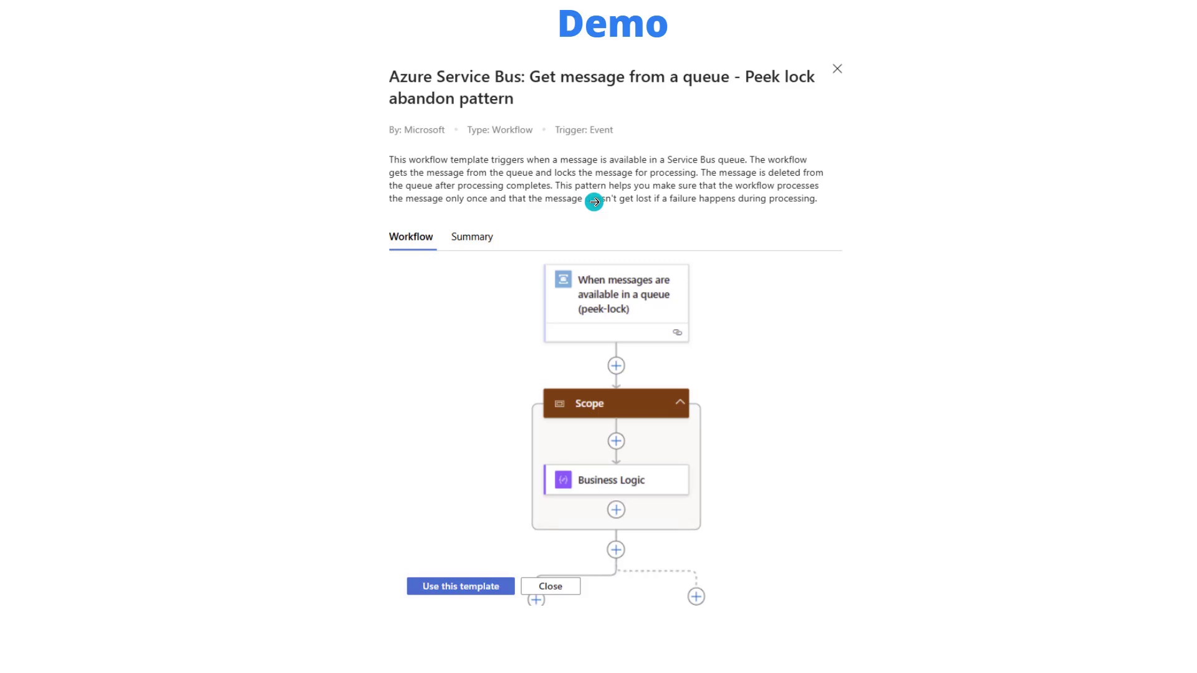
mouse_move(991, 284)
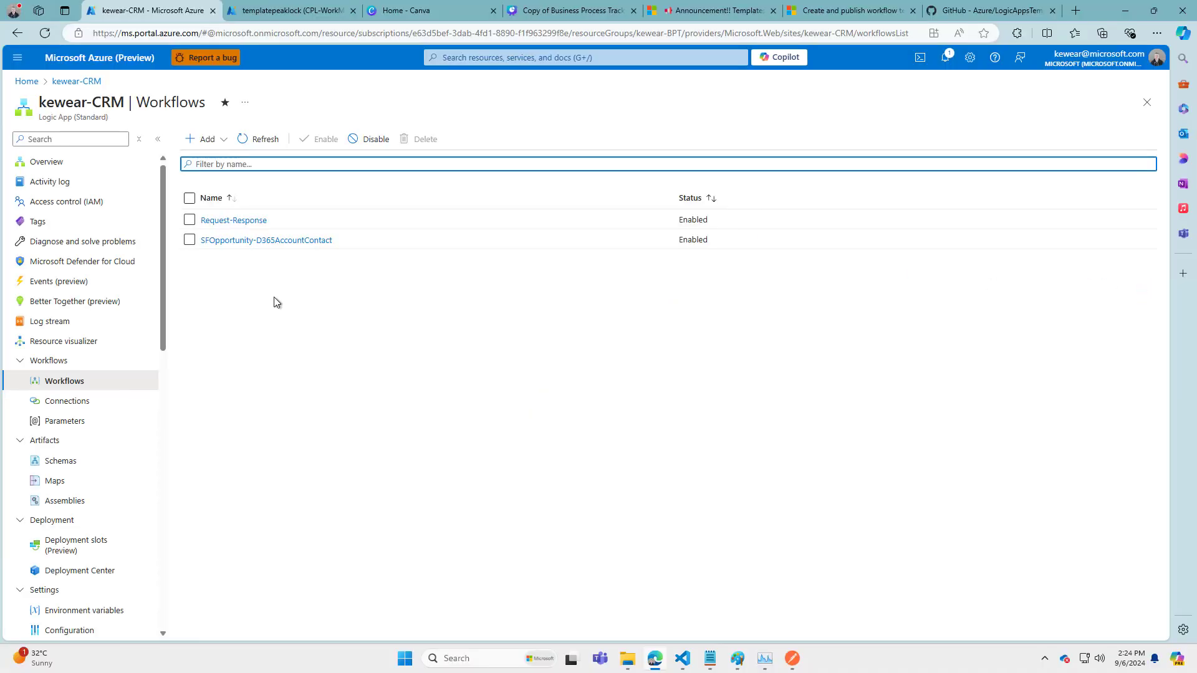
mouse_move(88, 107)
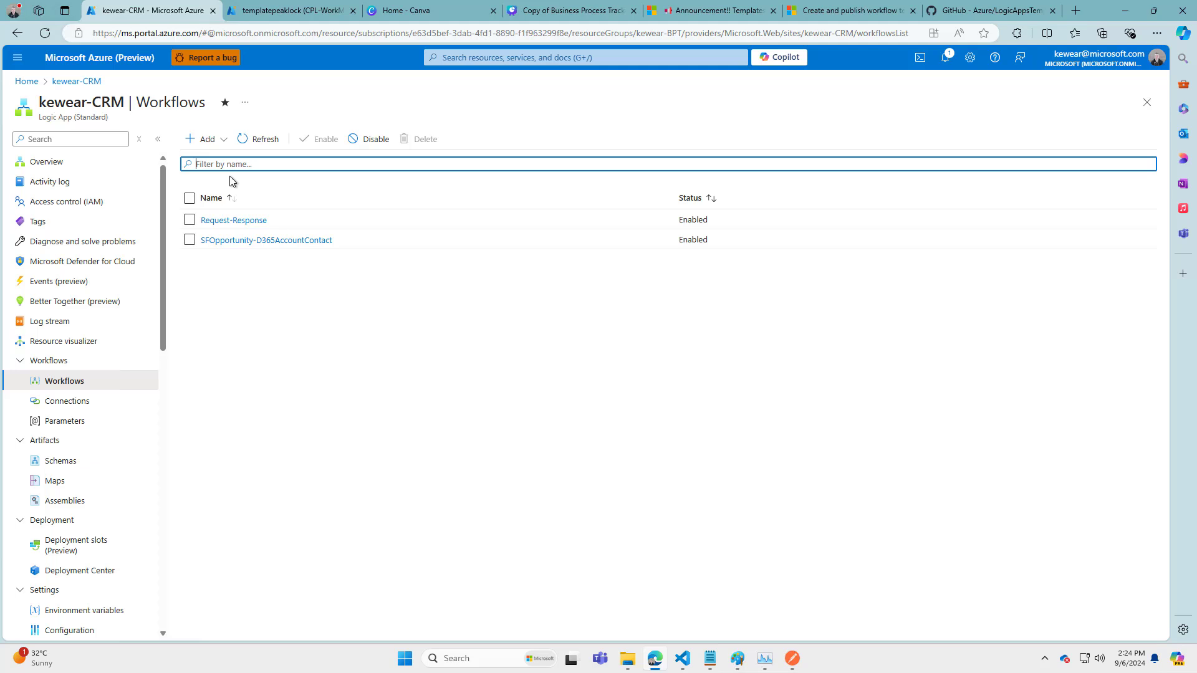
Choose 'Add from Template' to open the kewear-CRM logic app's Templates gallery
click(204, 139)
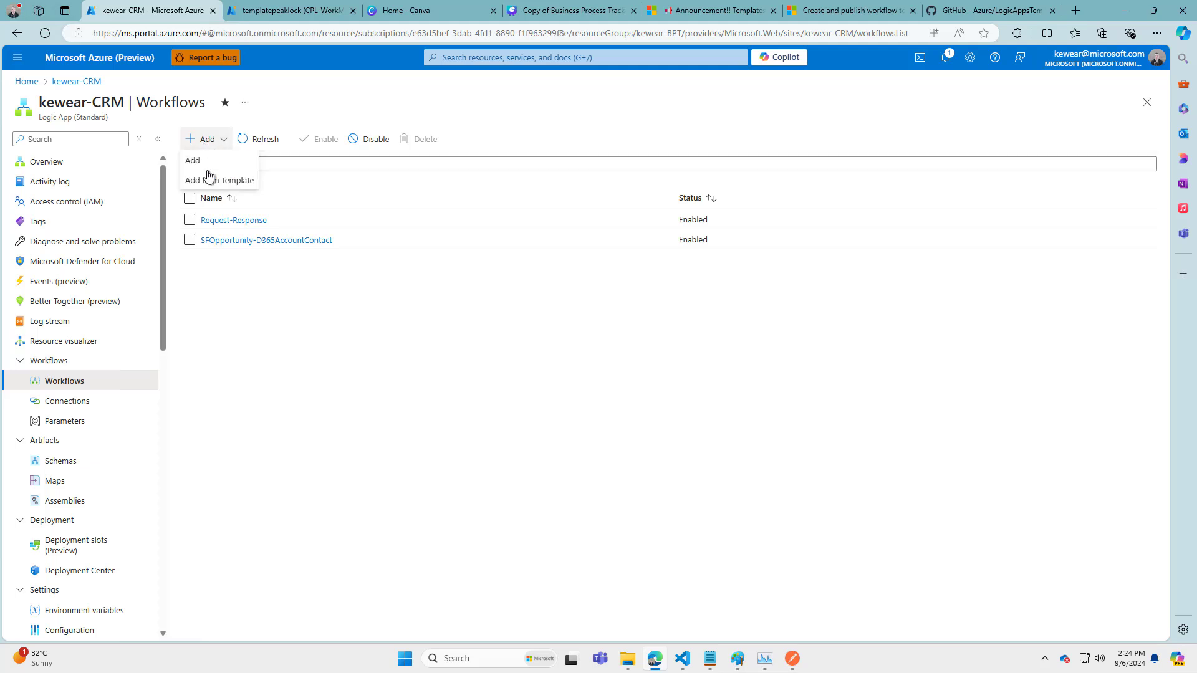
click(220, 180)
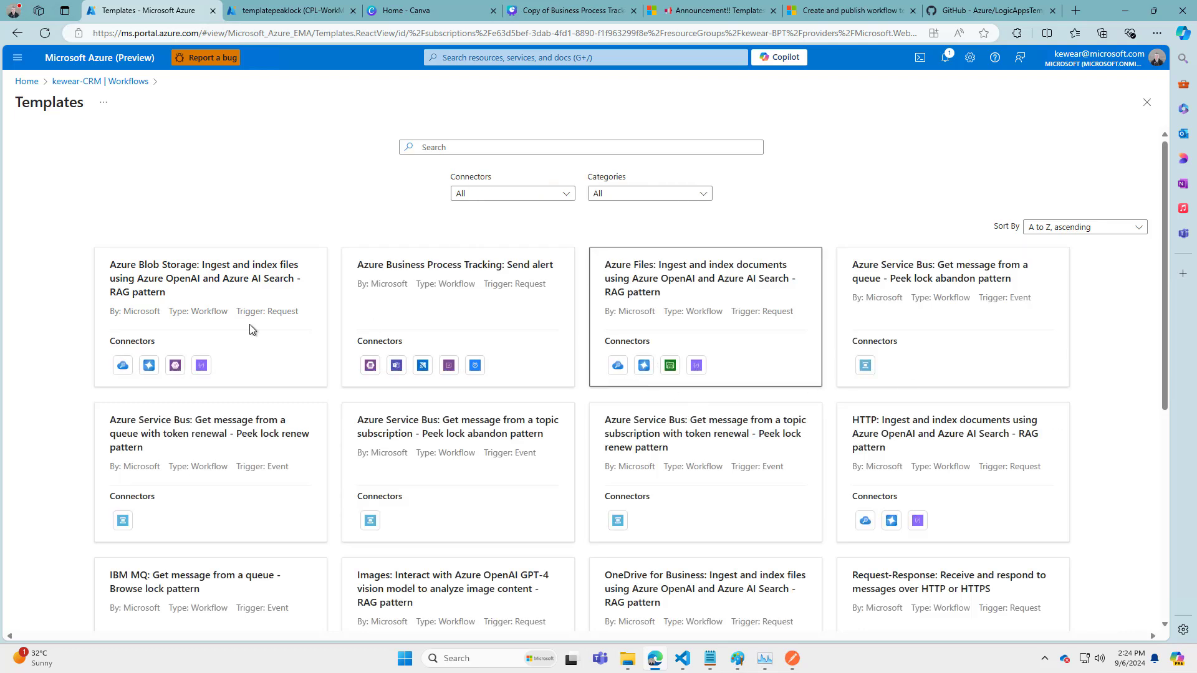
Scroll the template gallery down to its last templates and back to the top
scroll(down, 3)
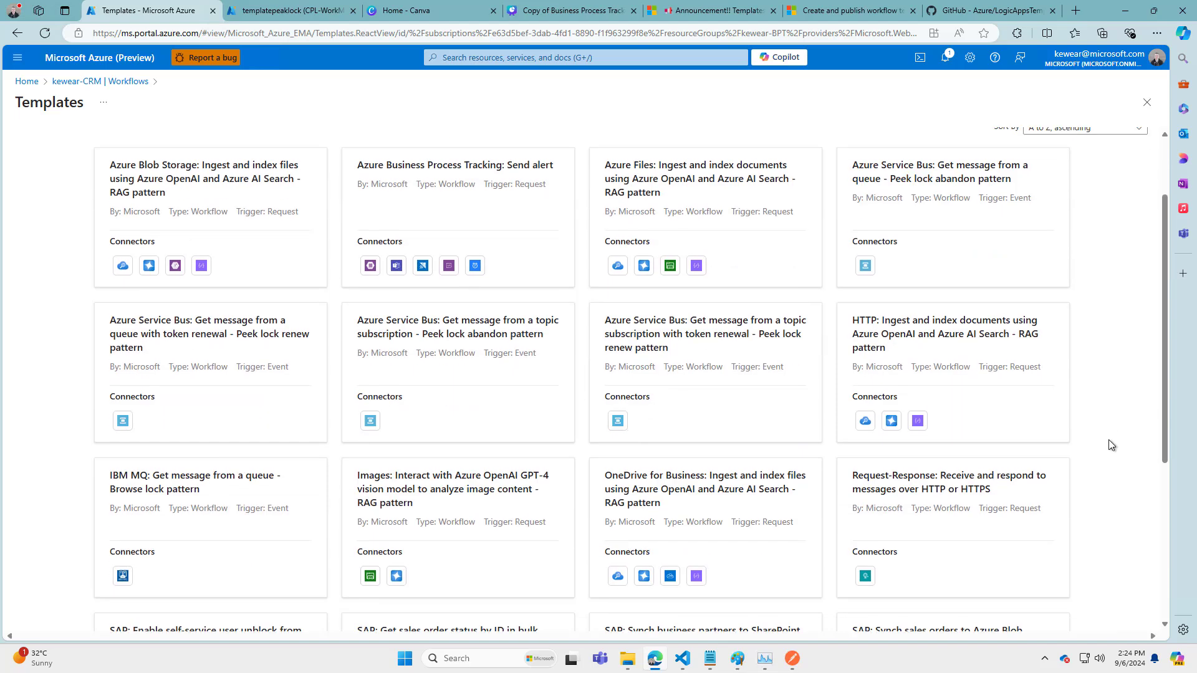
scroll(down, 3)
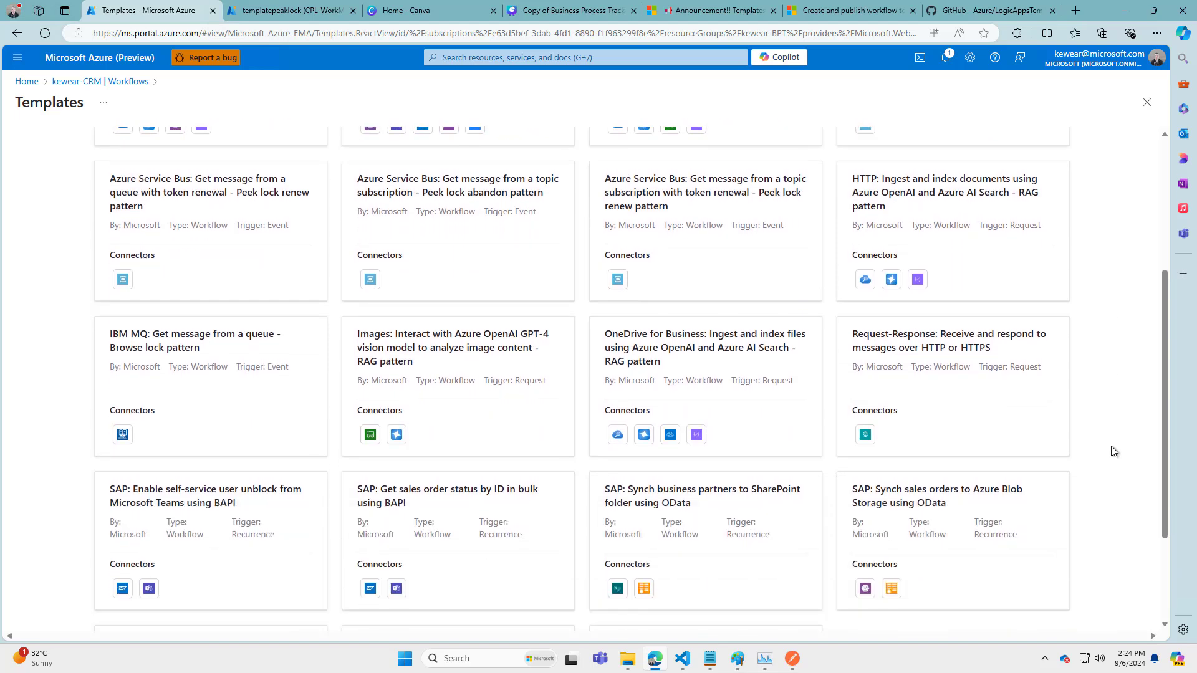
scroll(down, 3)
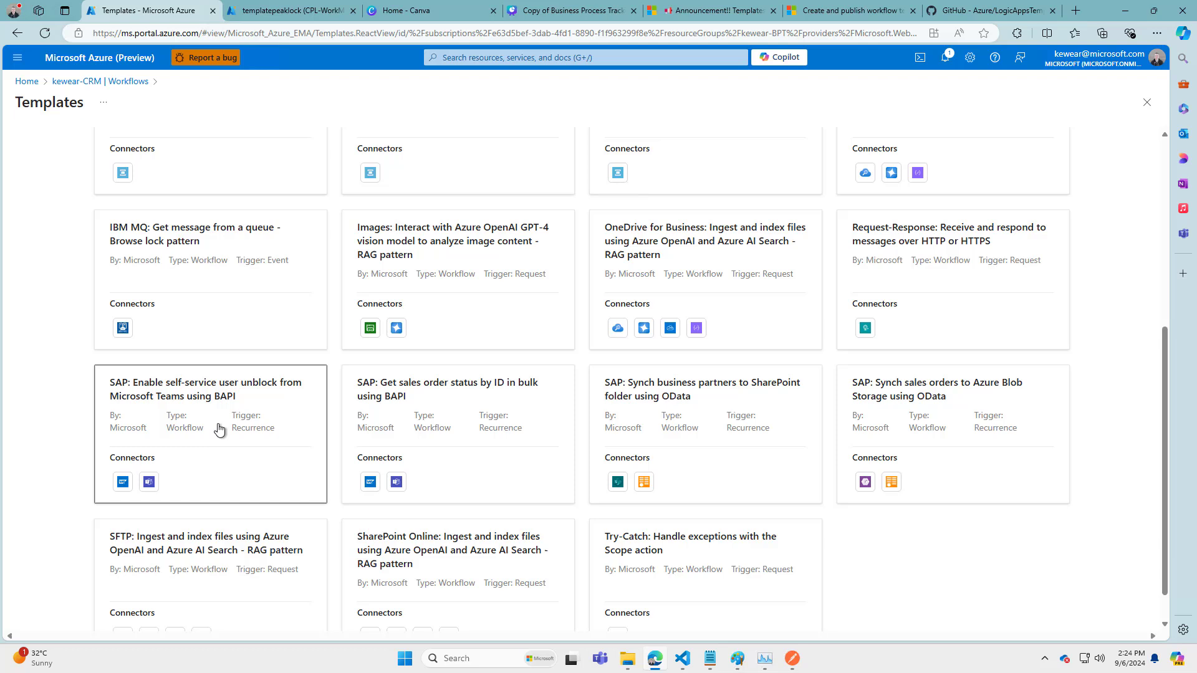
mouse_move(469, 436)
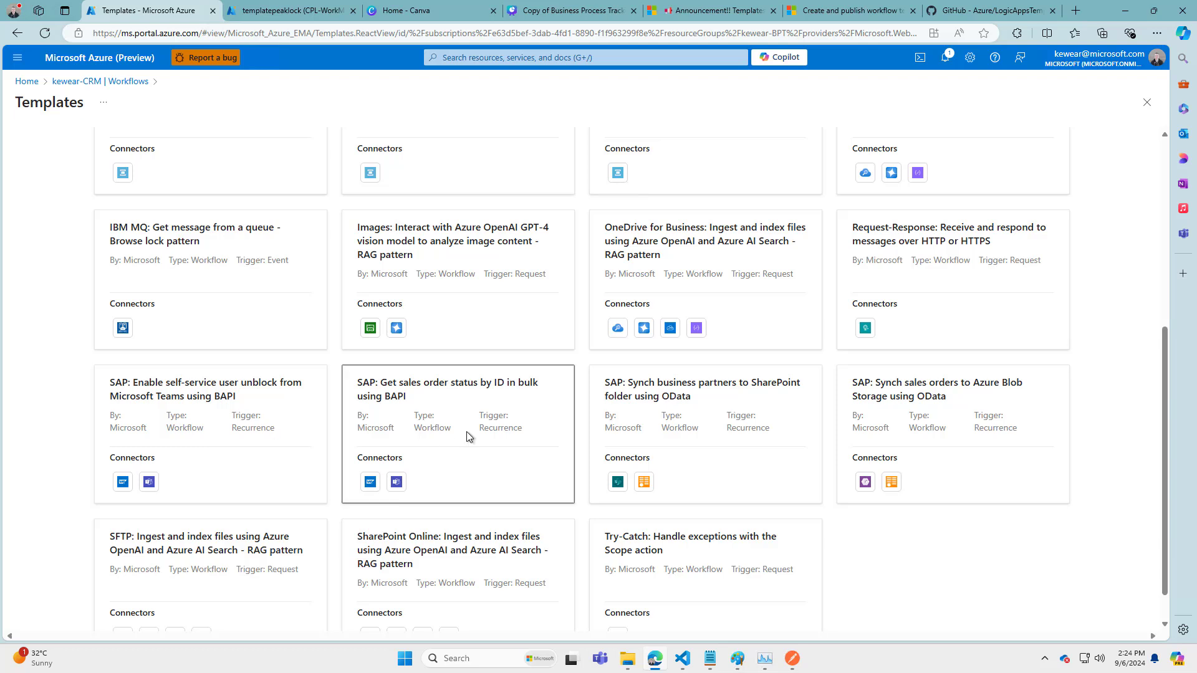
mouse_move(233, 413)
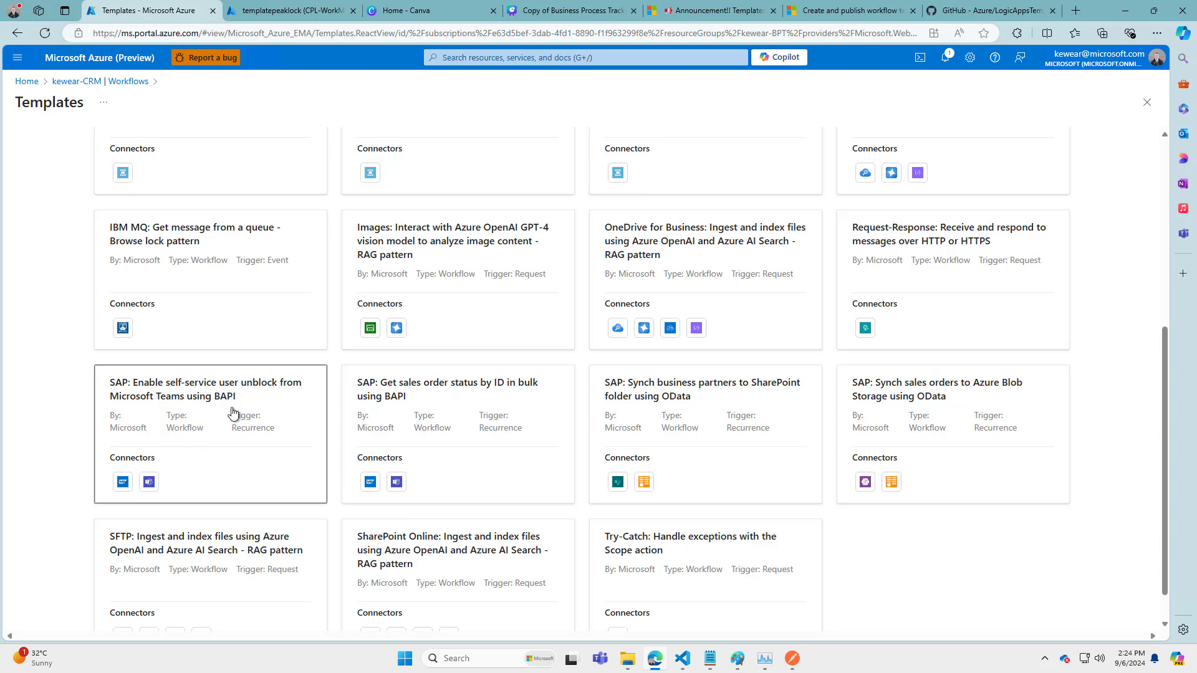
mouse_move(694, 419)
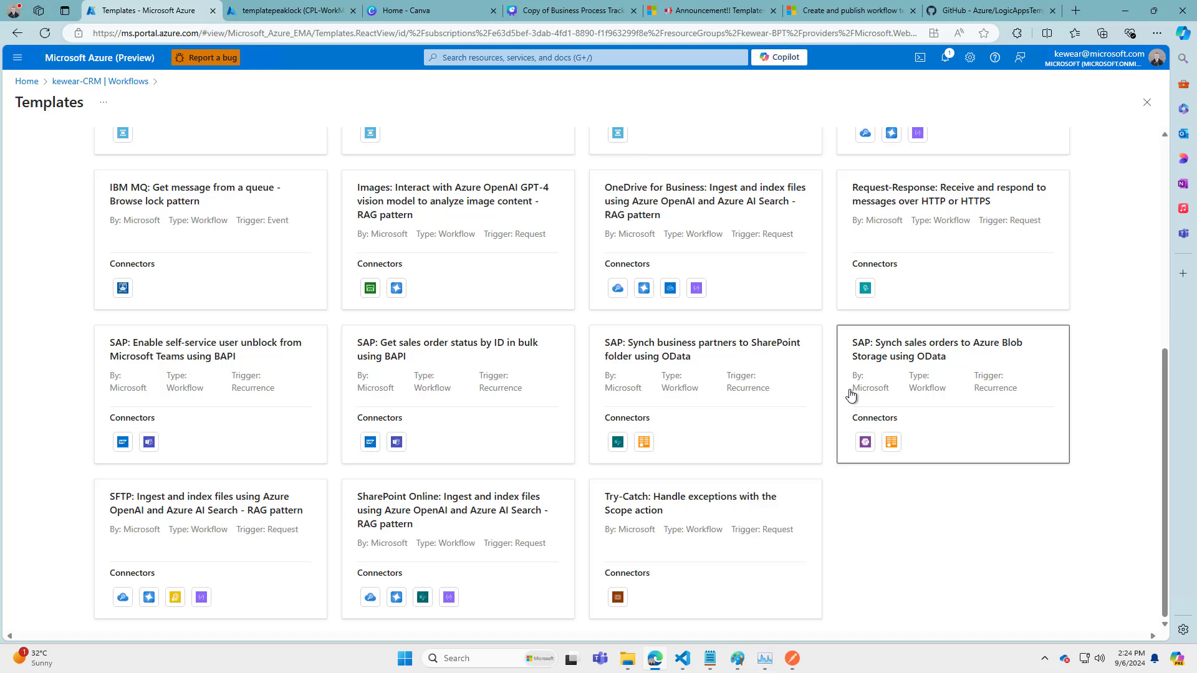
mouse_move(689, 540)
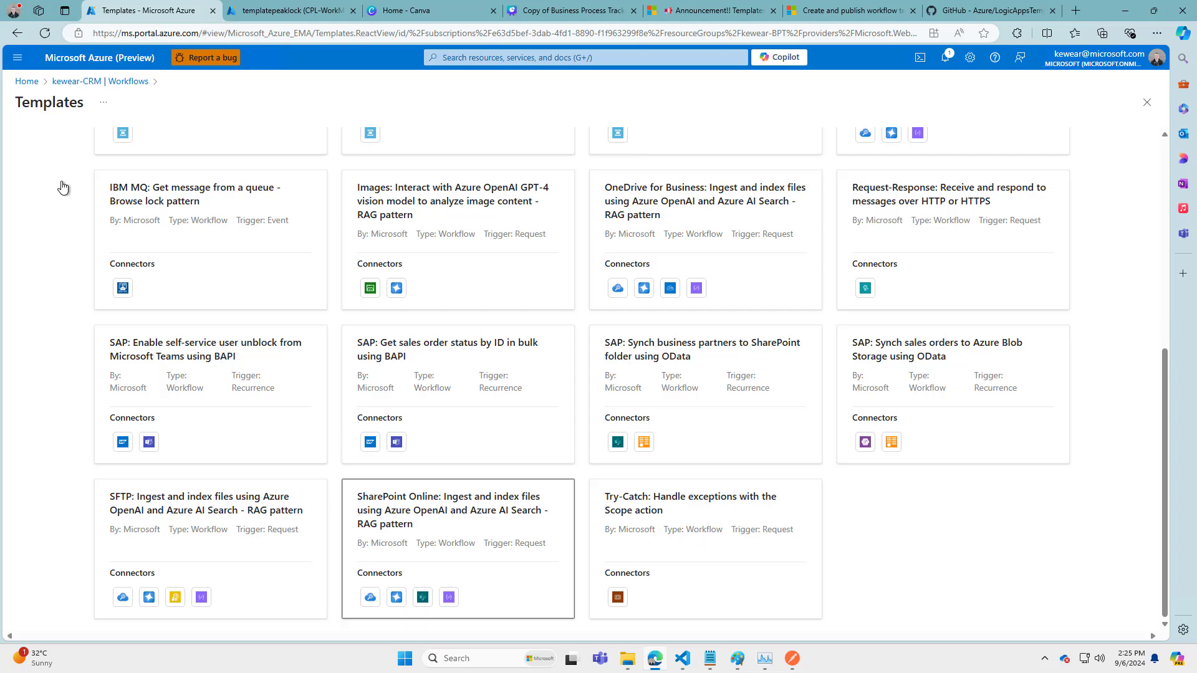
scroll(up, 3)
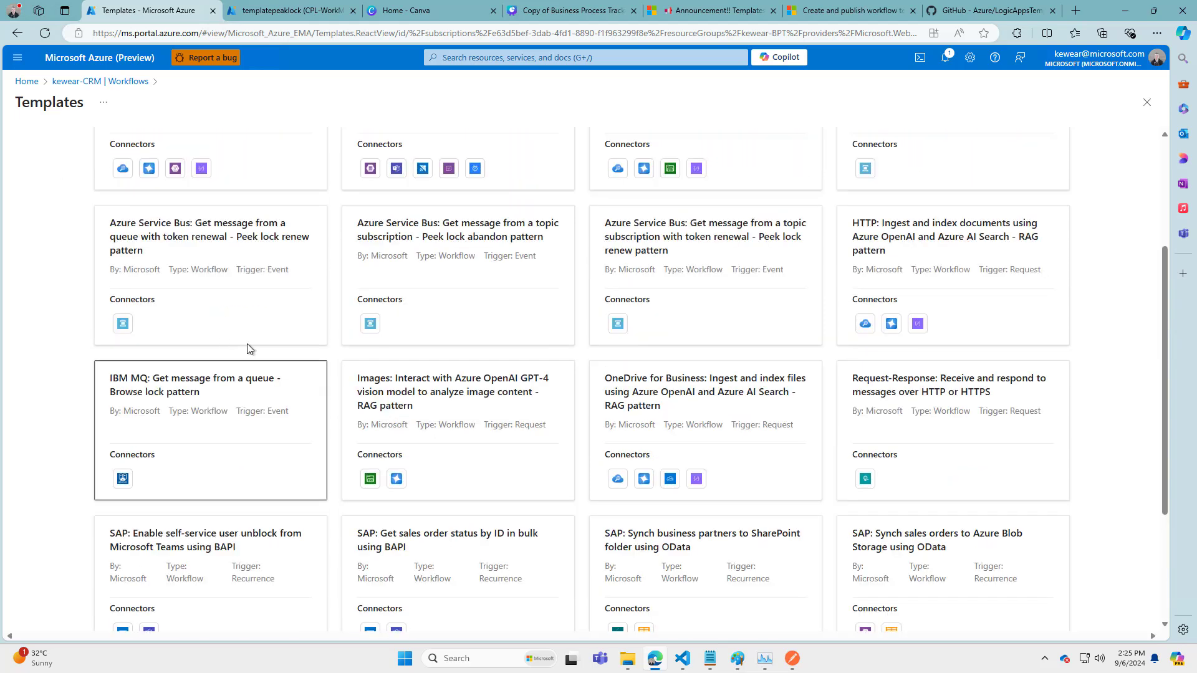
mouse_move(785, 470)
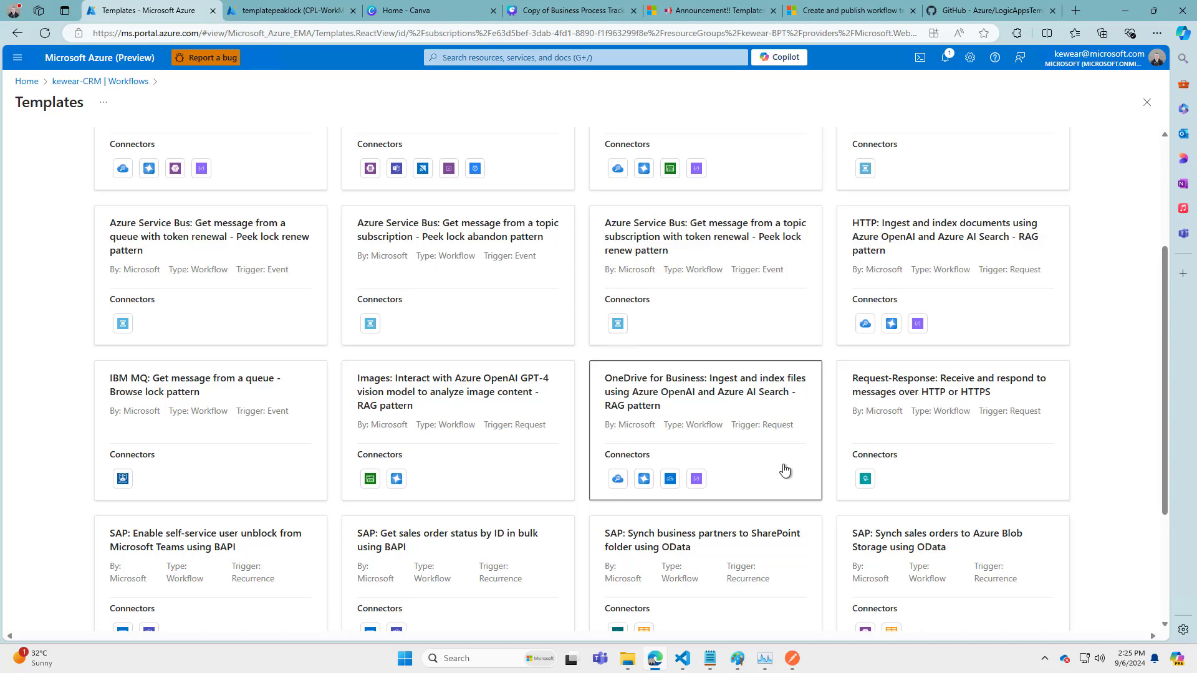
scroll(up, 3)
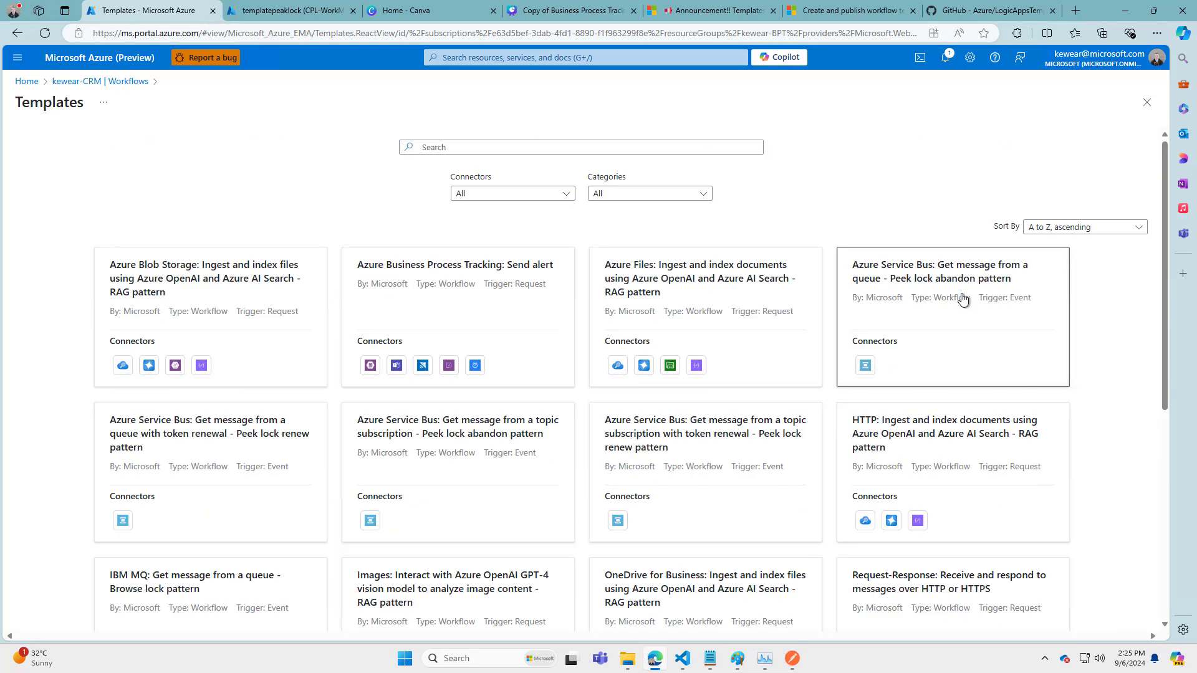
mouse_move(941, 304)
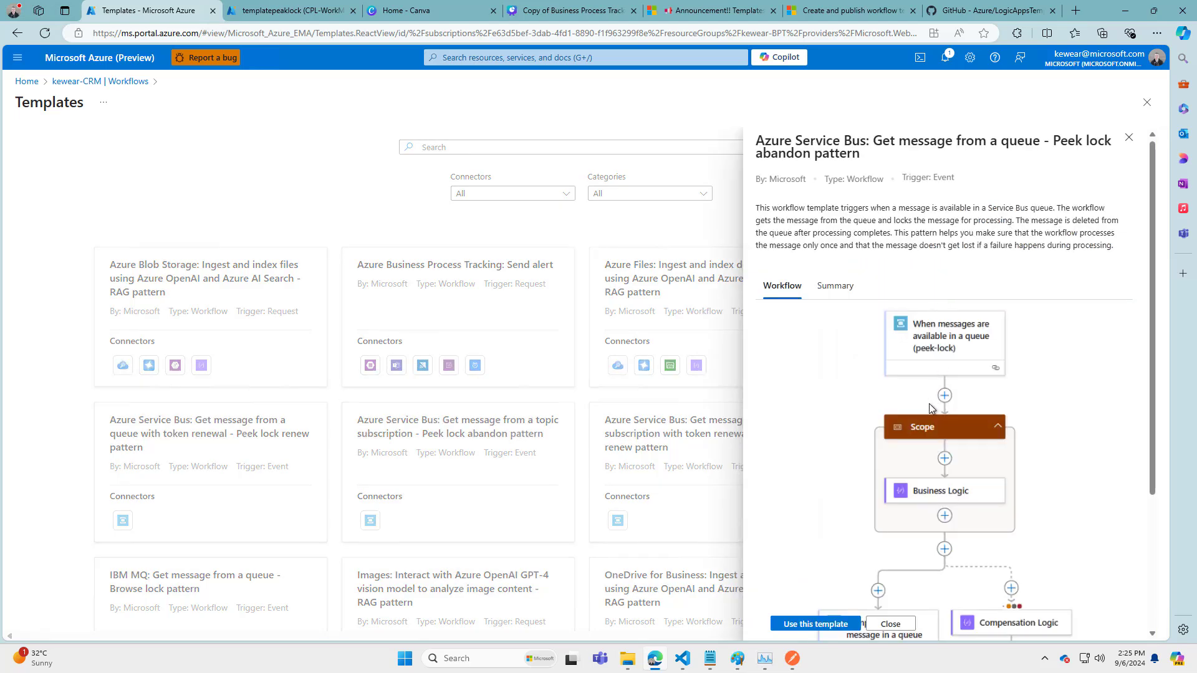
scroll(down, 3)
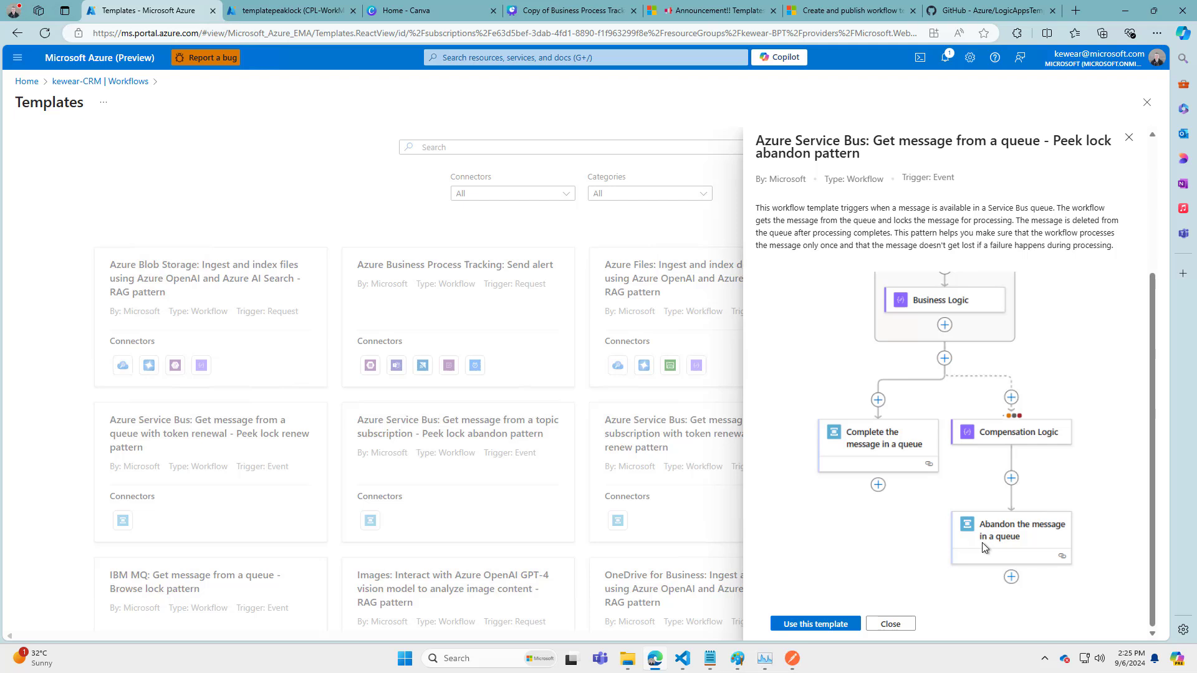
scroll(up, 3)
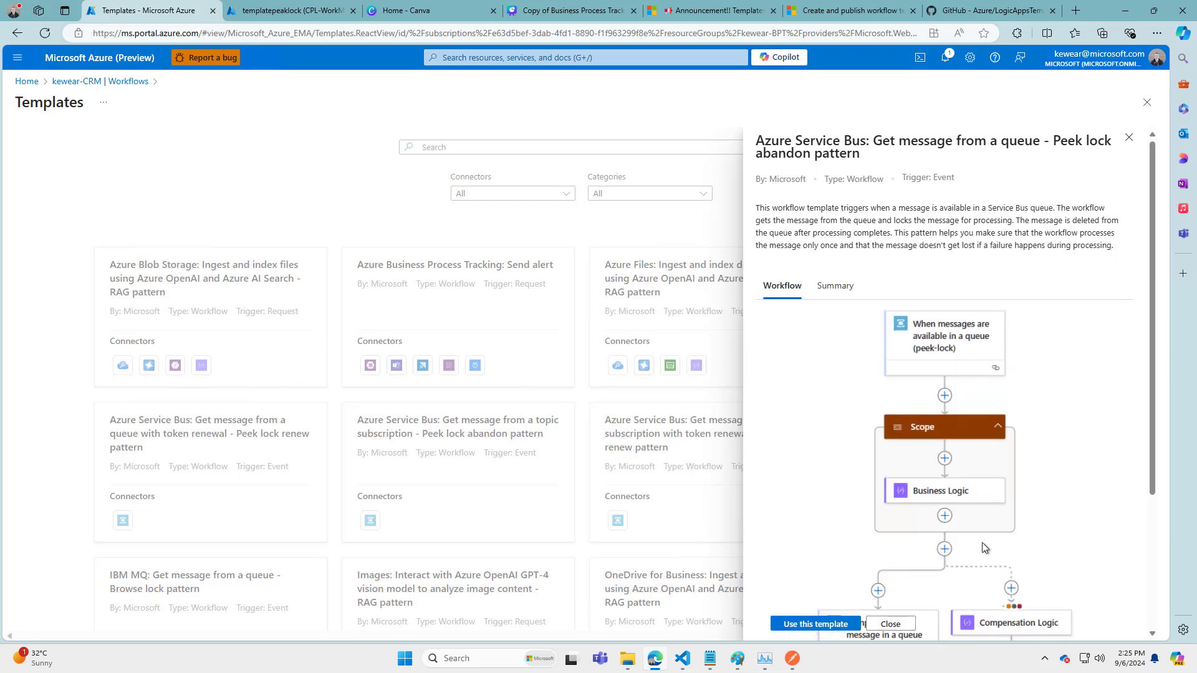
mouse_move(973, 427)
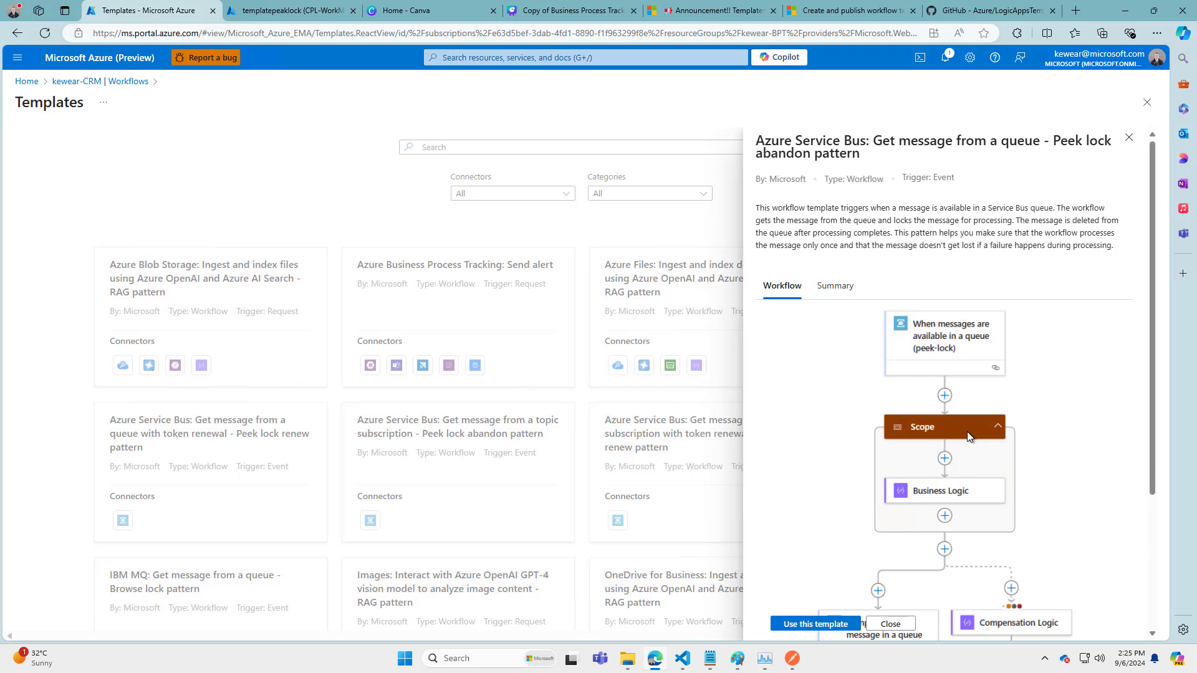
scroll(down, 3)
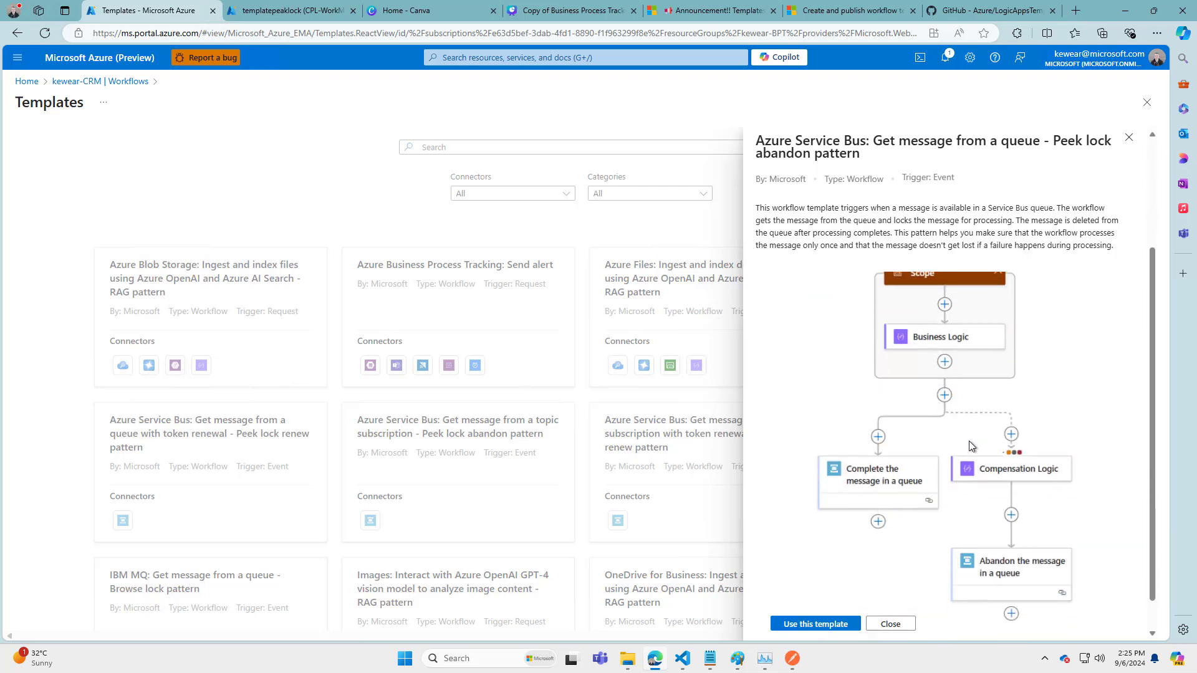
scroll(up, 3)
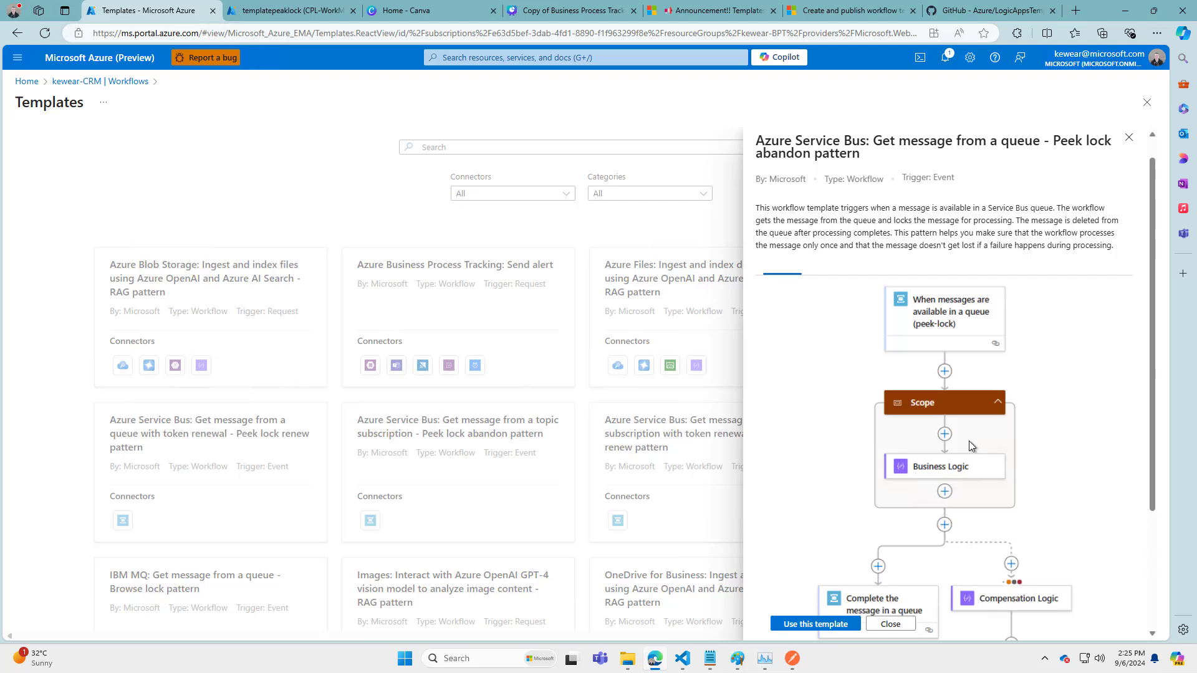
mouse_move(827, 224)
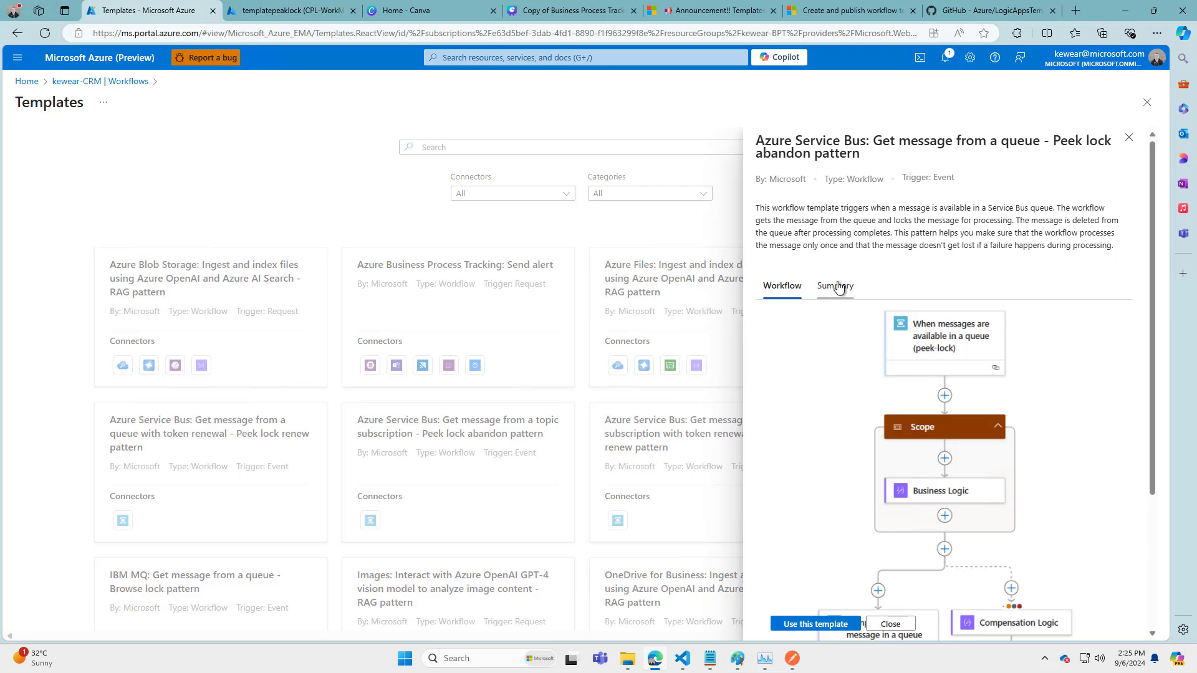
Review the peek-lock abandon template's connections and prerequisites, then use the template
click(834, 286)
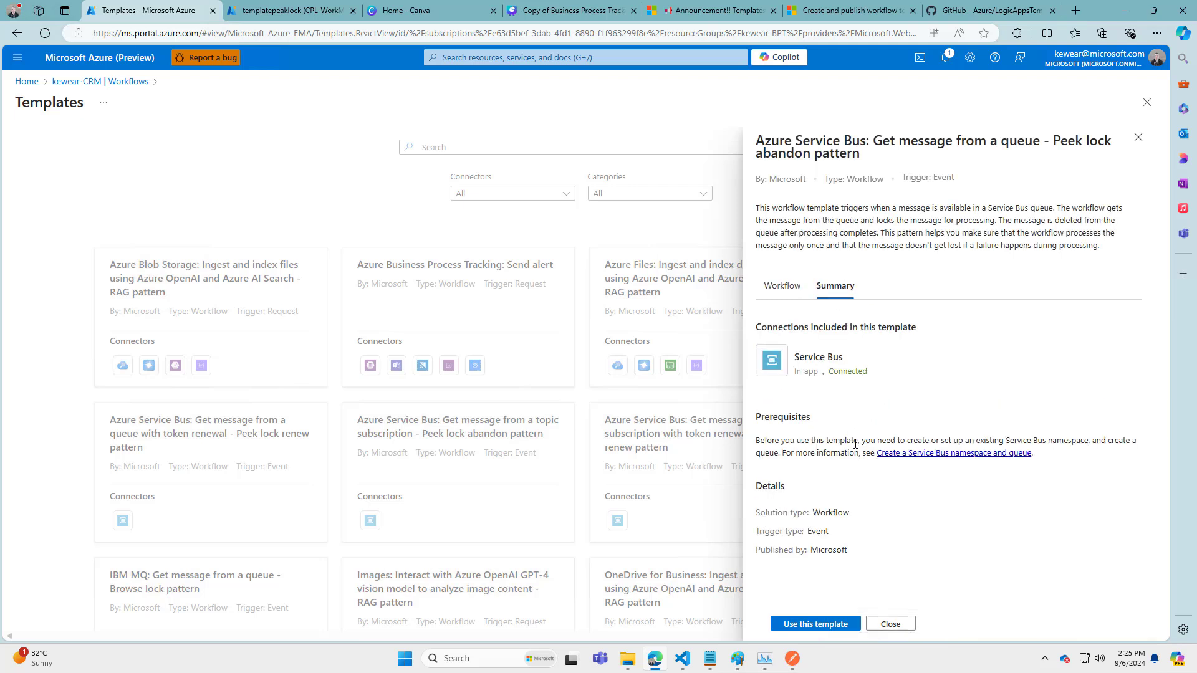
mouse_move(940, 452)
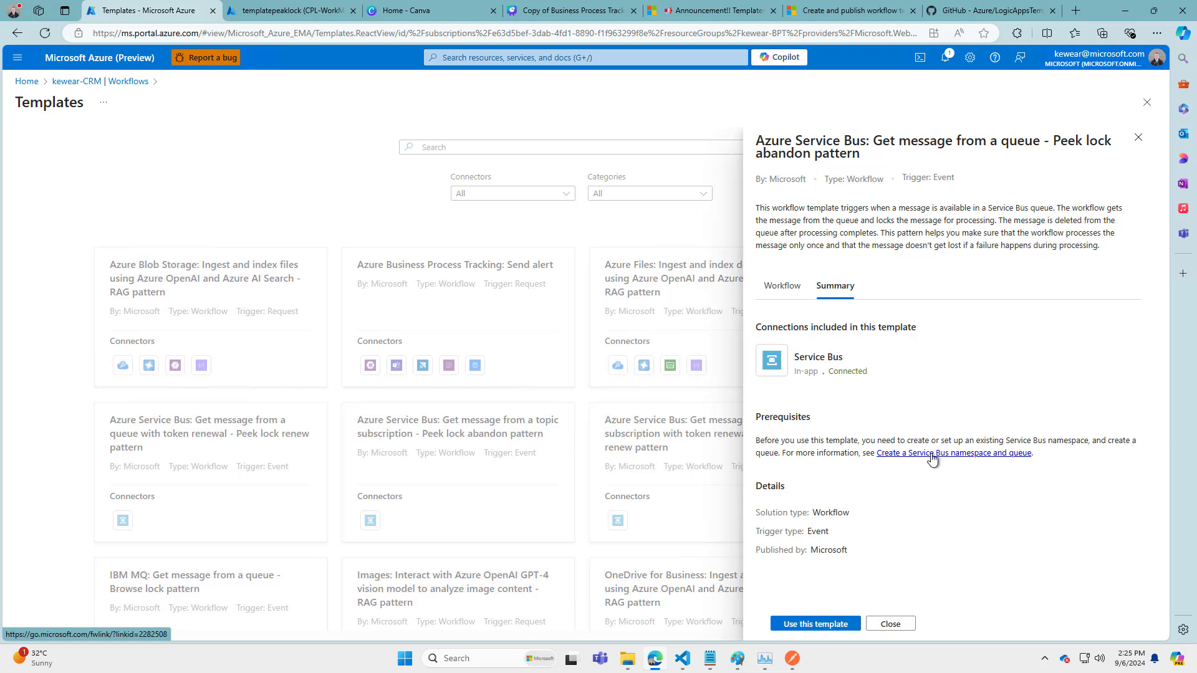
mouse_move(828, 321)
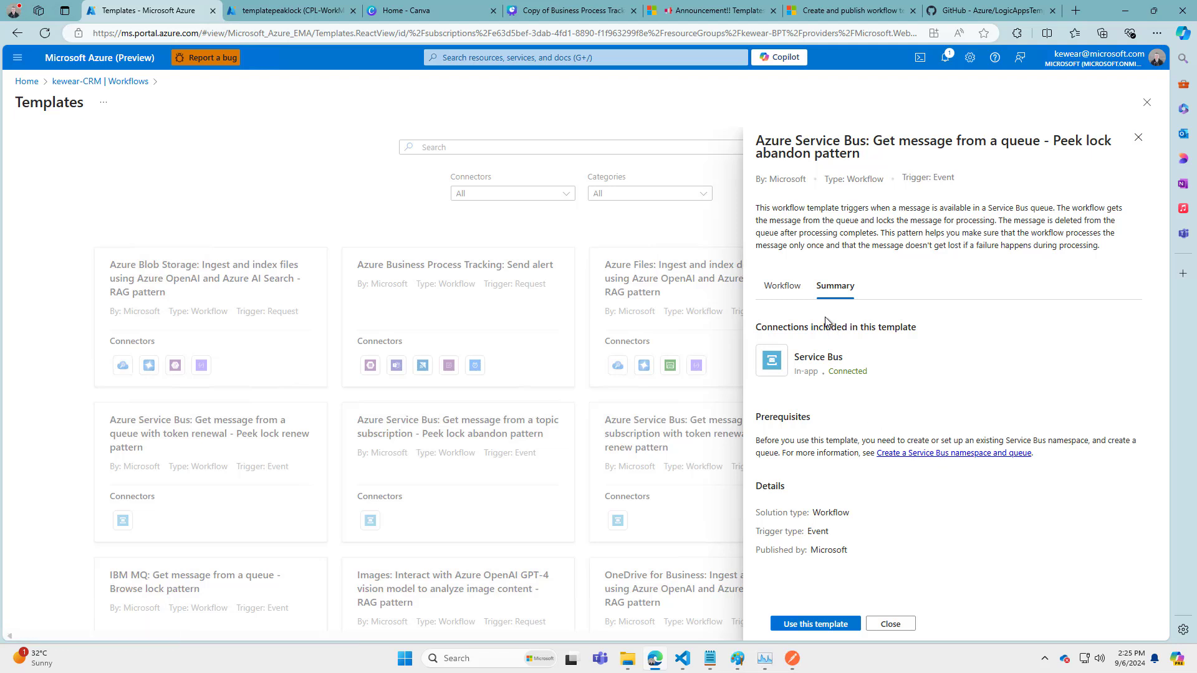
mouse_move(852, 582)
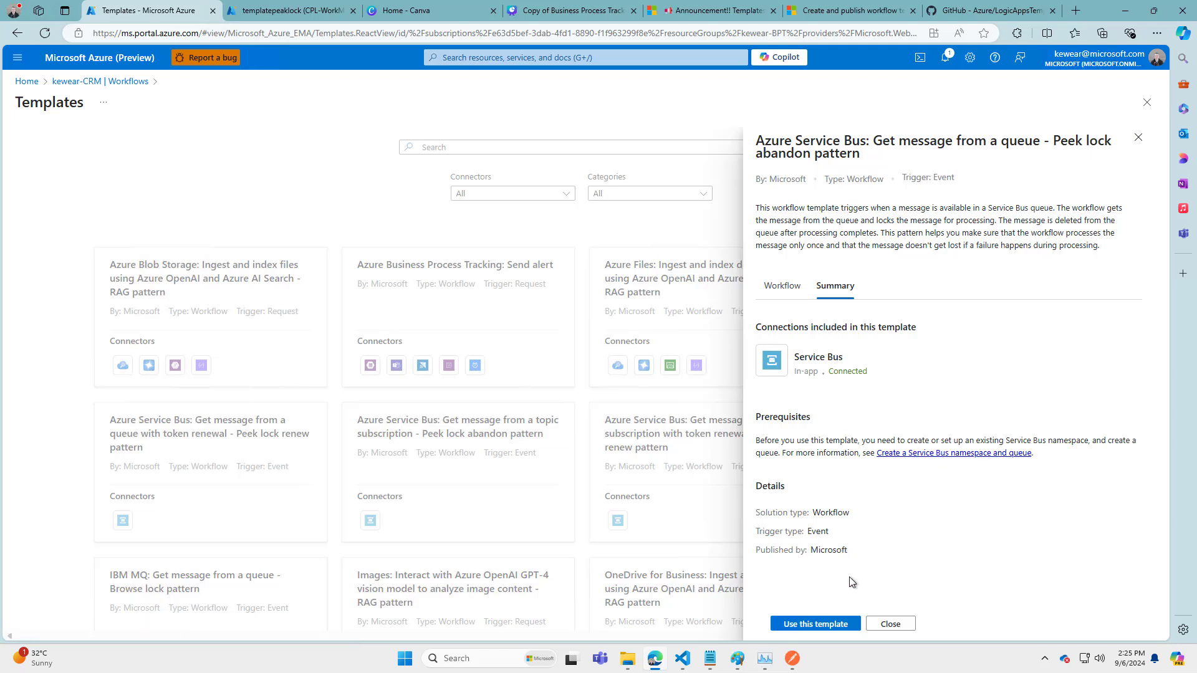
mouse_move(800, 632)
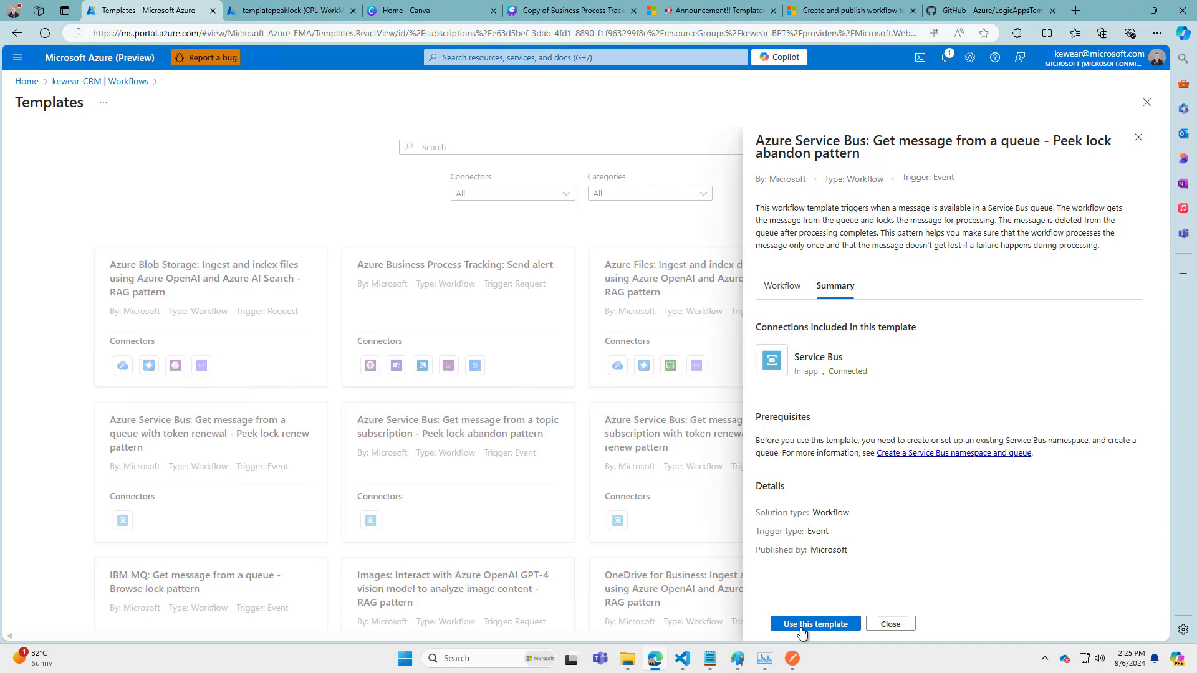
click(813, 624)
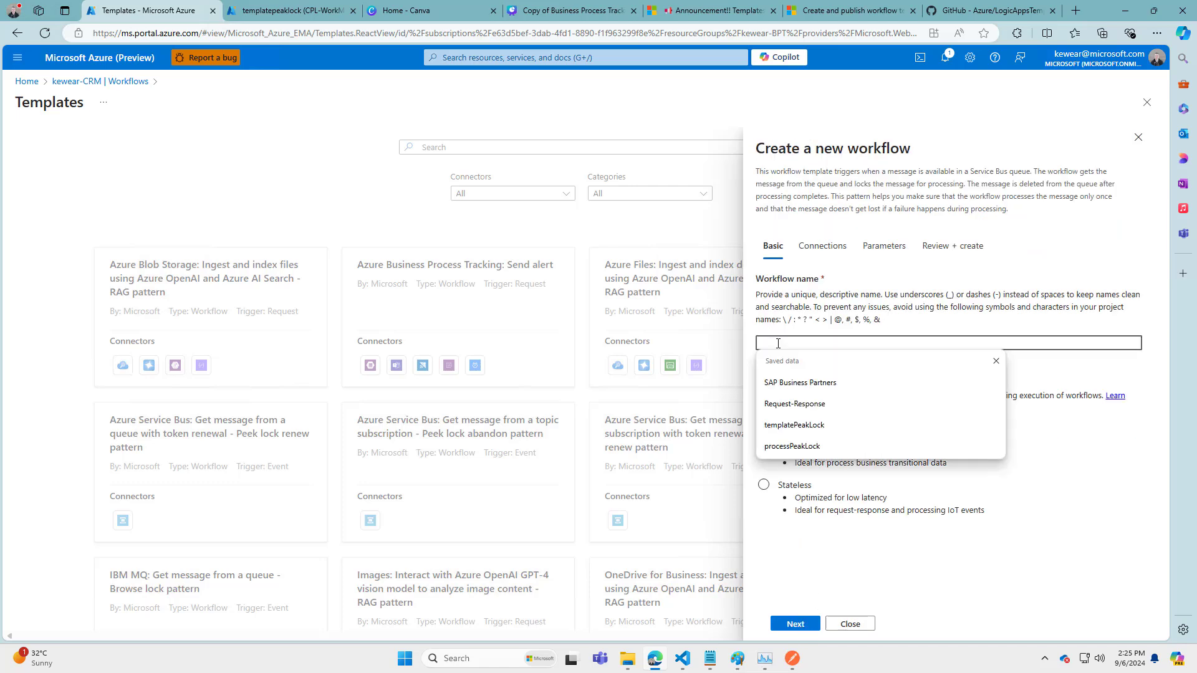
Name the workflow YTdemo-SB-PeakLock, keep it Stateful, and check its Service Bus connection
text(demo)
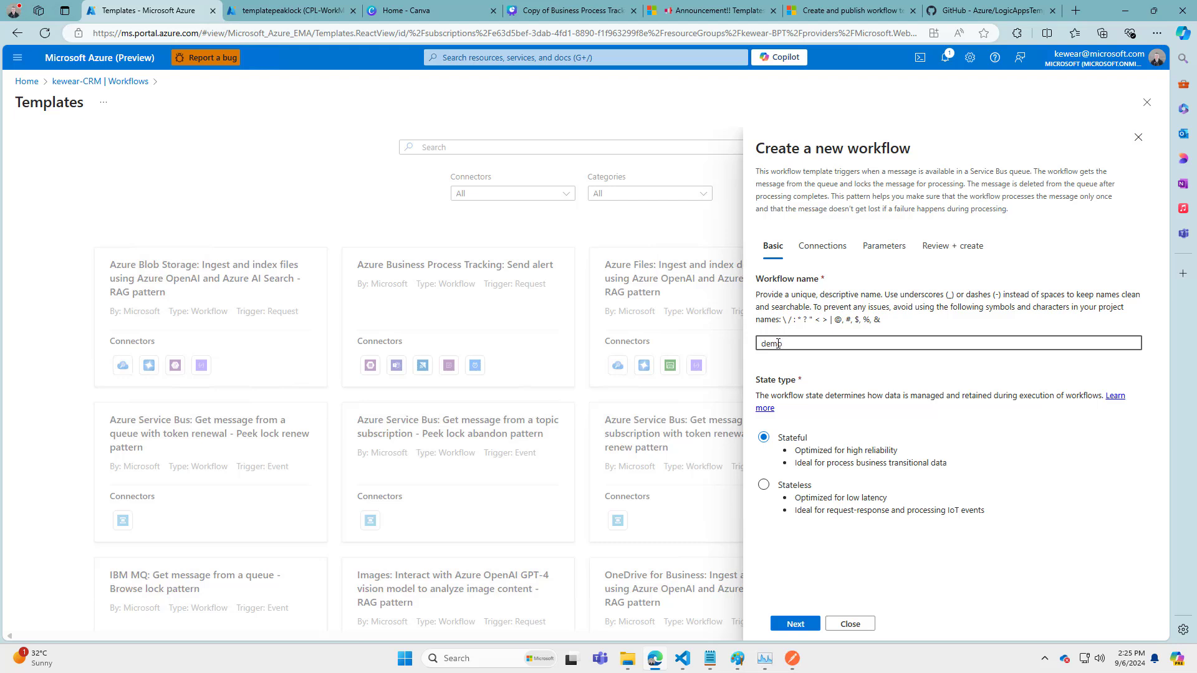
text(YTdemo-)
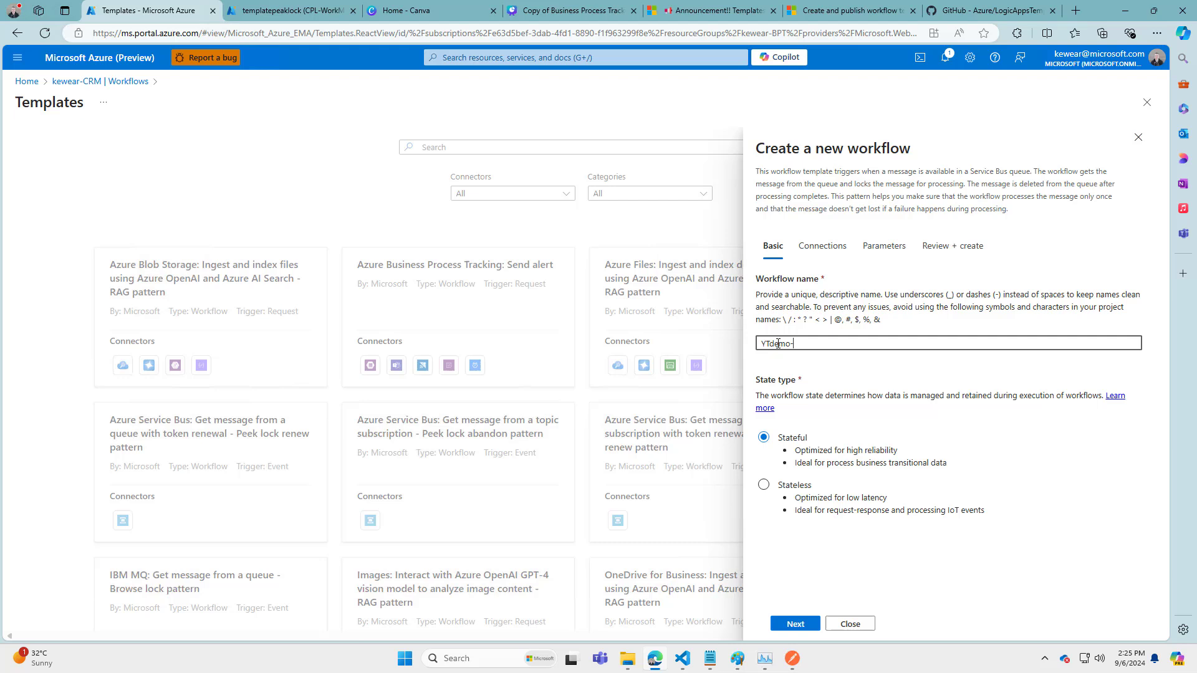
text(SB)
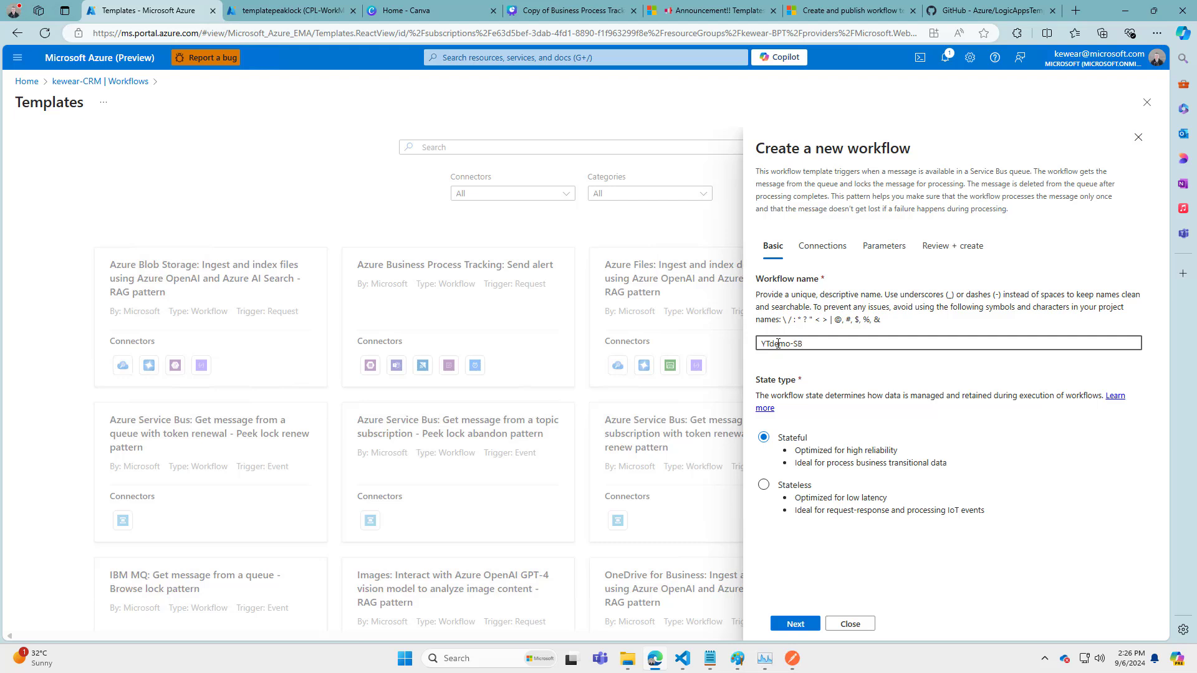
text(-PeakLock)
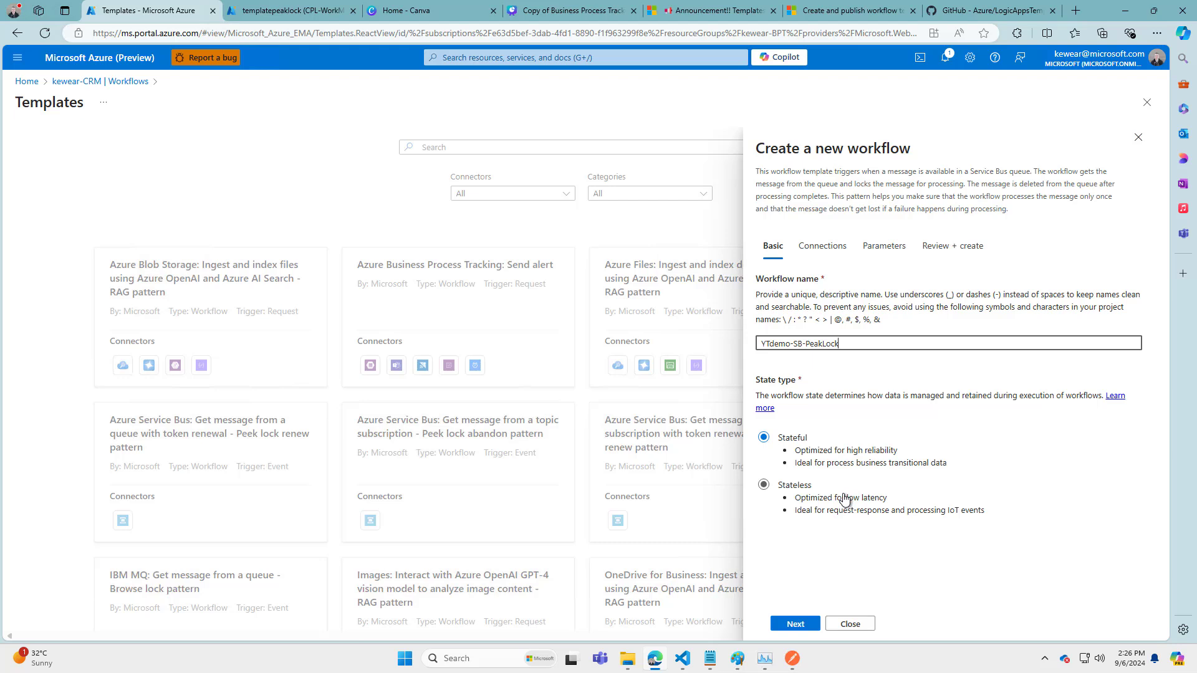
click(762, 436)
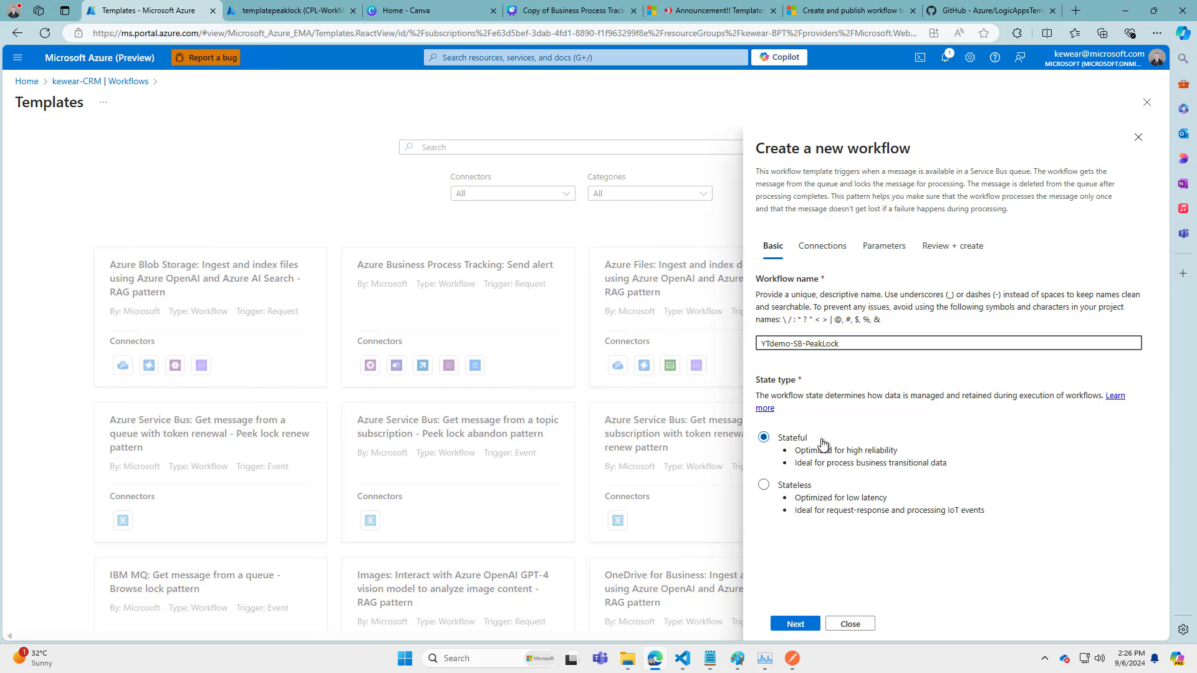
click(795, 623)
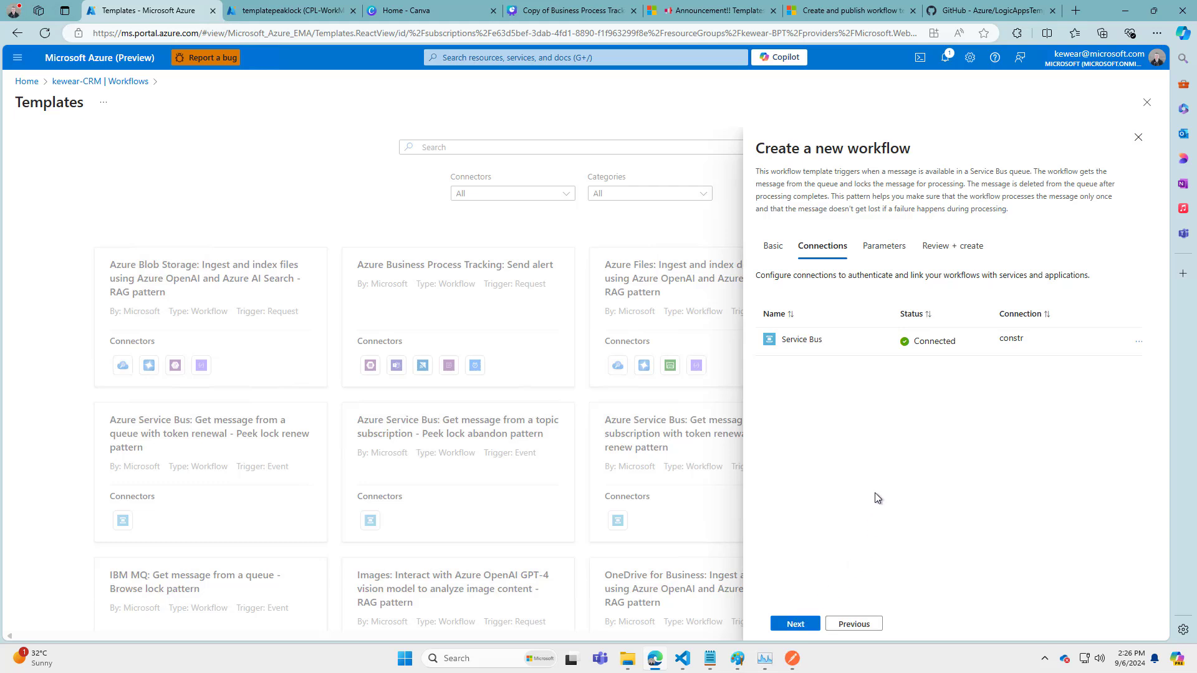
mouse_move(815, 357)
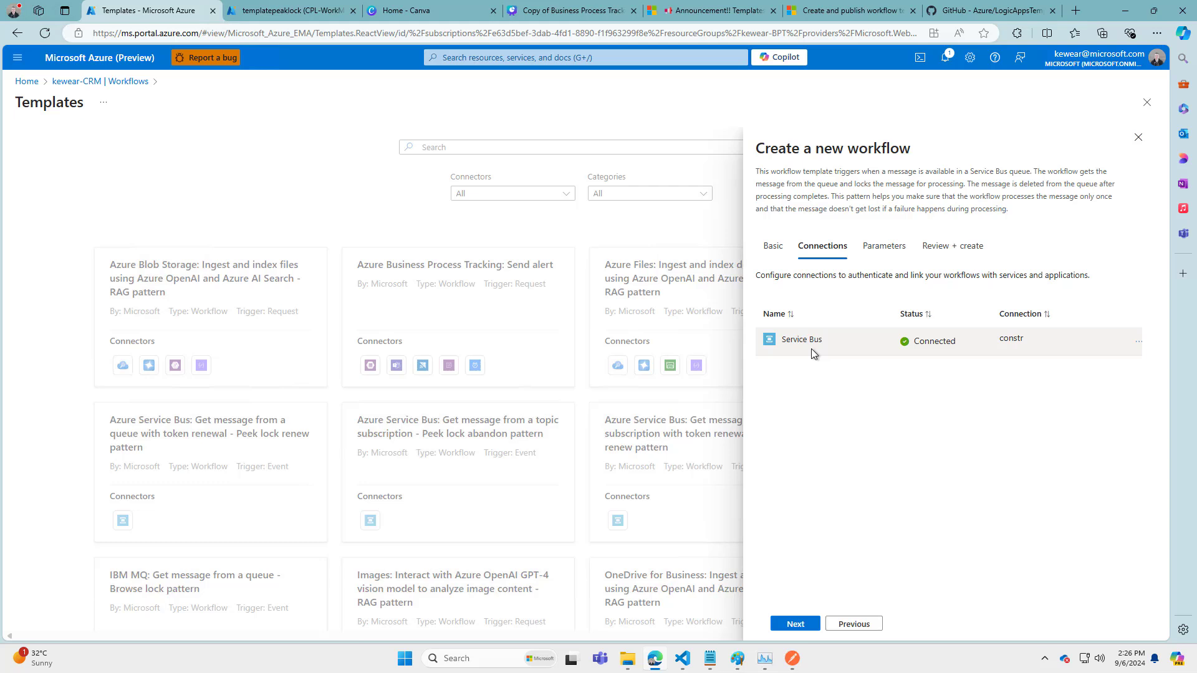
mouse_move(1138, 343)
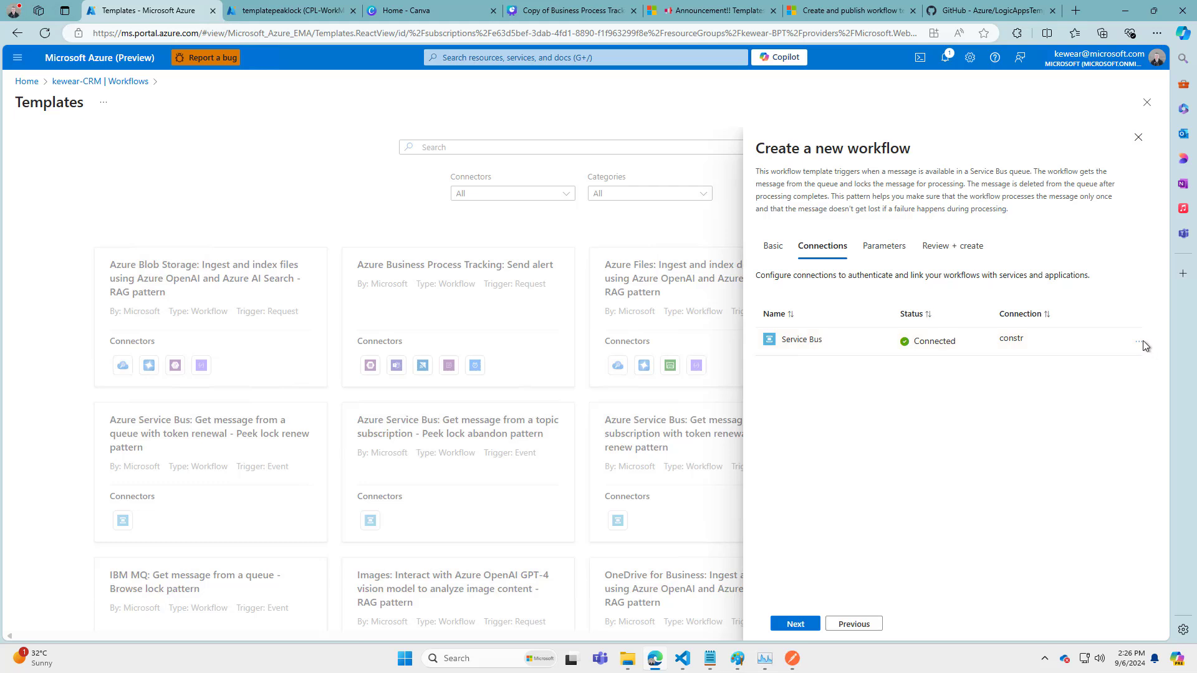
click(1140, 342)
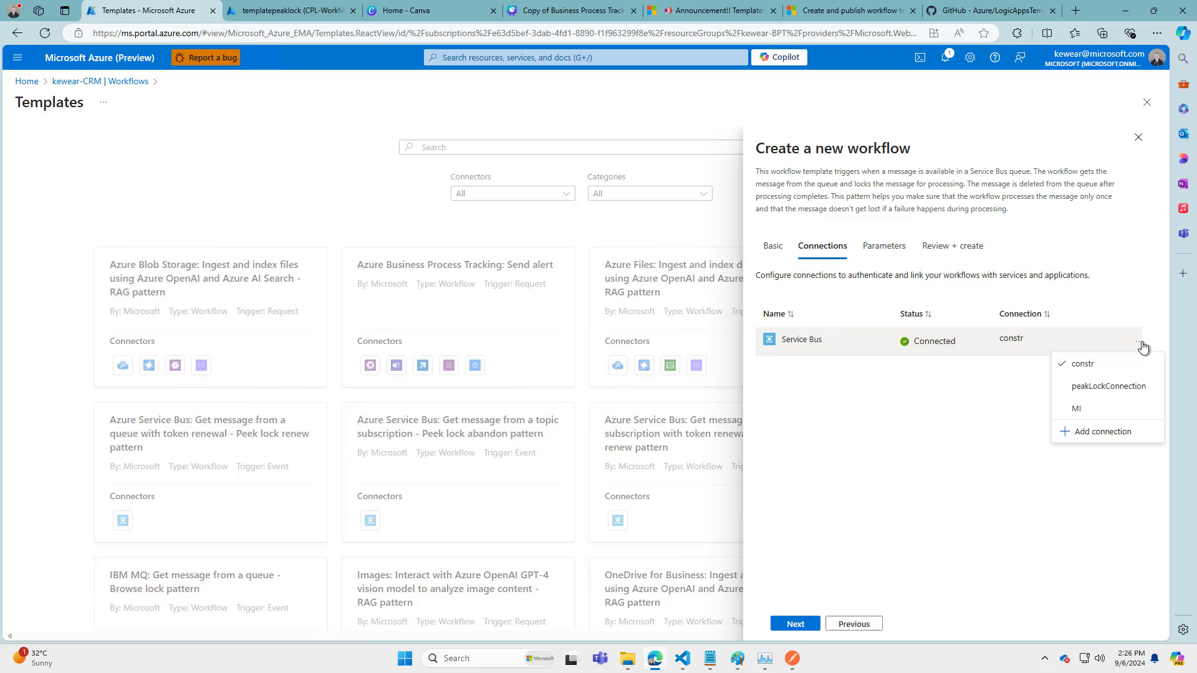
mouse_move(1104, 431)
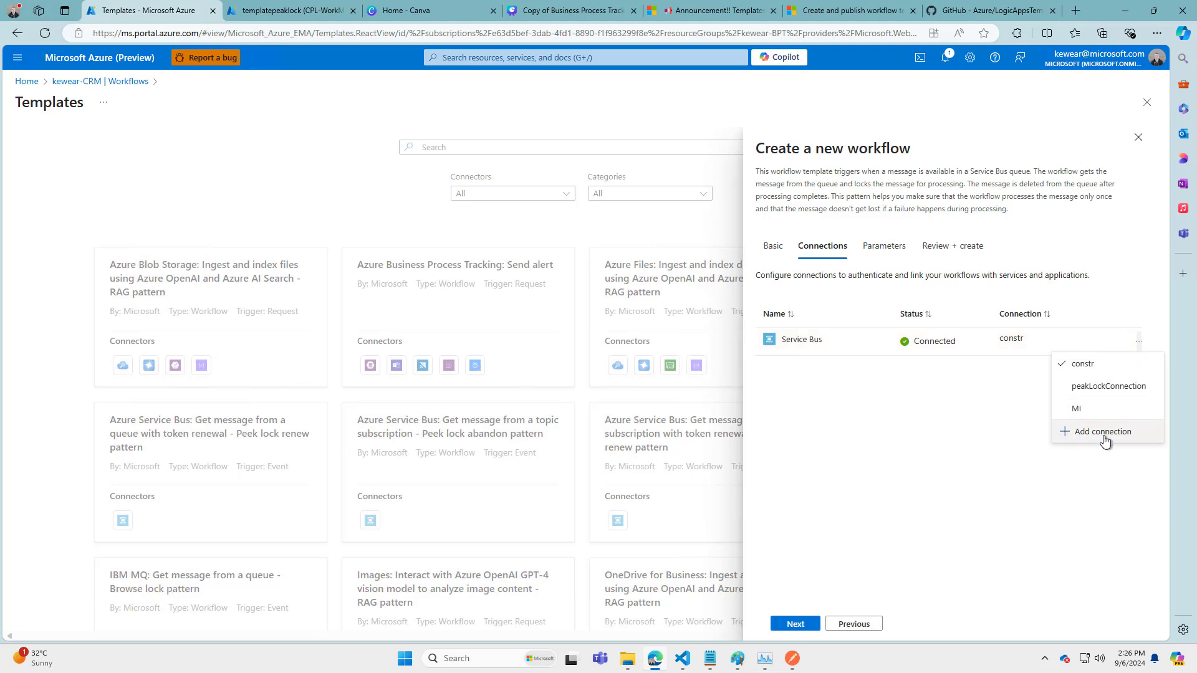
mouse_move(1095, 355)
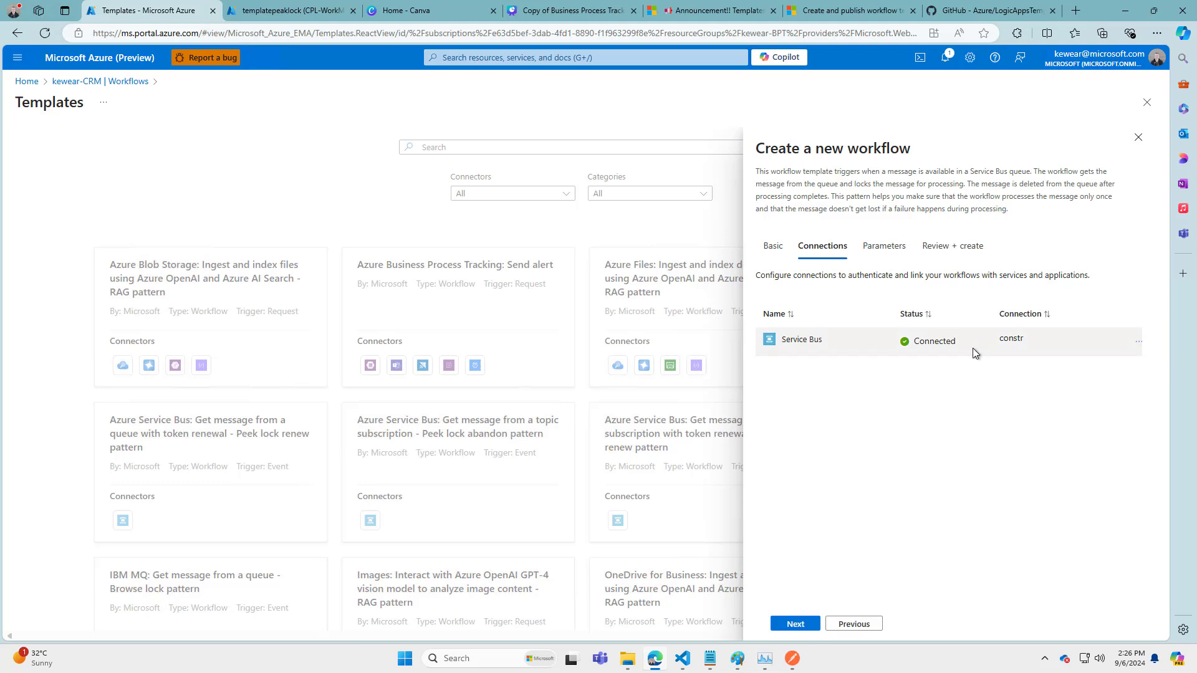
mouse_move(847, 589)
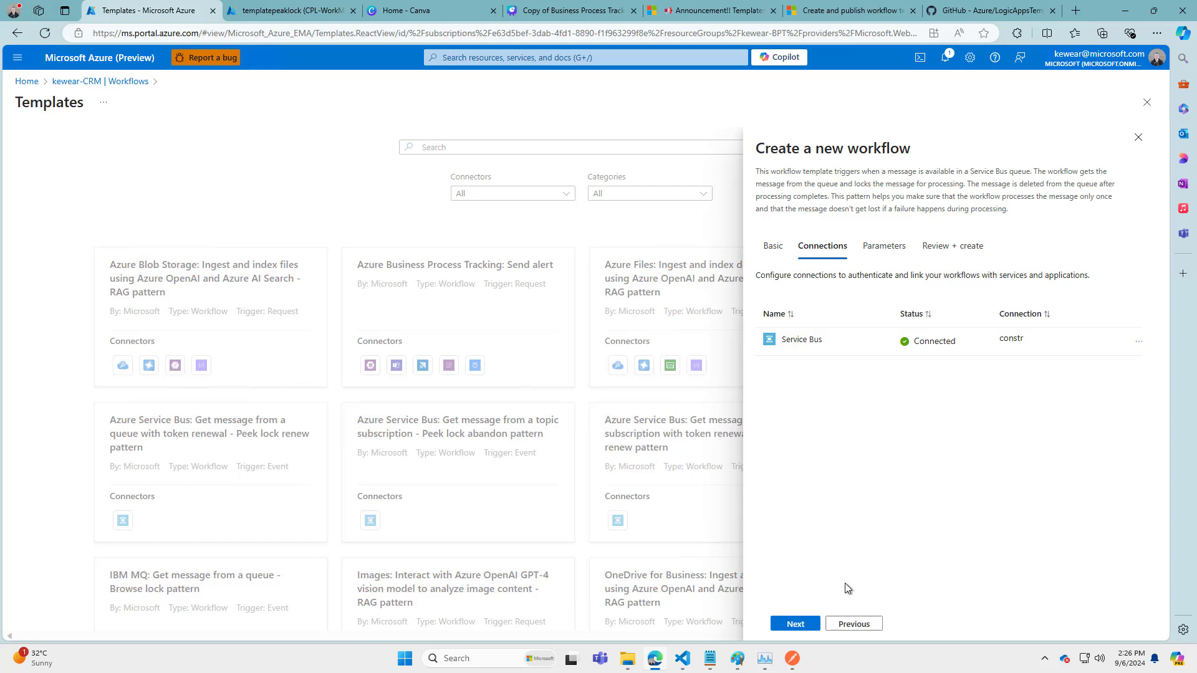
Enter templatepeaklock as the queue name, keeping batch size 50
click(794, 623)
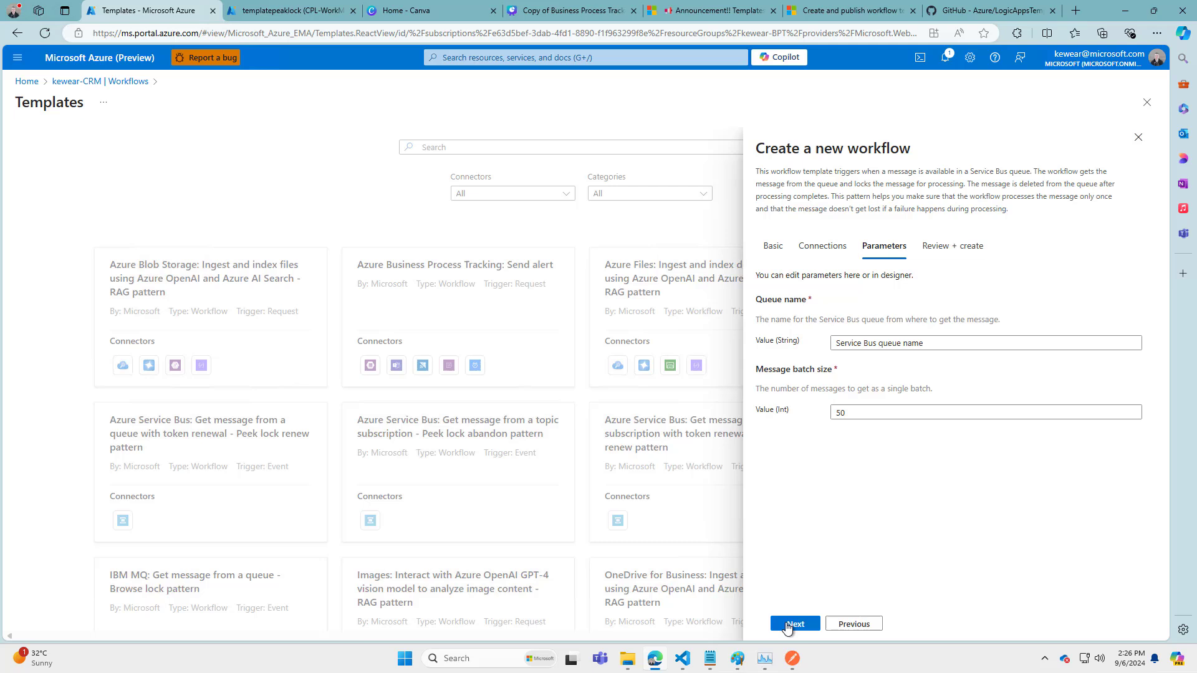
mouse_move(816, 566)
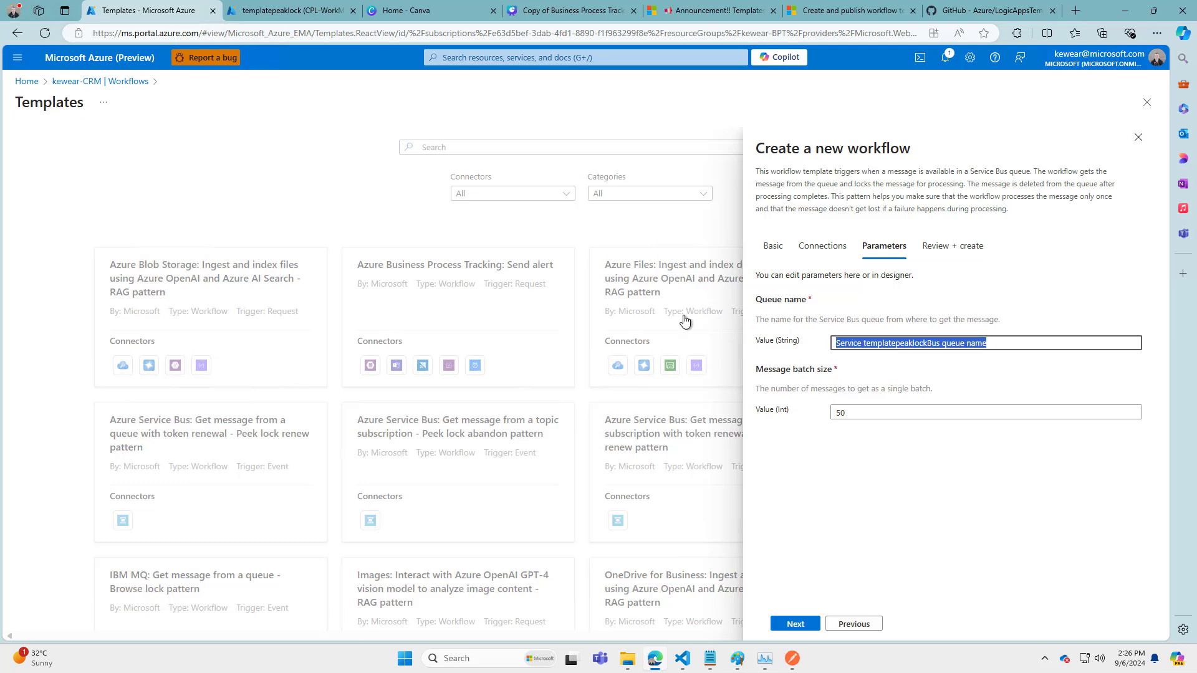
text(templatepeaklock)
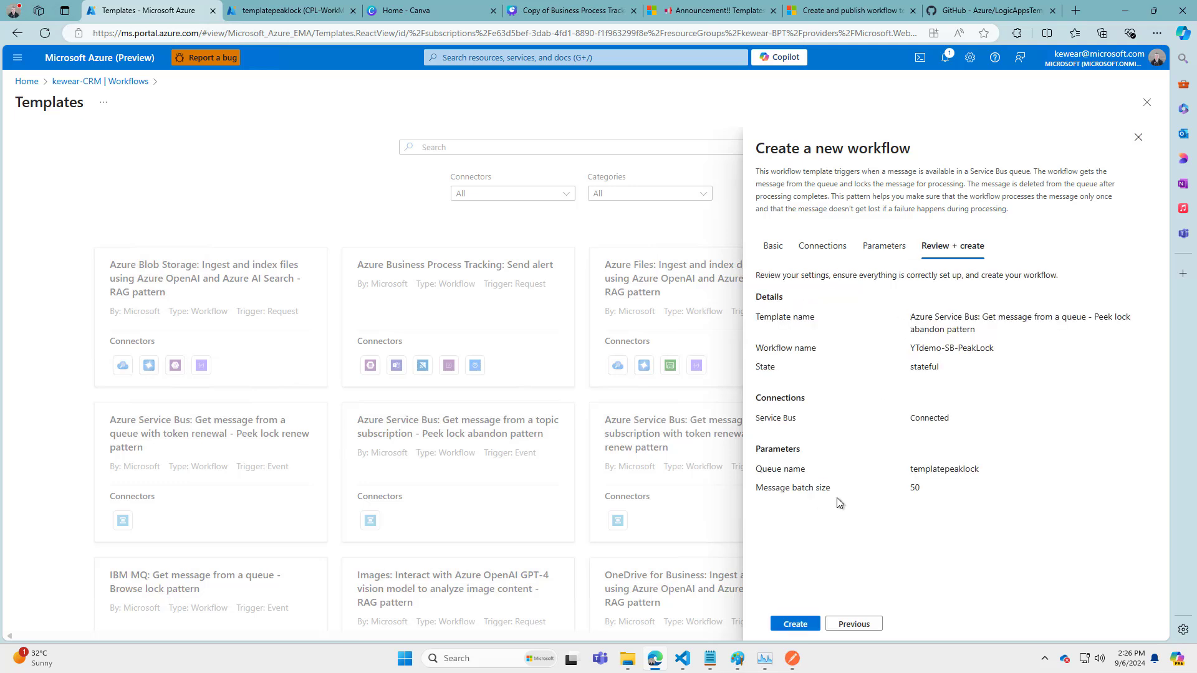
Create YTdemo-SB-PeakLock and open its overview, showing Enabled, Healthy, no runs
click(793, 624)
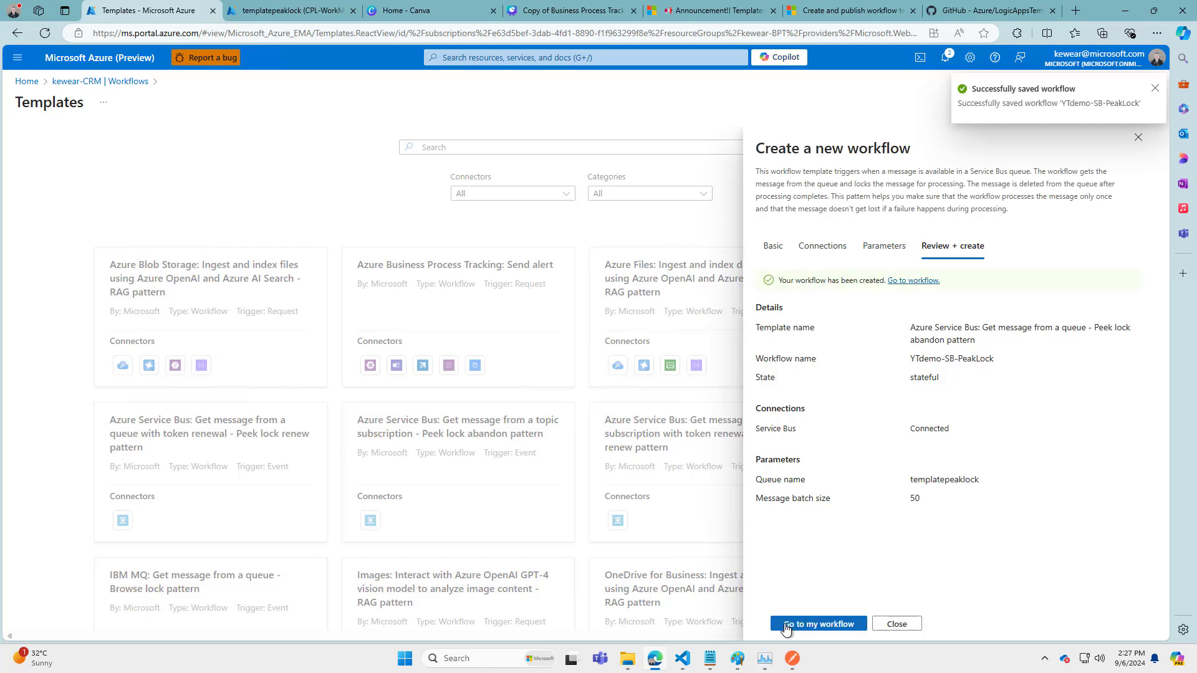
click(817, 623)
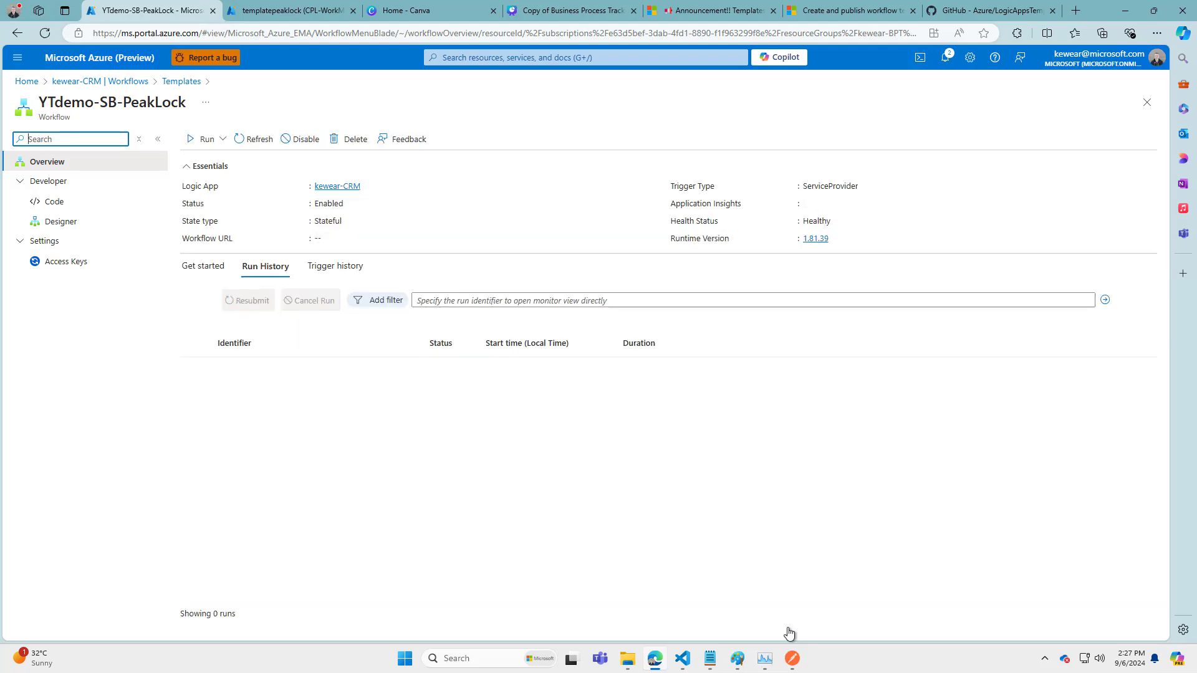
mouse_move(60, 221)
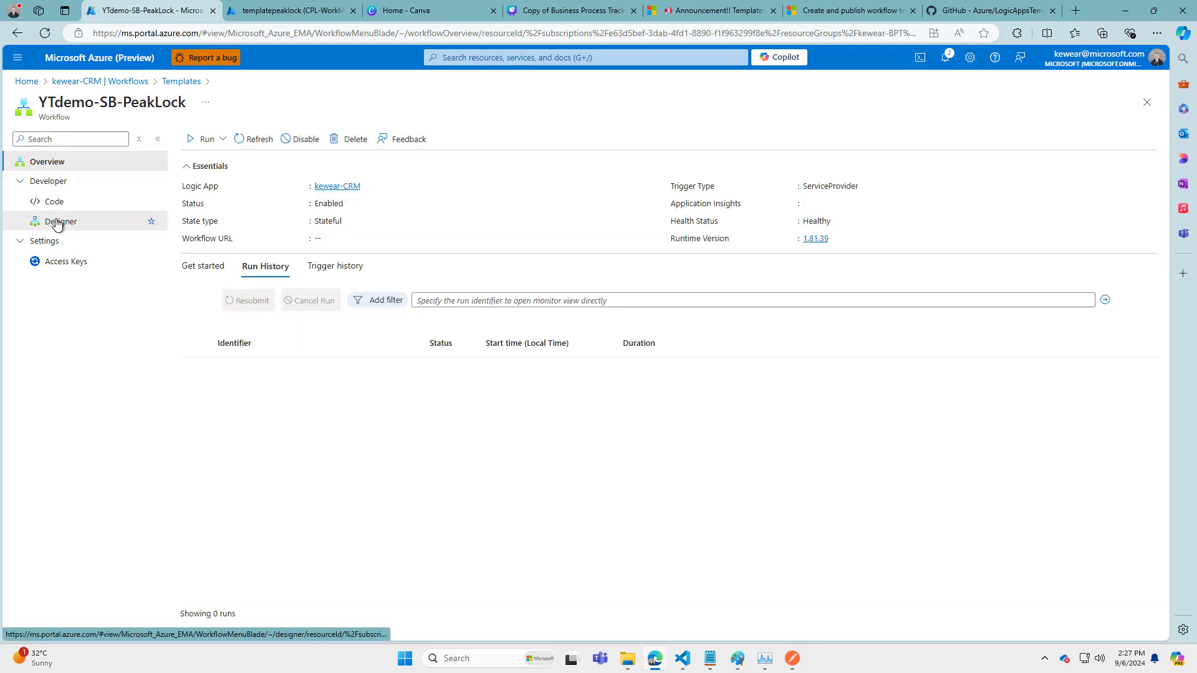
Inspect the queue trigger settings and Business Logic placeholder in the designer, then return to Overview
click(61, 221)
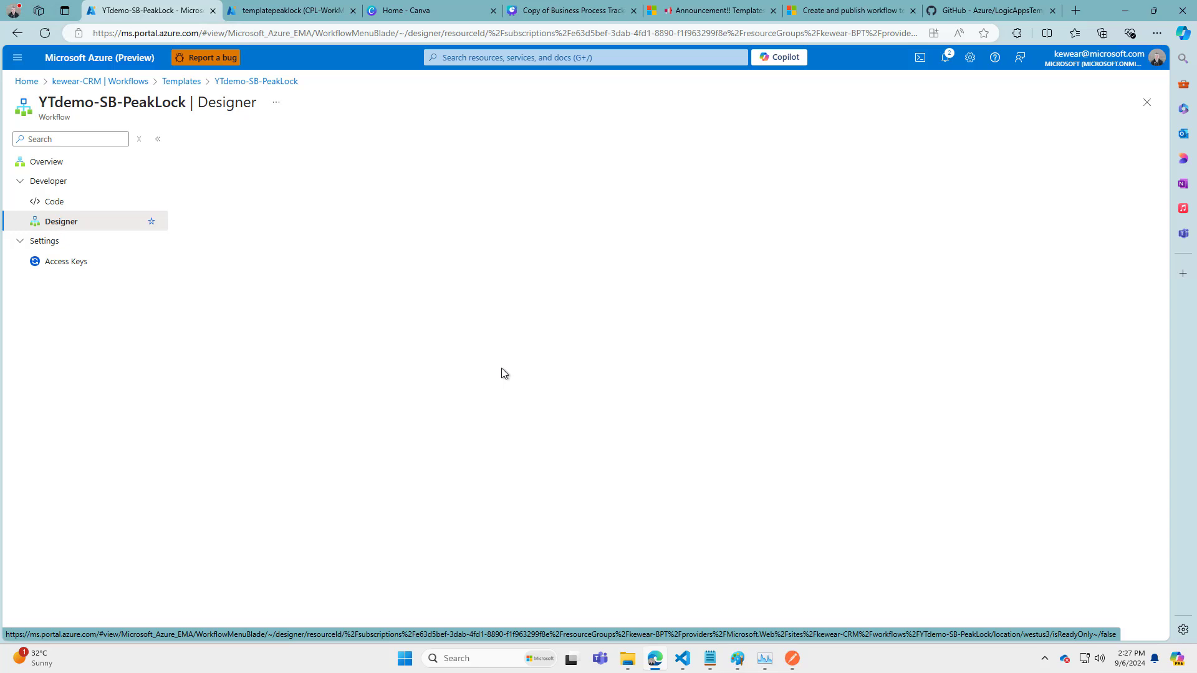
click(62, 220)
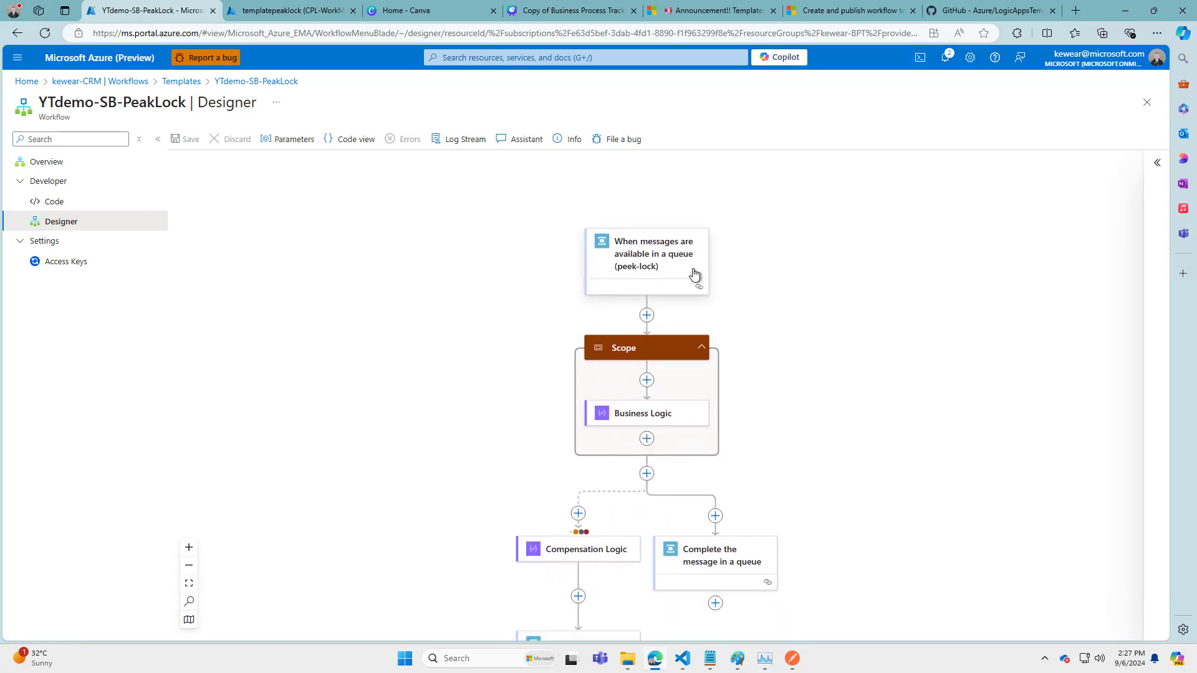
click(645, 254)
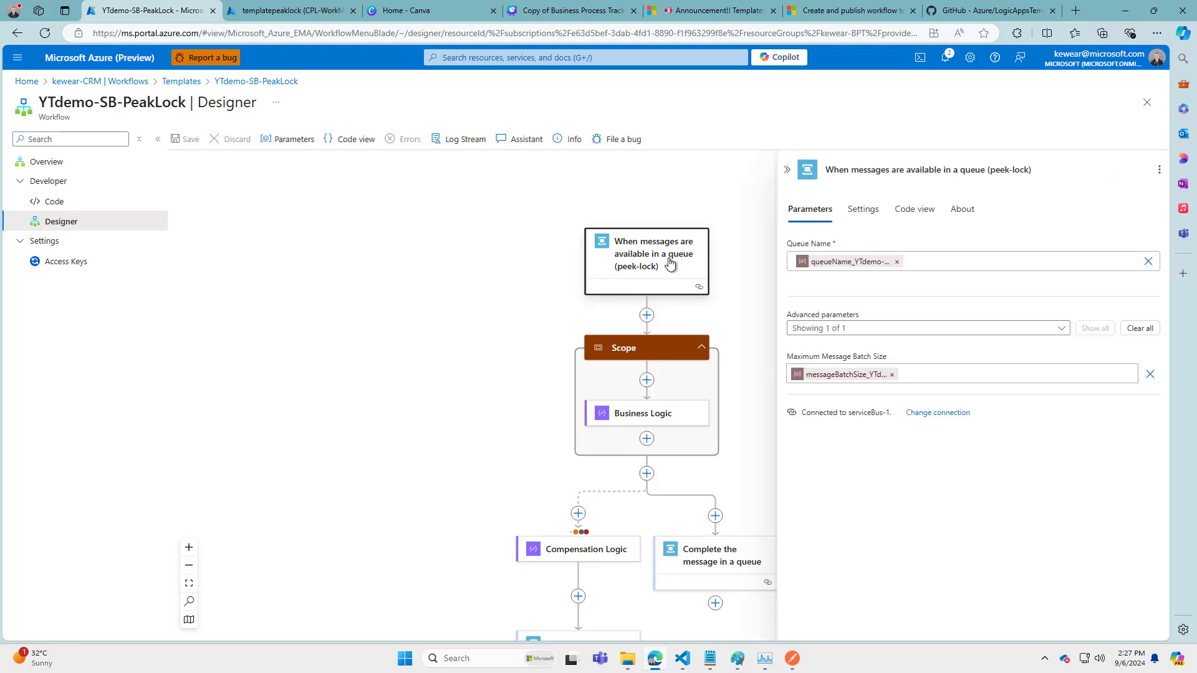
mouse_move(475, 346)
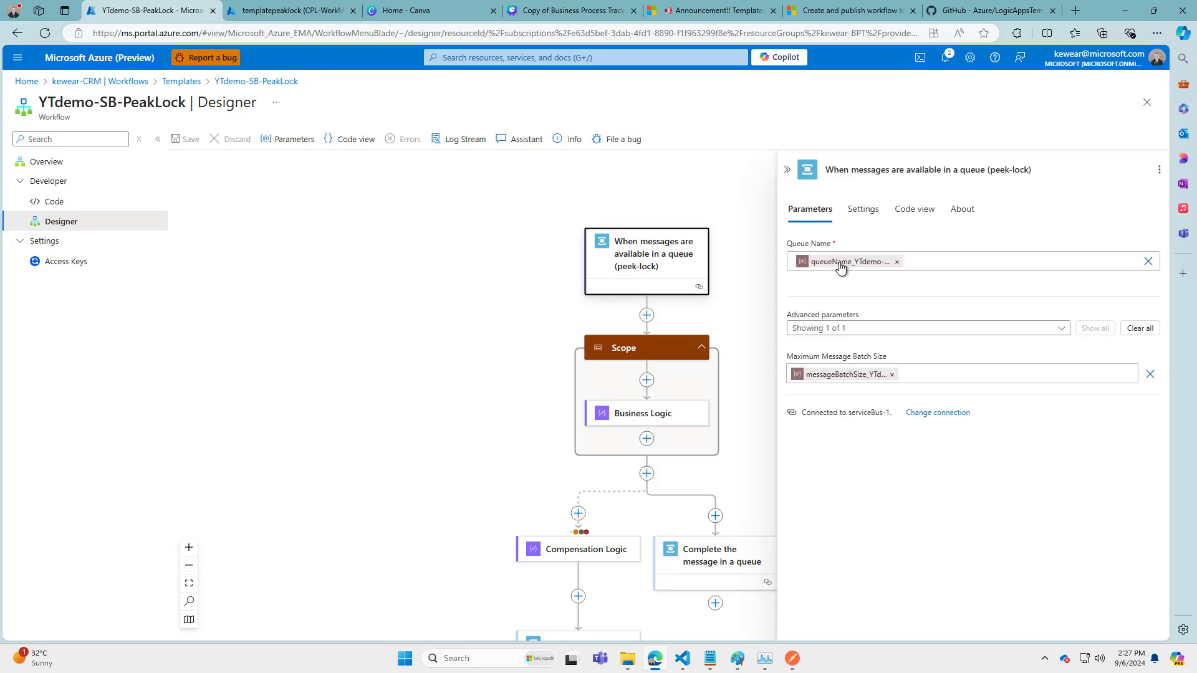
mouse_move(840, 261)
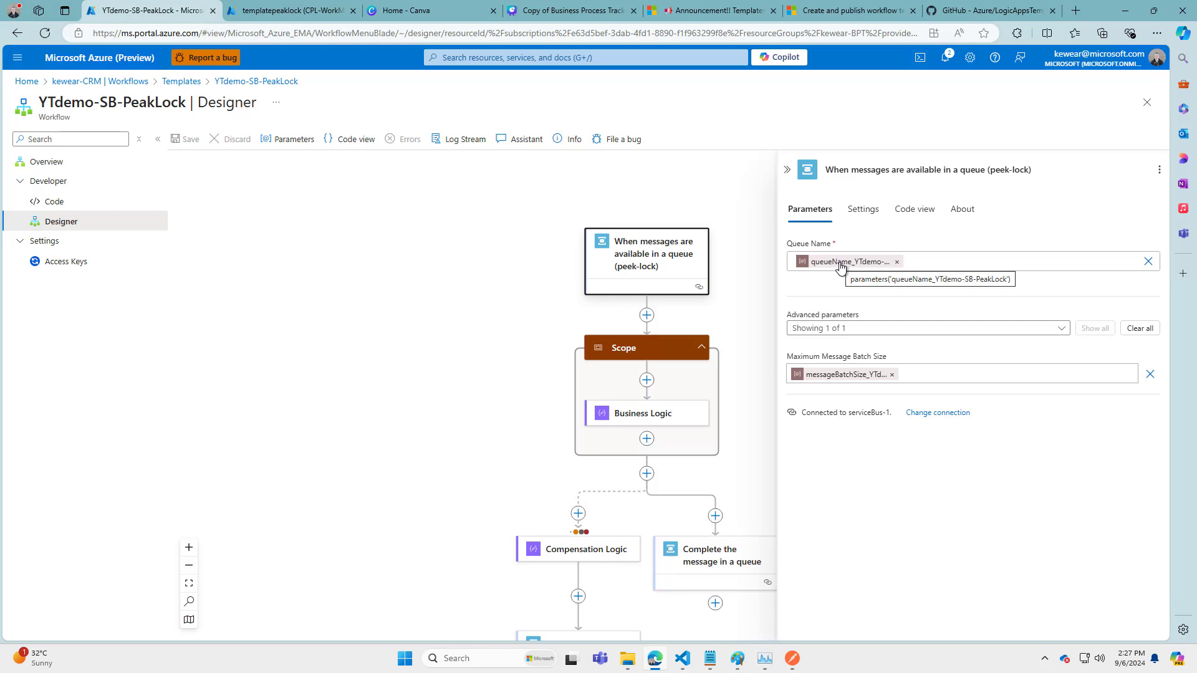
mouse_move(861, 386)
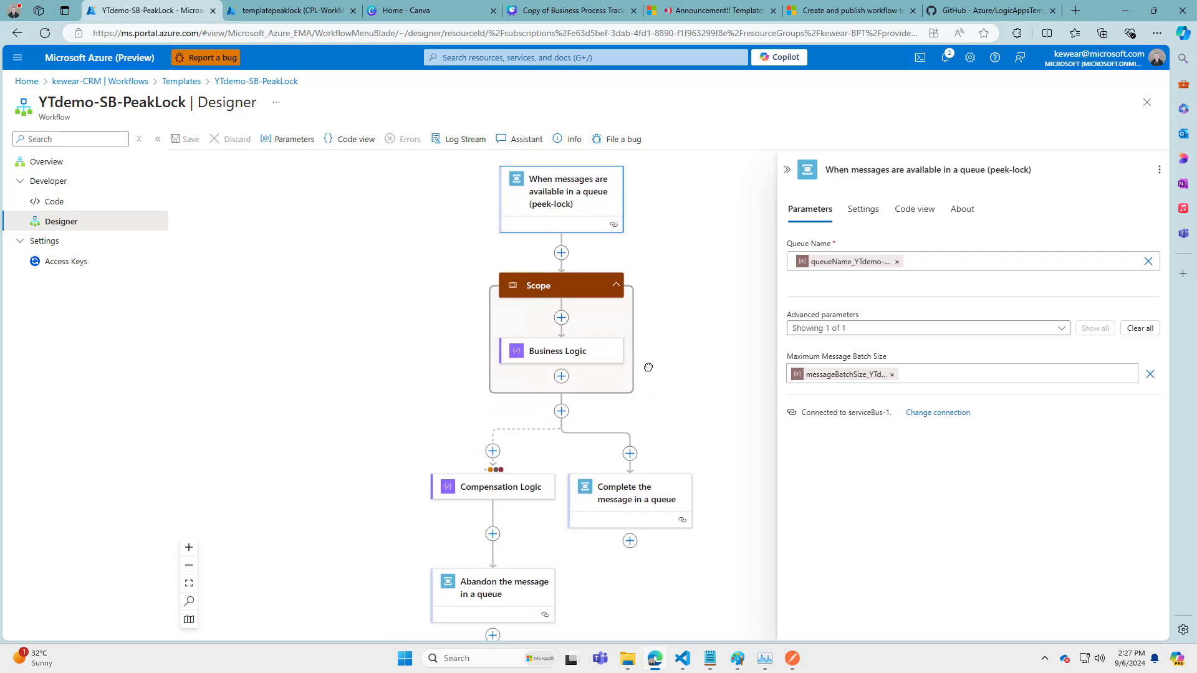
click(557, 351)
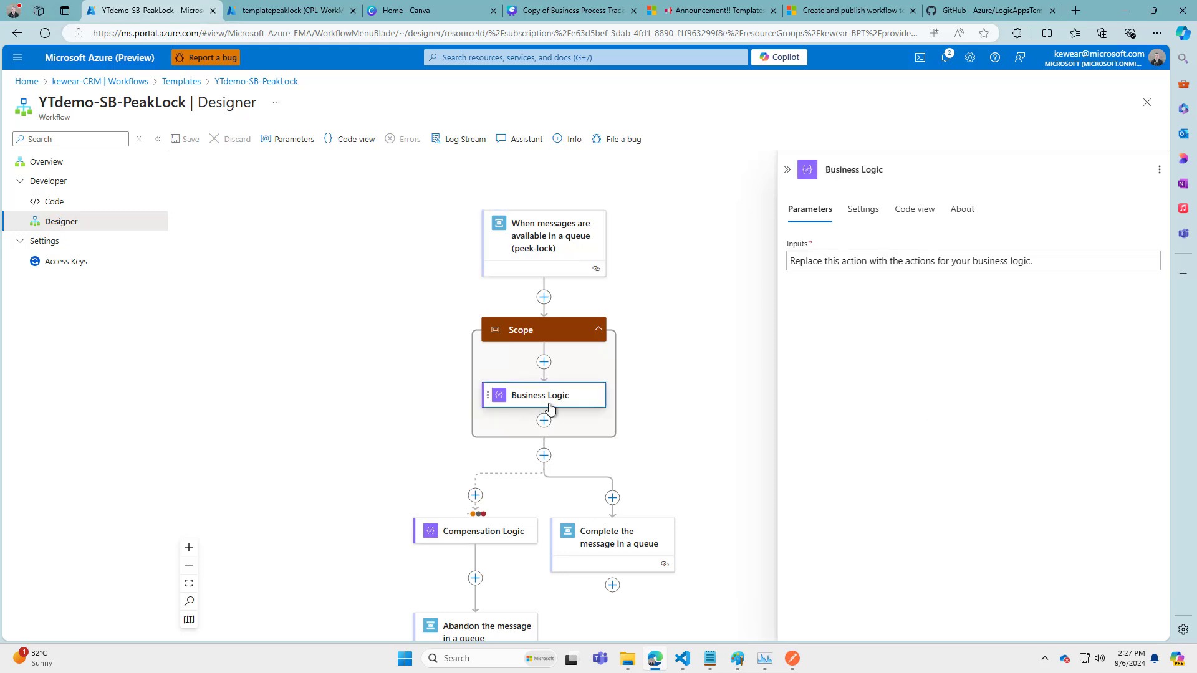
mouse_move(853, 268)
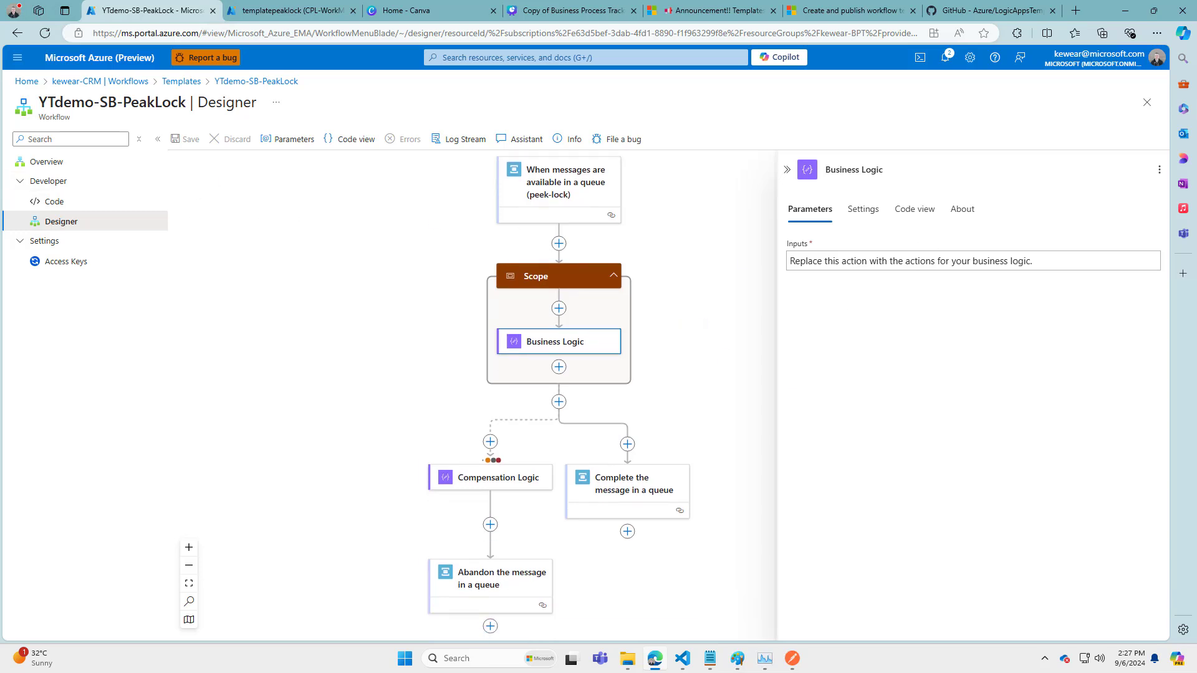
mouse_move(54, 200)
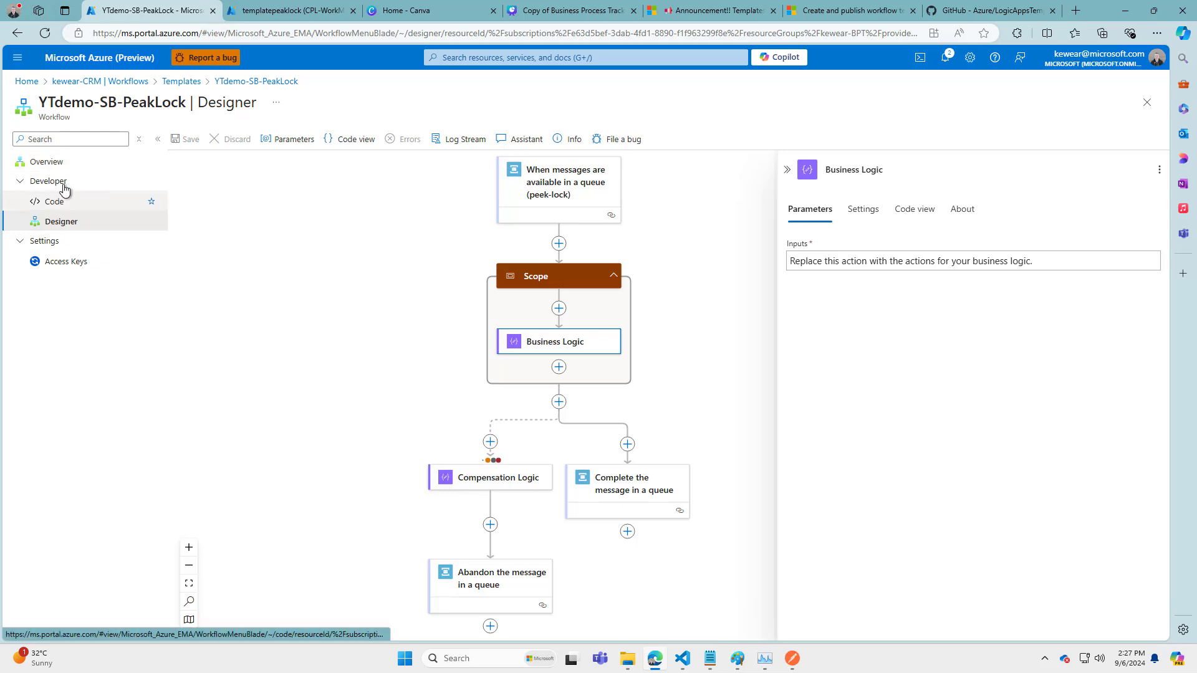
click(47, 161)
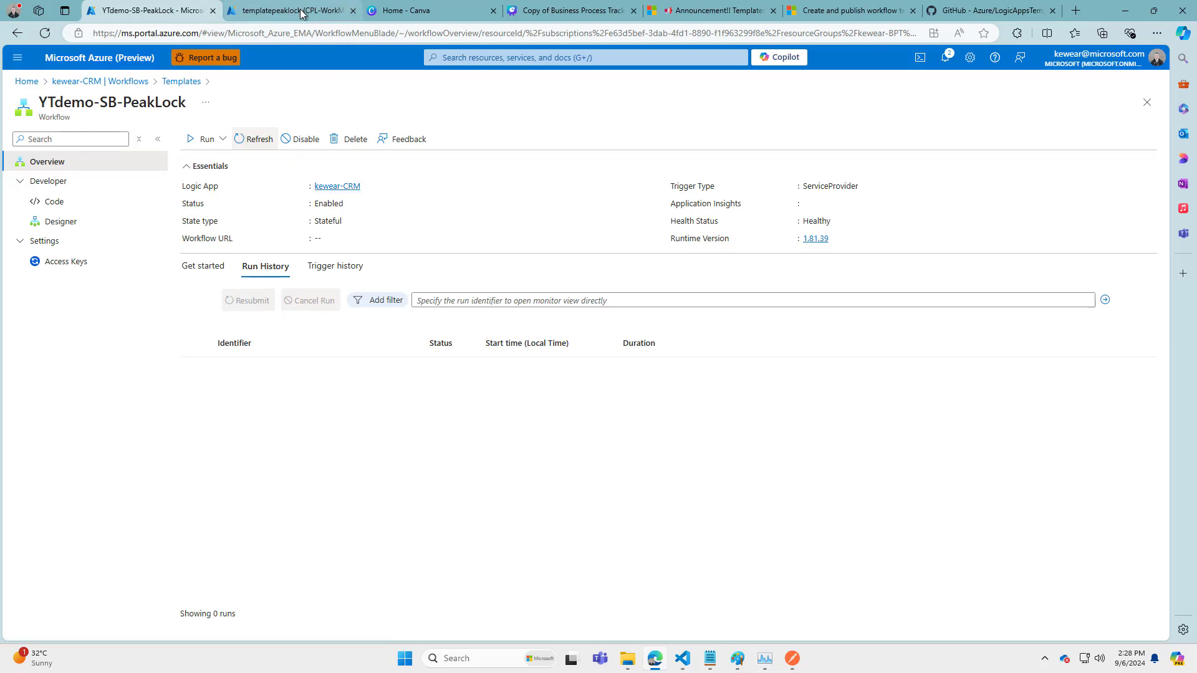
Open Service Bus Explorer for the empty templatepeaklock queue
click(288, 11)
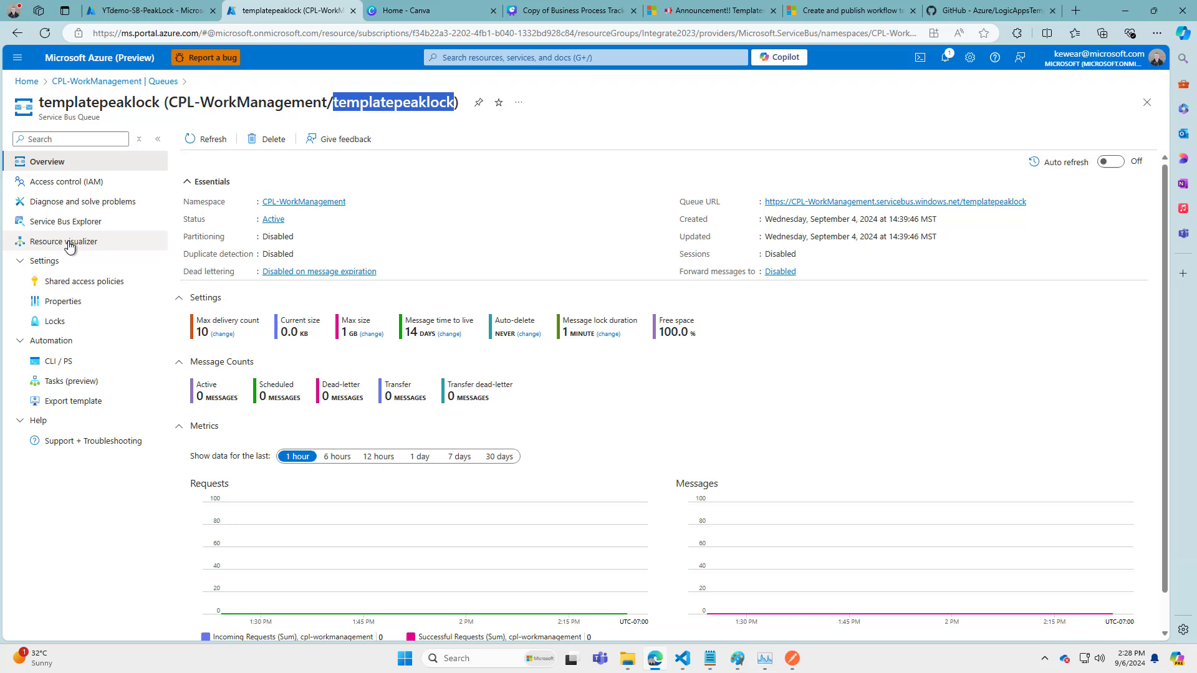
mouse_move(43, 304)
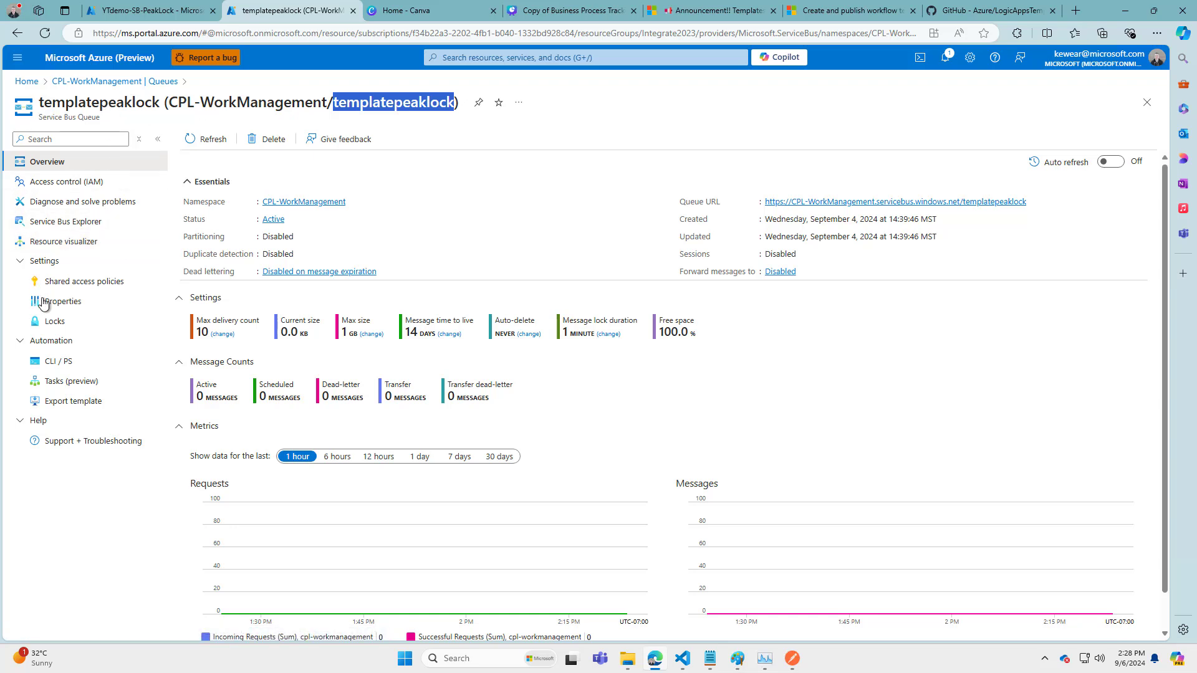
click(67, 221)
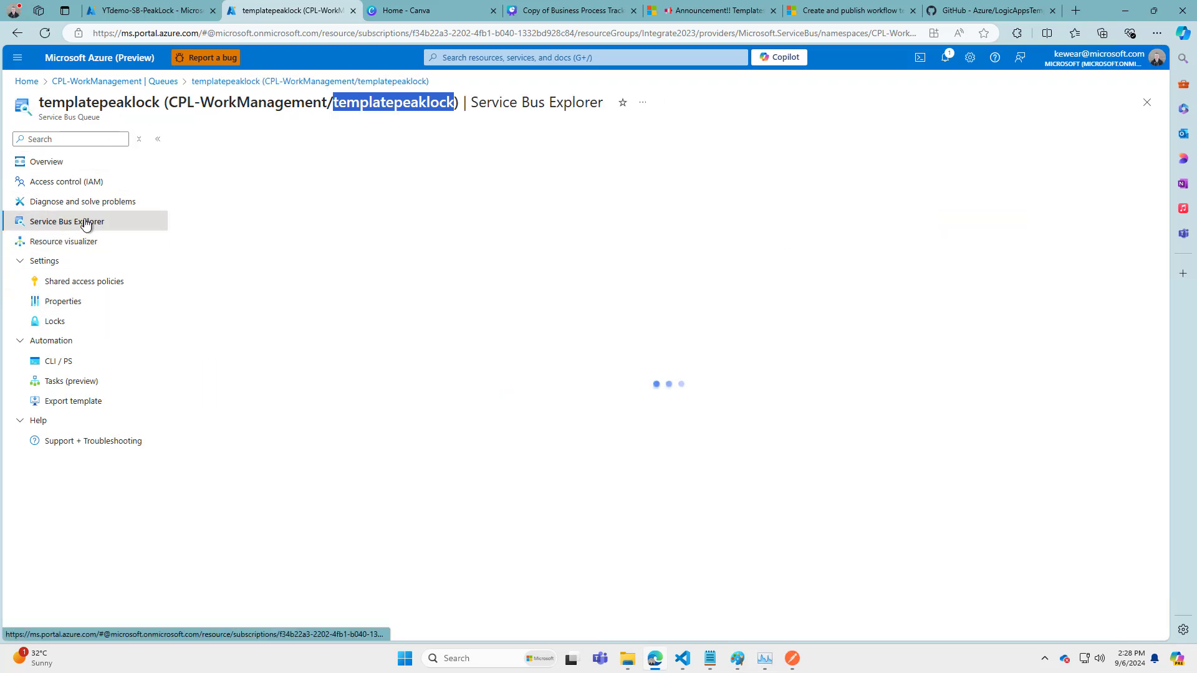
click(67, 222)
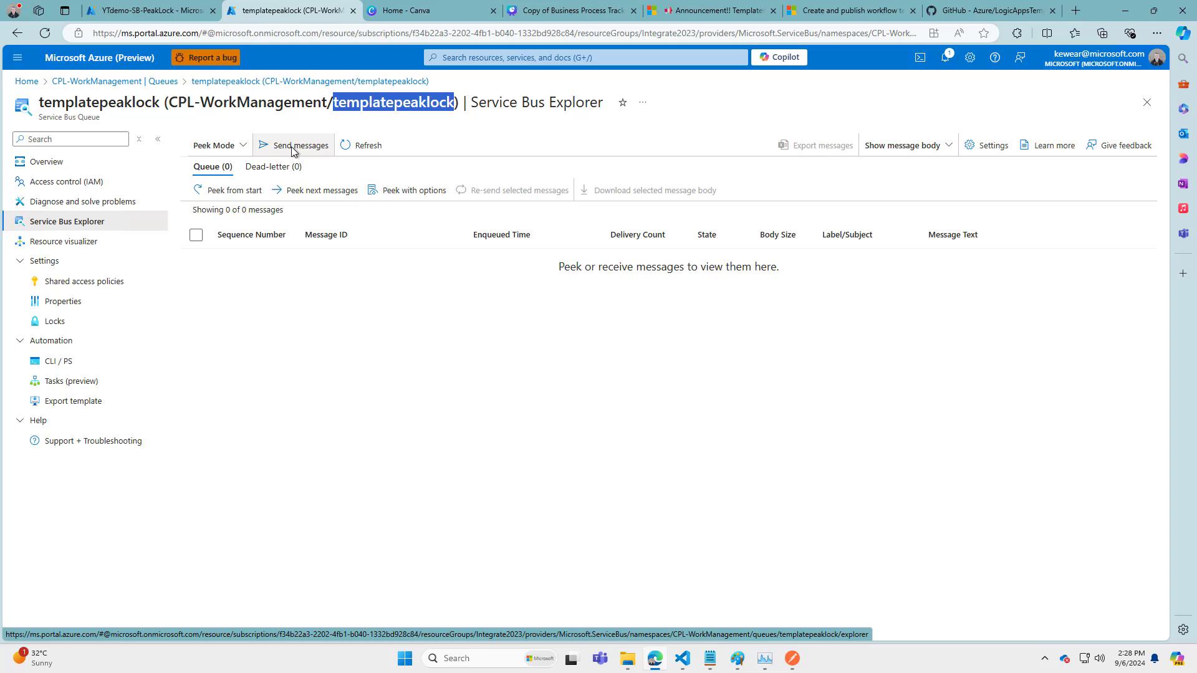
Send a 'hello templates' message to templatepeaklock, leaving 1 message queued
click(300, 146)
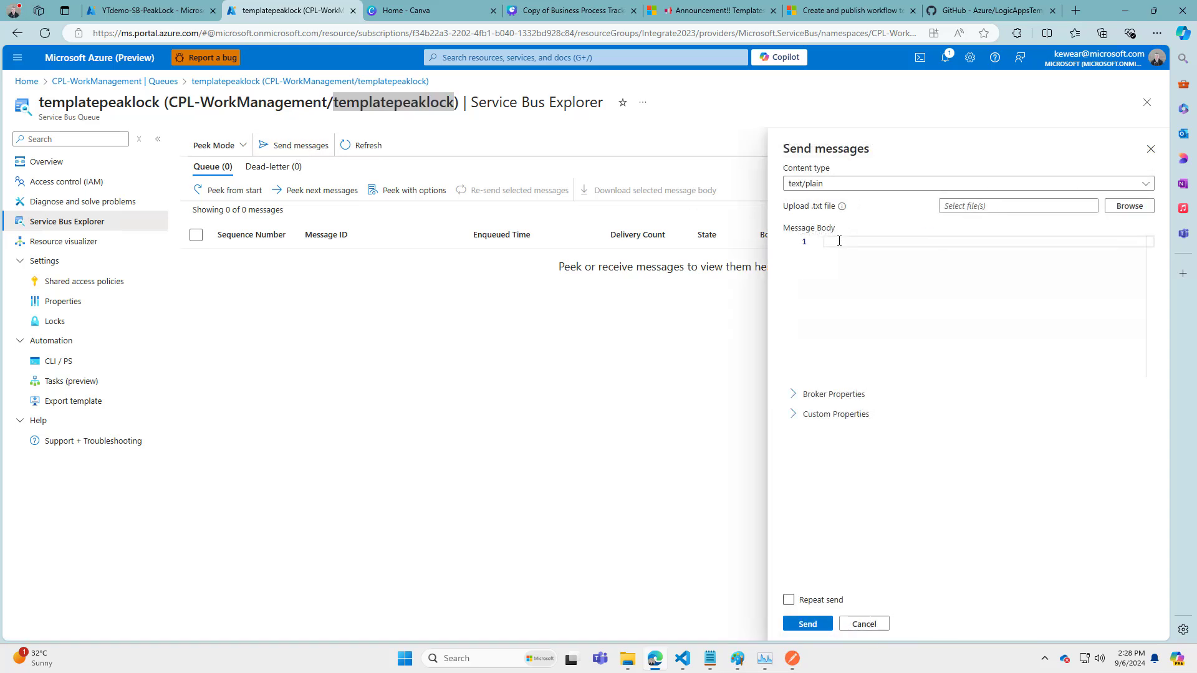
text(hell t)
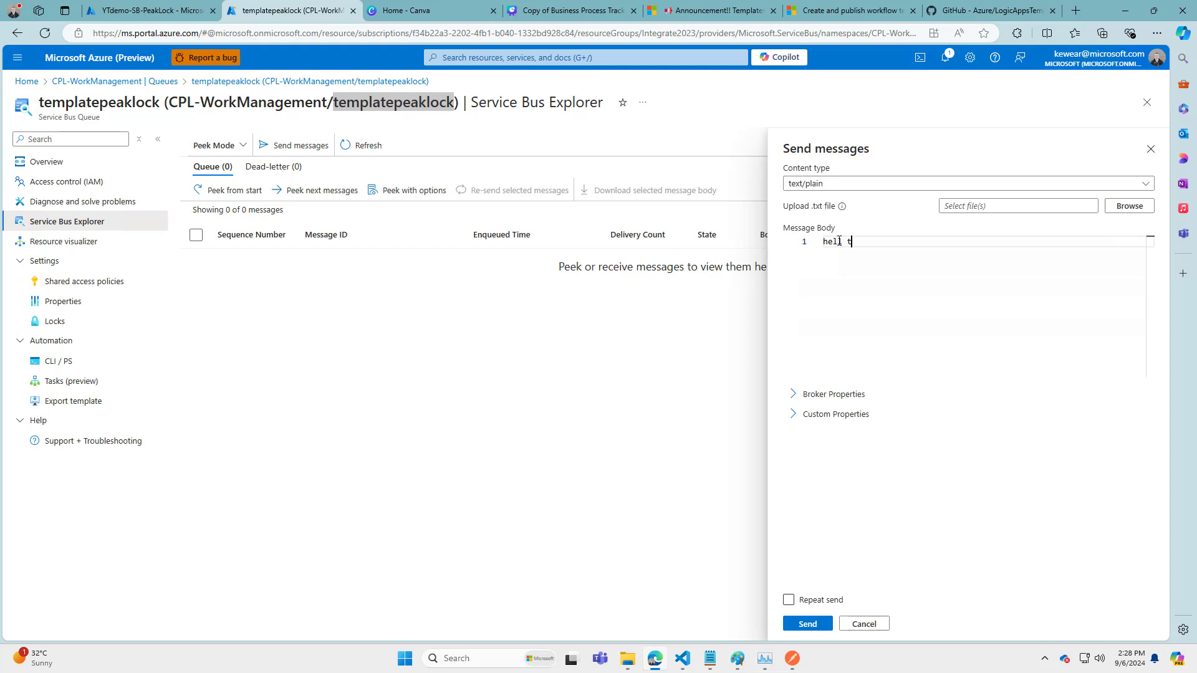
text(hello templates)
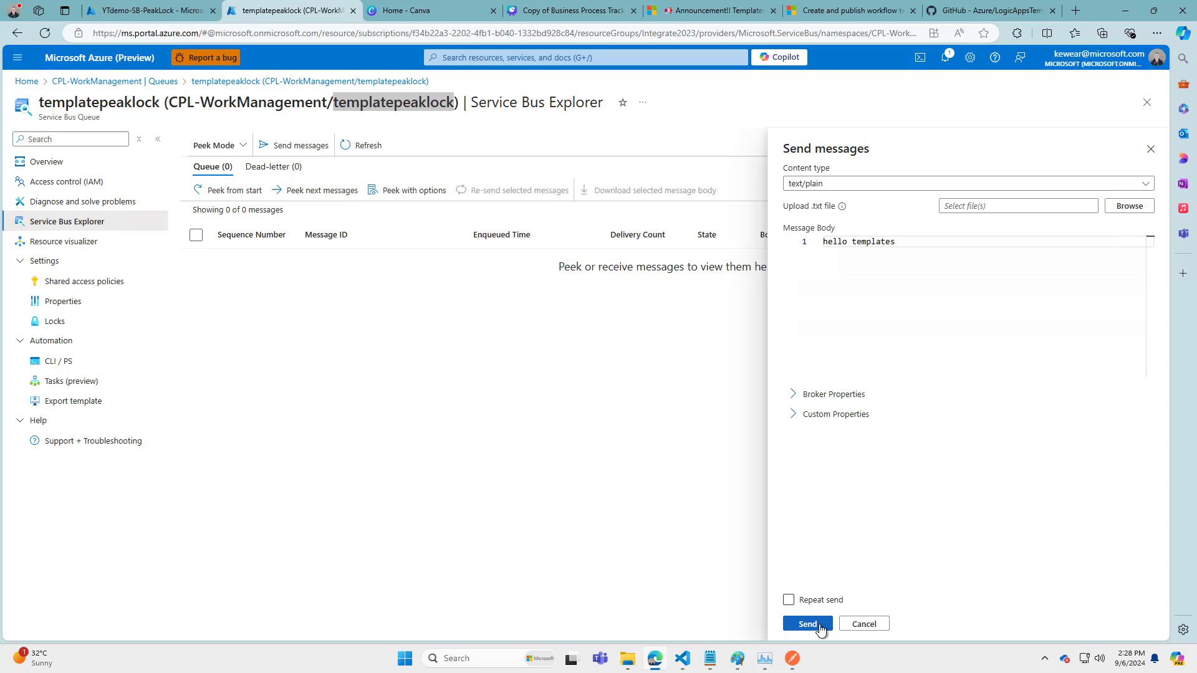
click(807, 623)
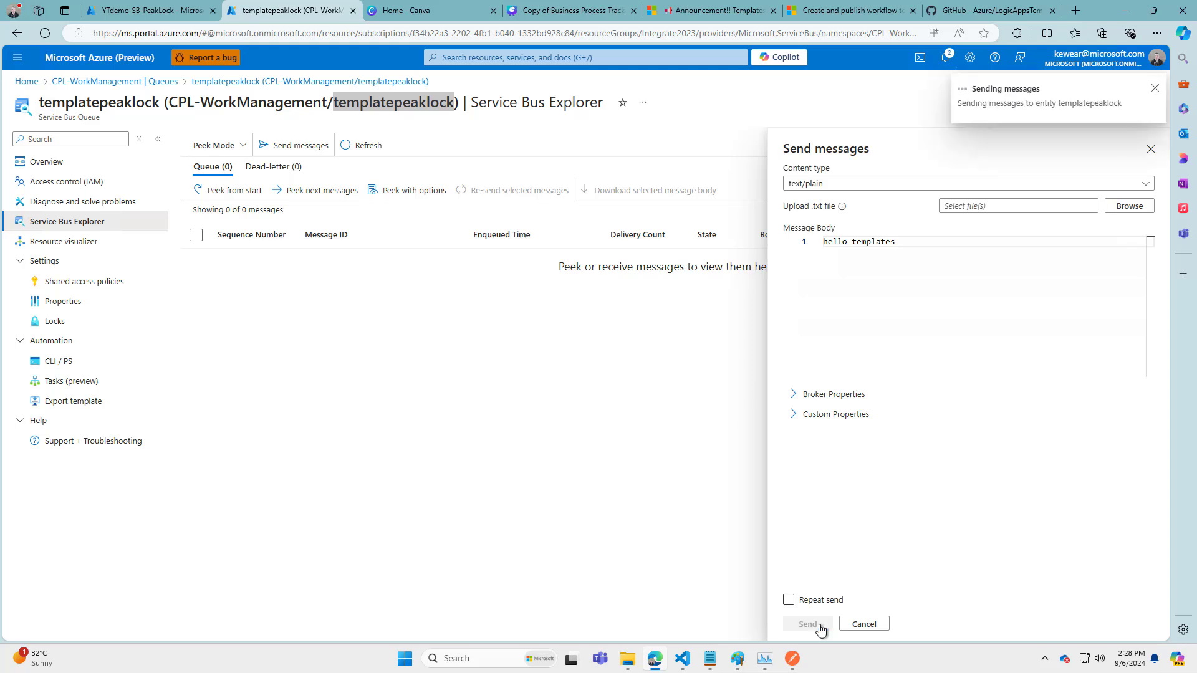
click(807, 624)
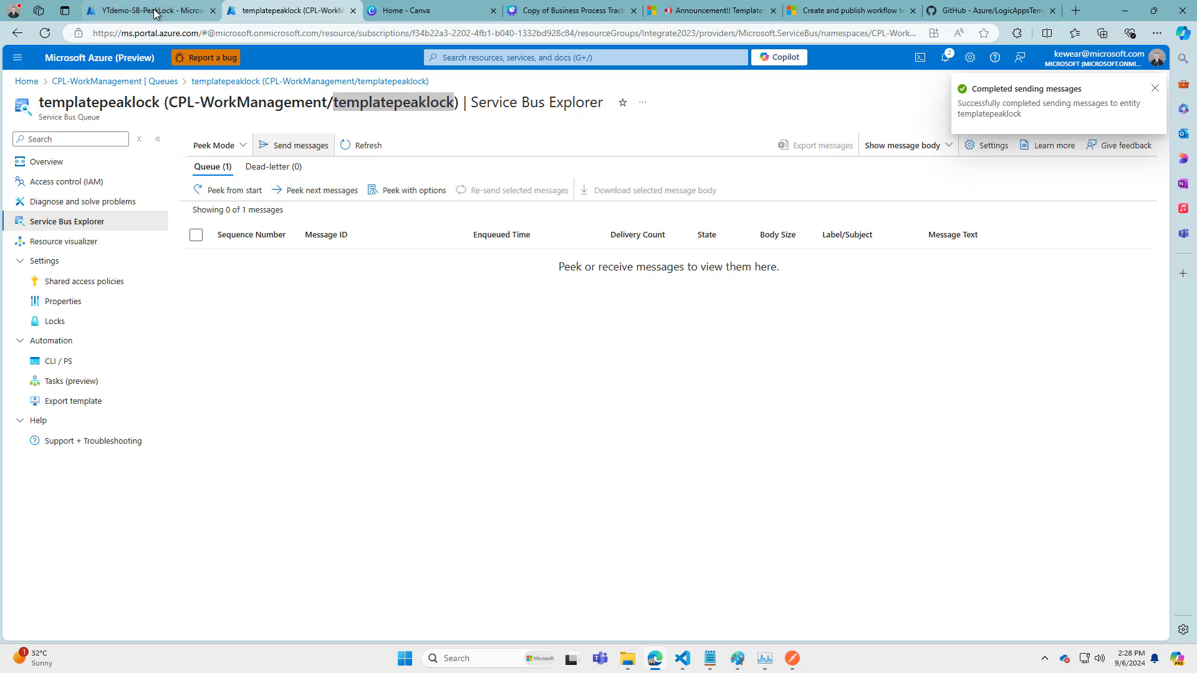
Refresh YTdemo-SB-PeakLock's run history and open the new succeeded run
click(145, 10)
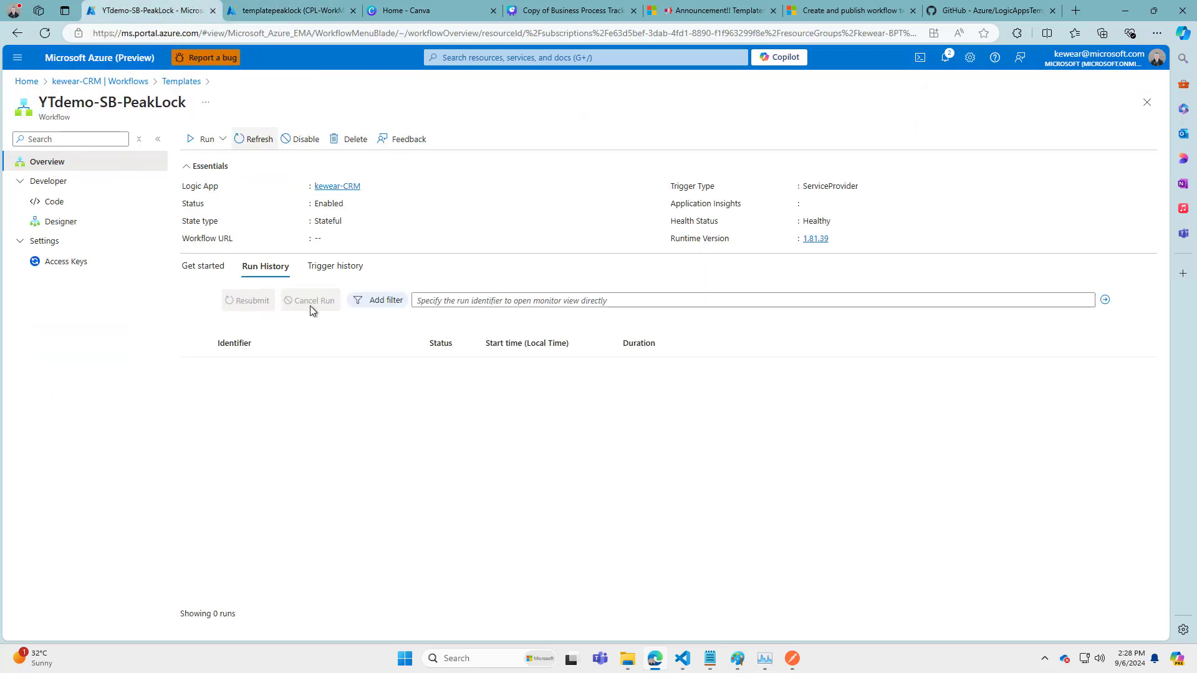
click(259, 139)
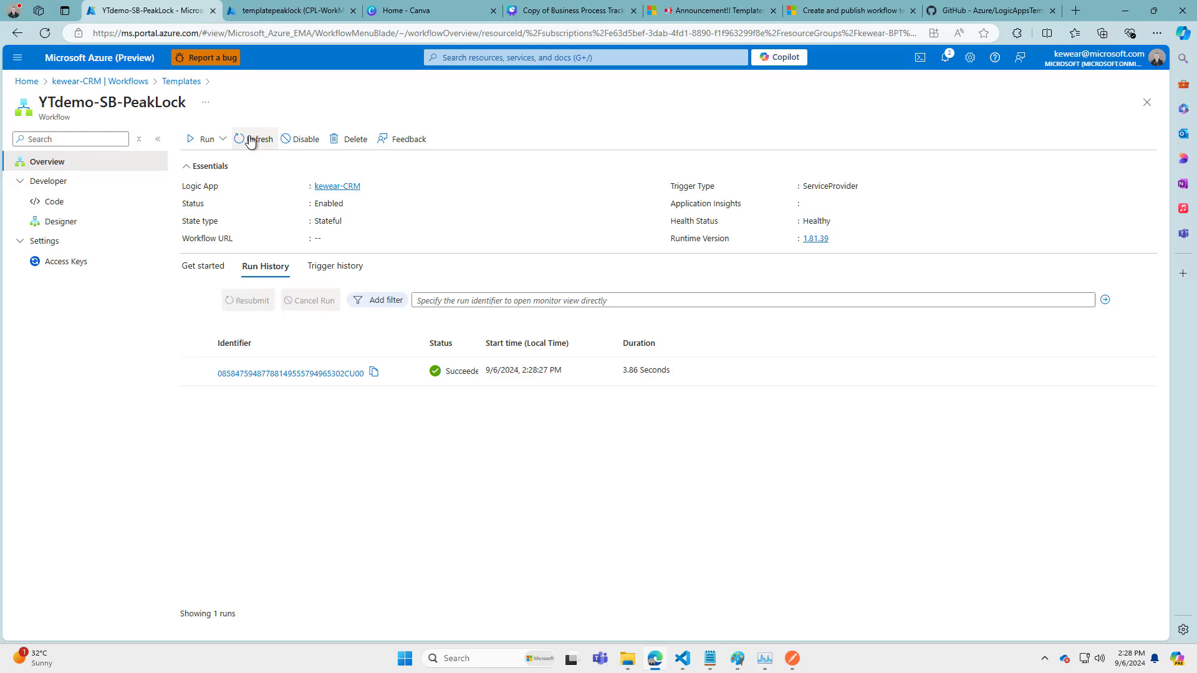
mouse_move(411, 385)
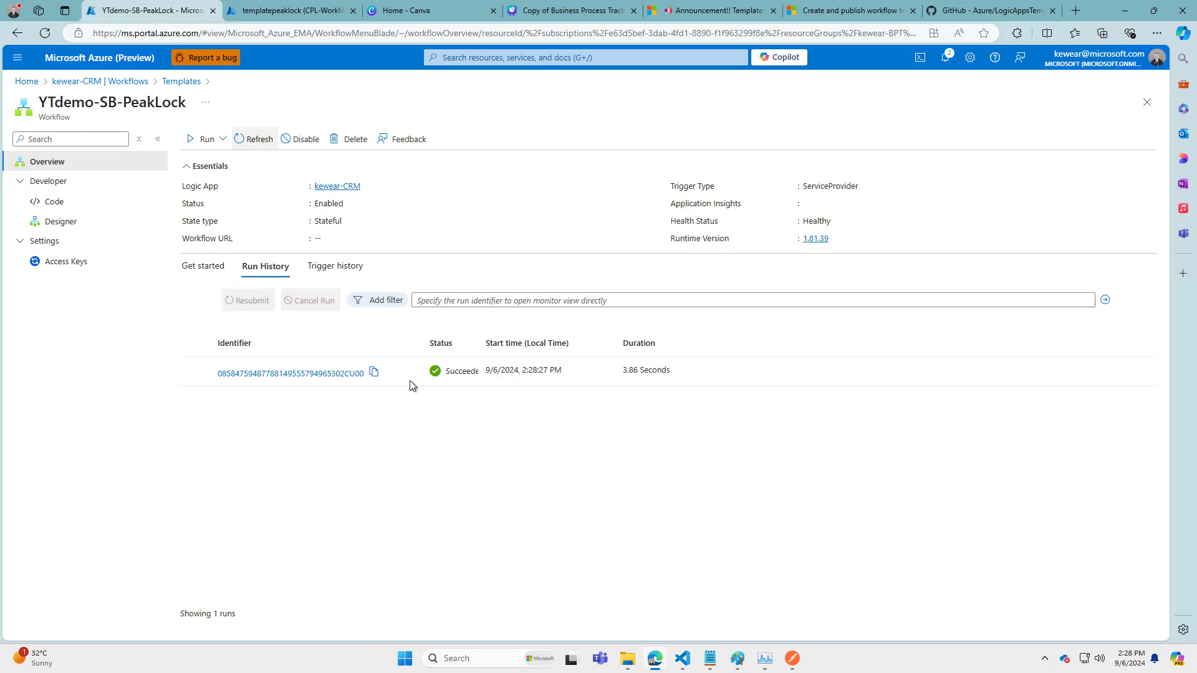
click(290, 373)
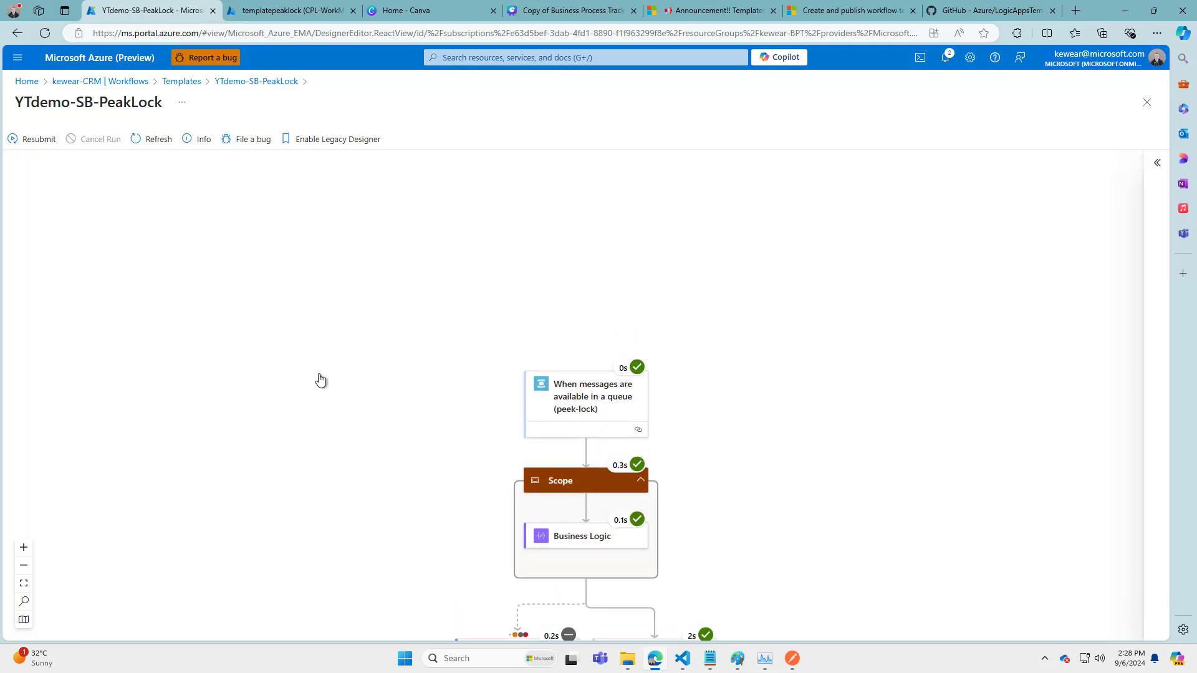
Inspect the peek-lock trigger's inputs and outputs showing the 'hello templates' message
click(593, 397)
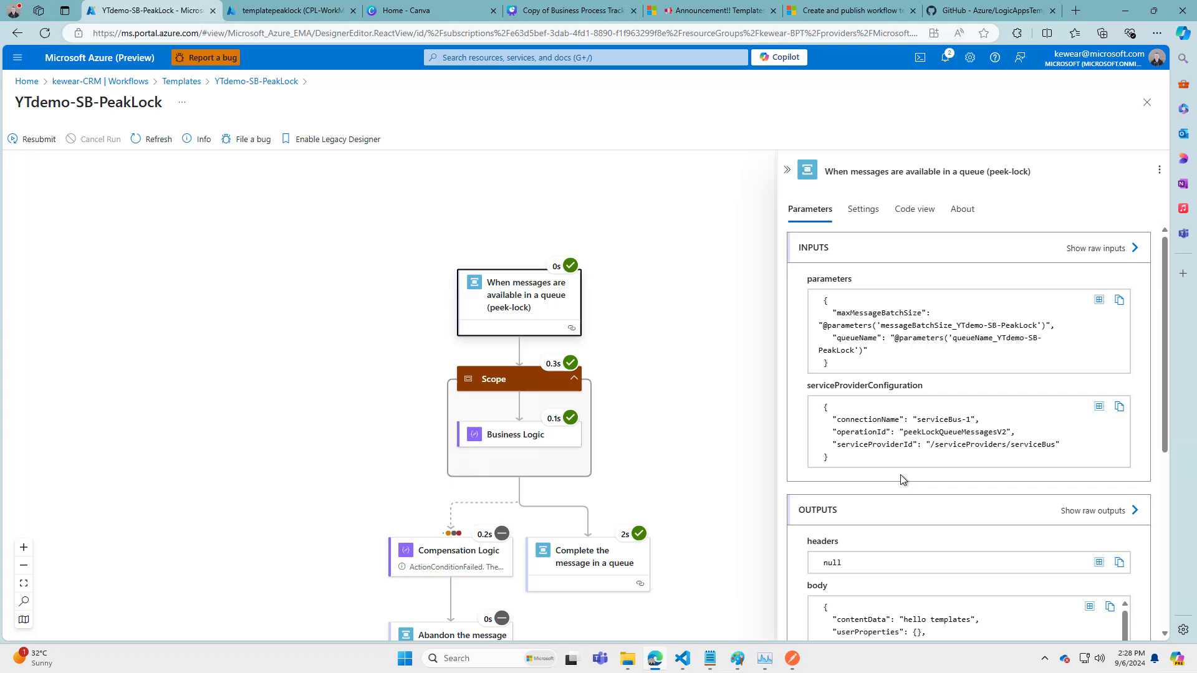
scroll(down, 3)
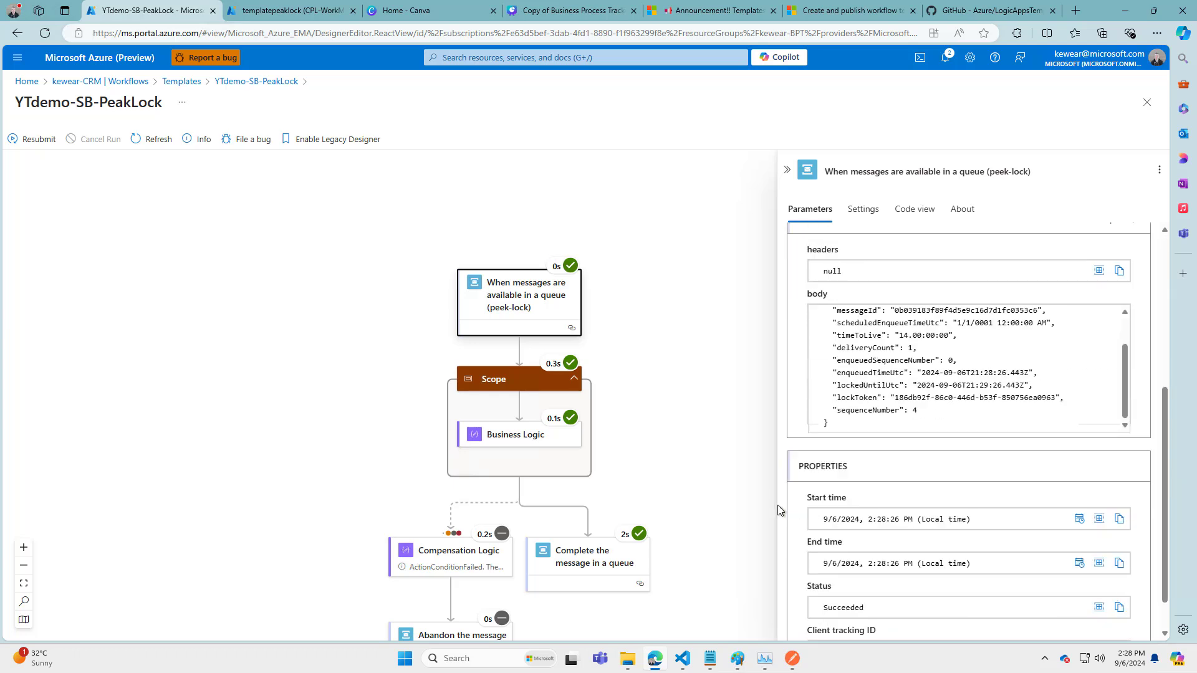
scroll(up, 3)
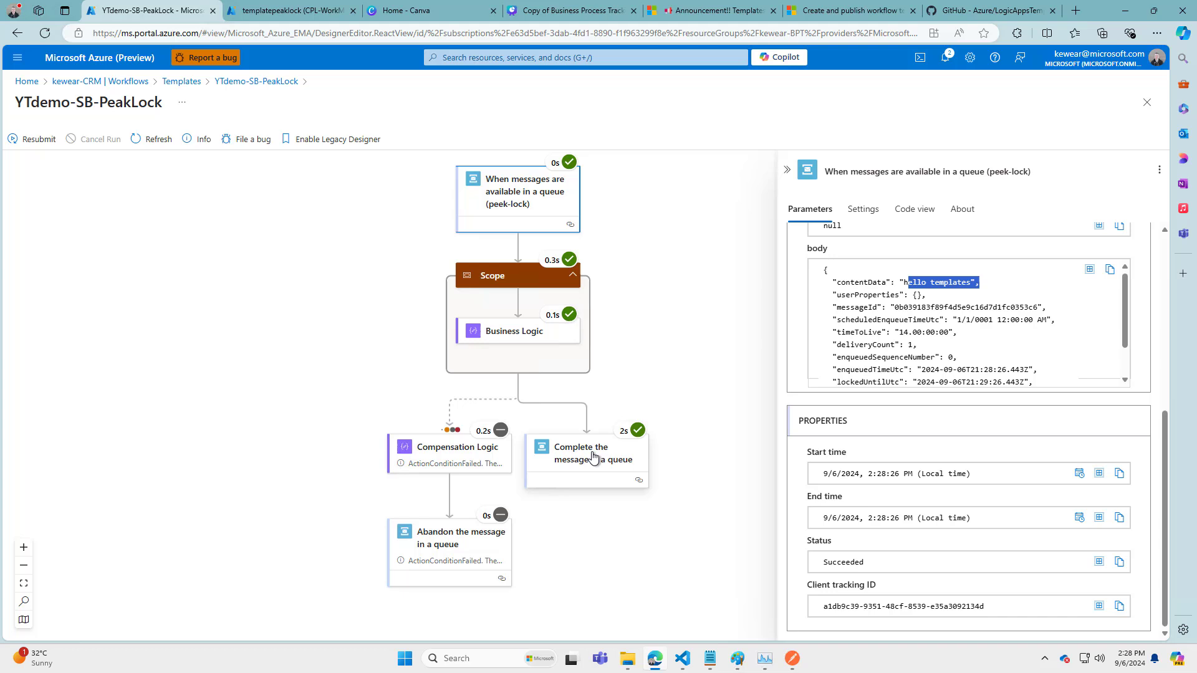
mouse_move(594, 482)
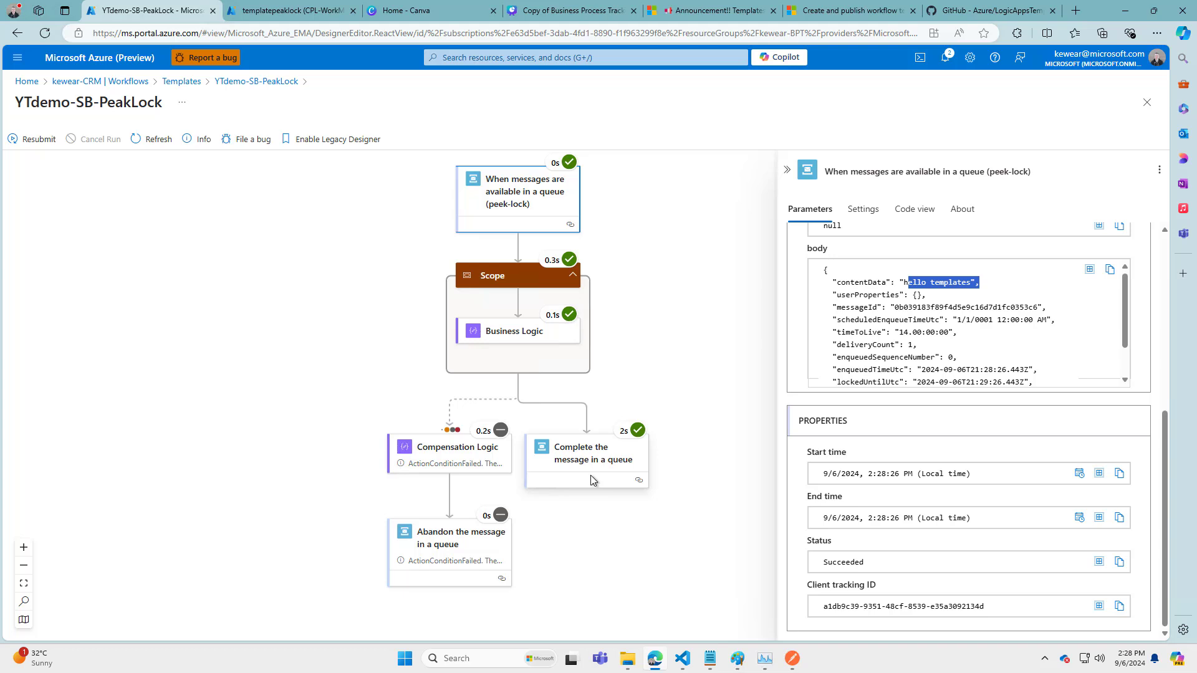
mouse_move(649, 460)
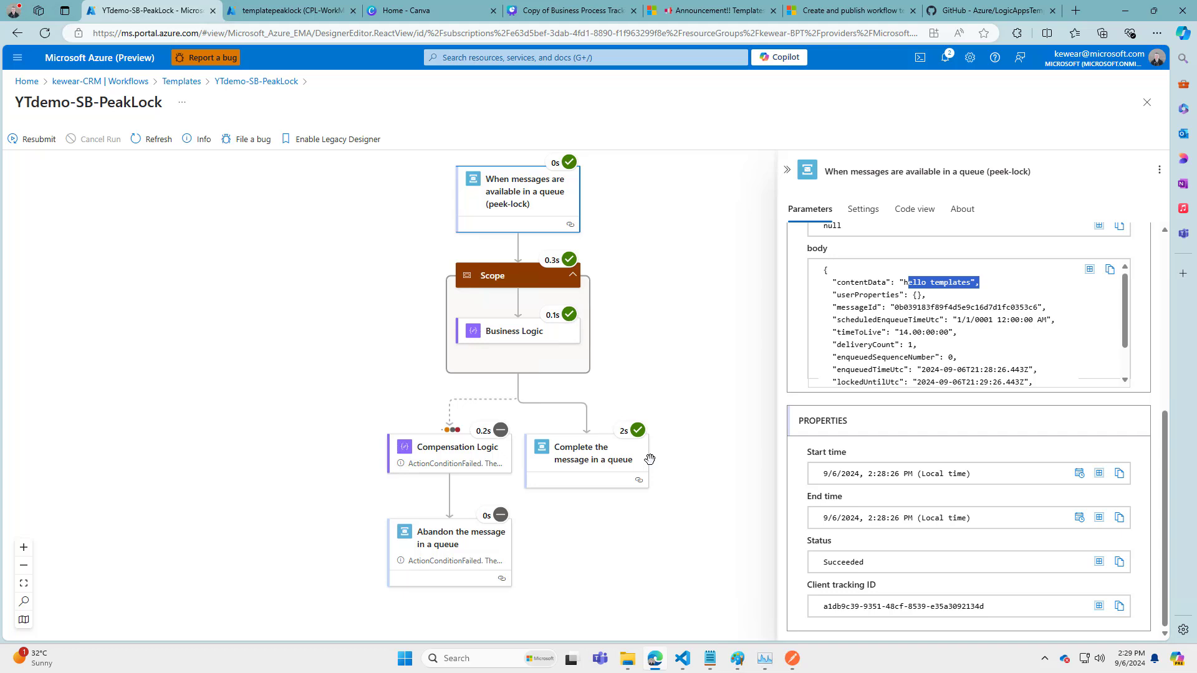
mouse_move(649, 459)
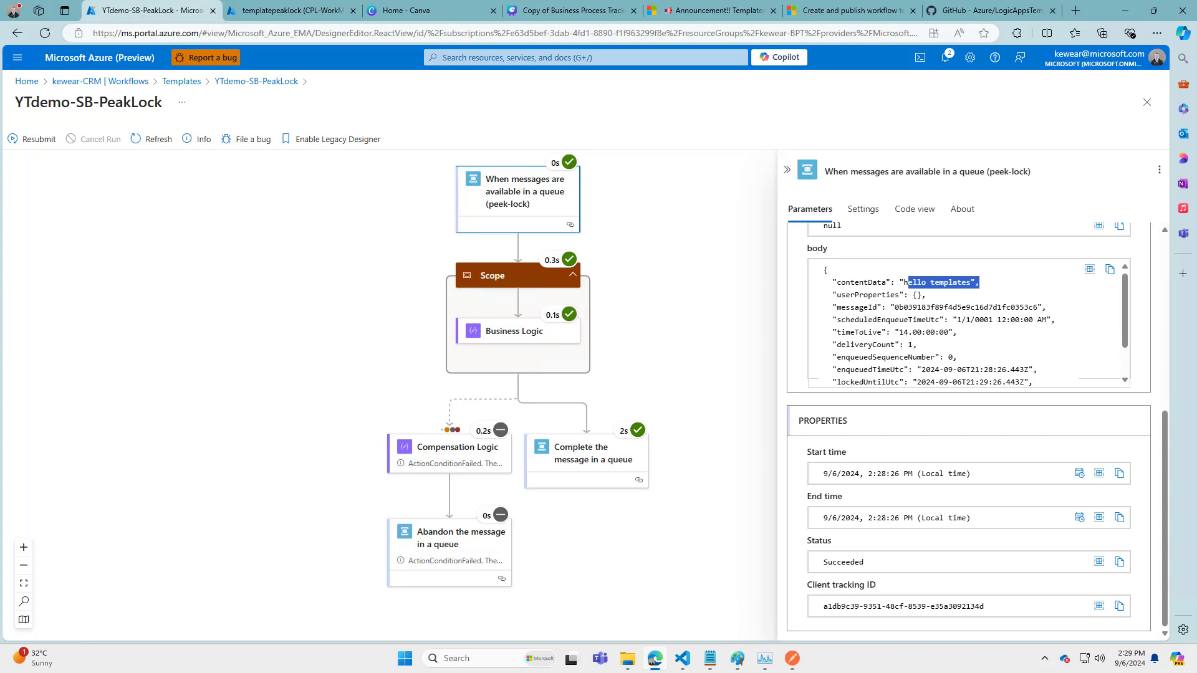